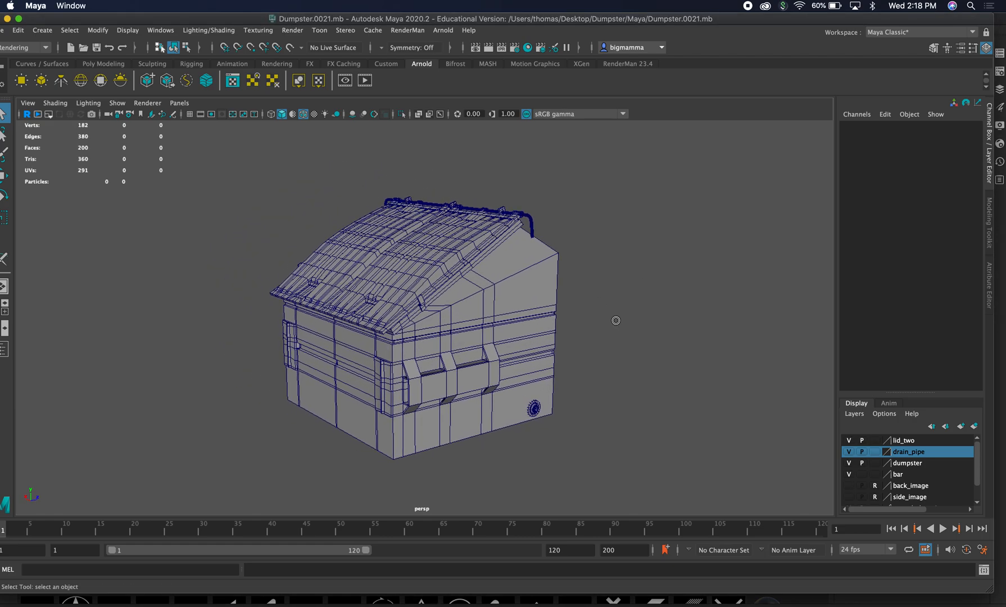
Tumble the Maya viewport around the dumpster model
{"action": "left_click_drag", "start_coordinate": [616, 320], "coordinate": [627, 351]}
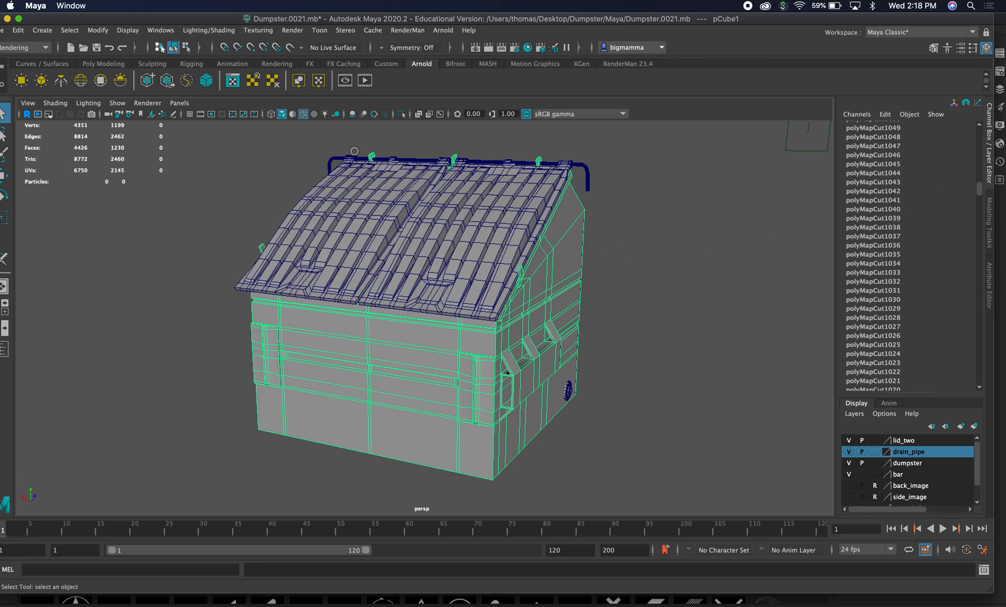
{"action": "left_click", "coordinate": [18, 31]}
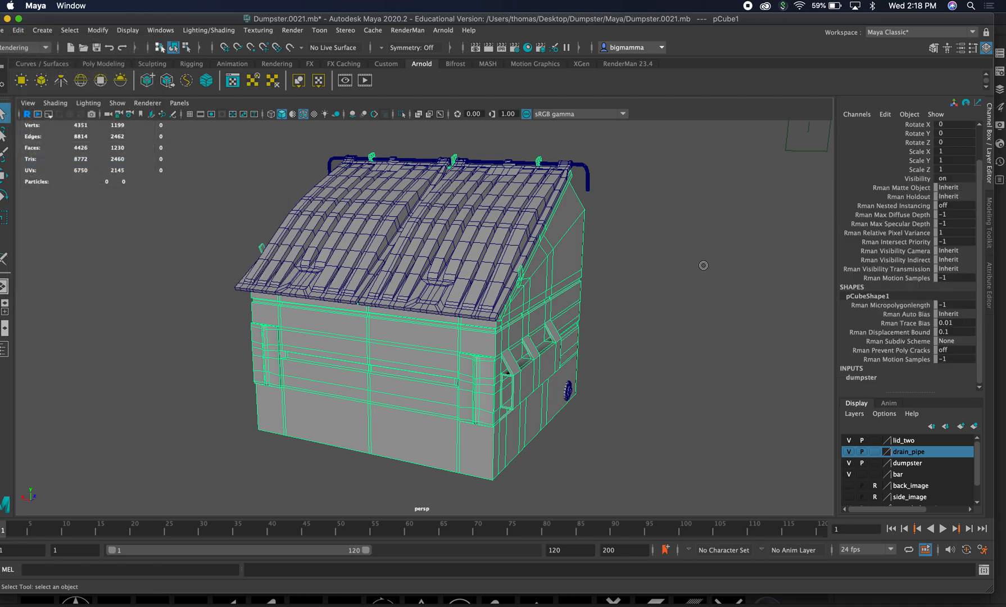
{"action": "mouse_move", "coordinate": [513, 221]}
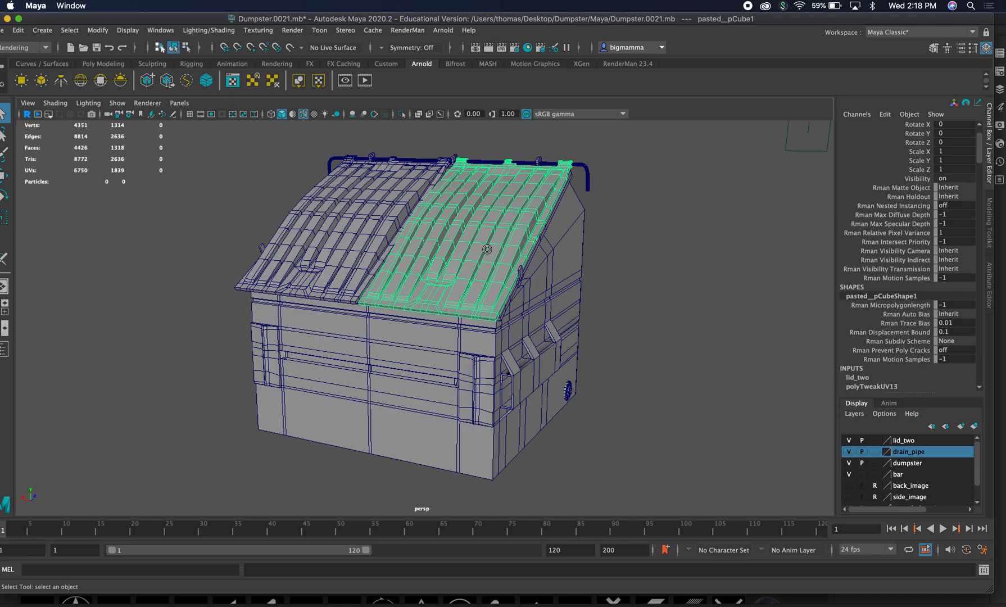
{"action": "mouse_move", "coordinate": [978, 175]}
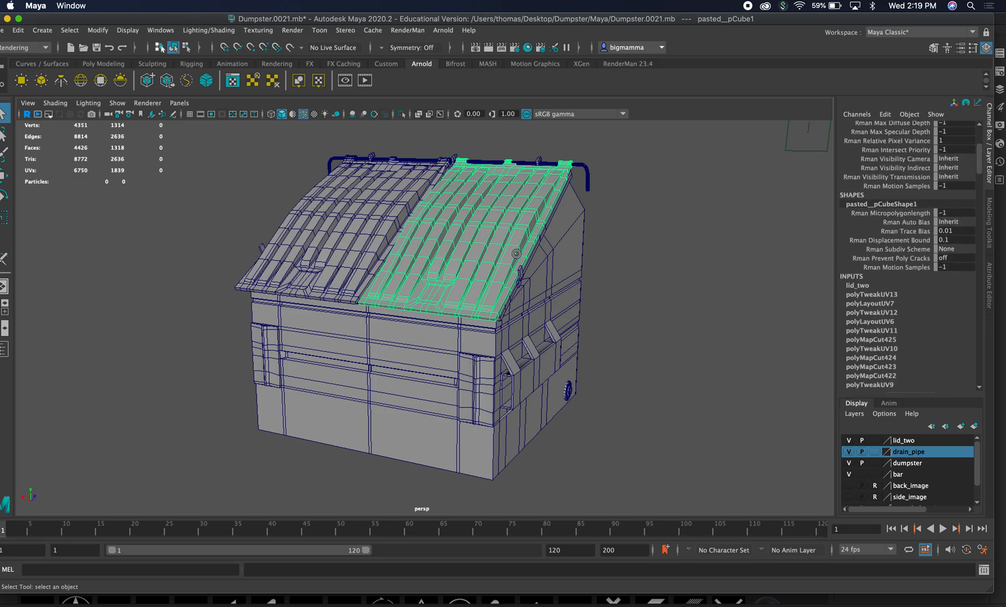
{"action": "mouse_move", "coordinate": [508, 250]}
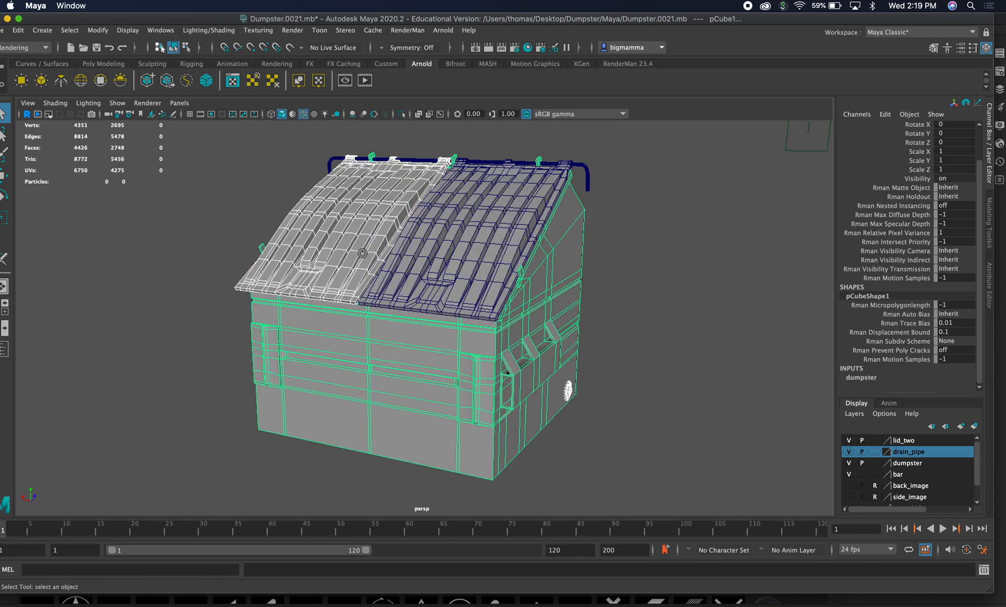
{"action": "left_click", "coordinate": [567, 388]}
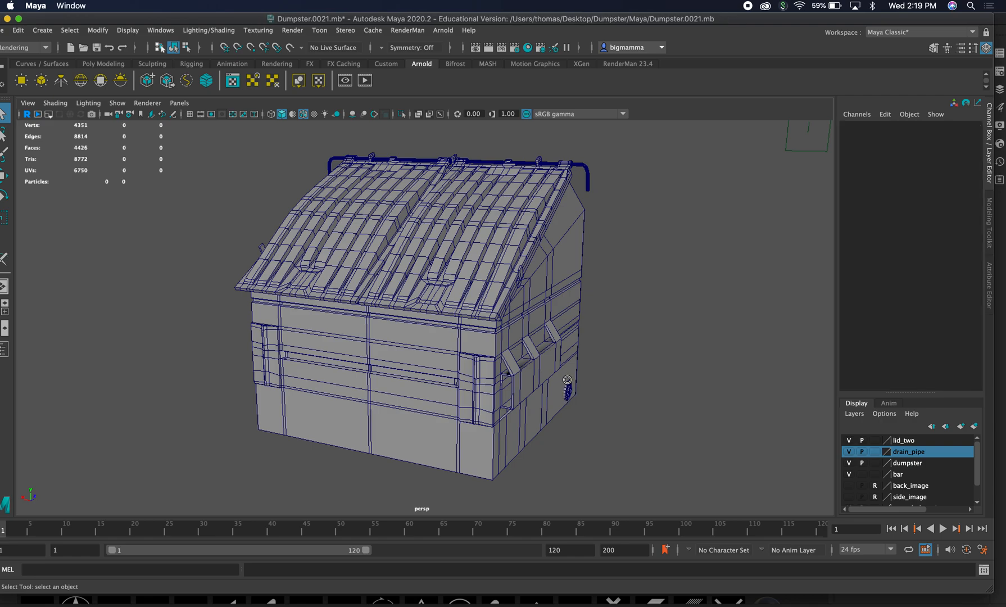
Rename the side drain pipe cylinder (pCylinder2) to drain_pipe1 in the Channel Box
{"action": "left_click", "coordinate": [565, 385]}
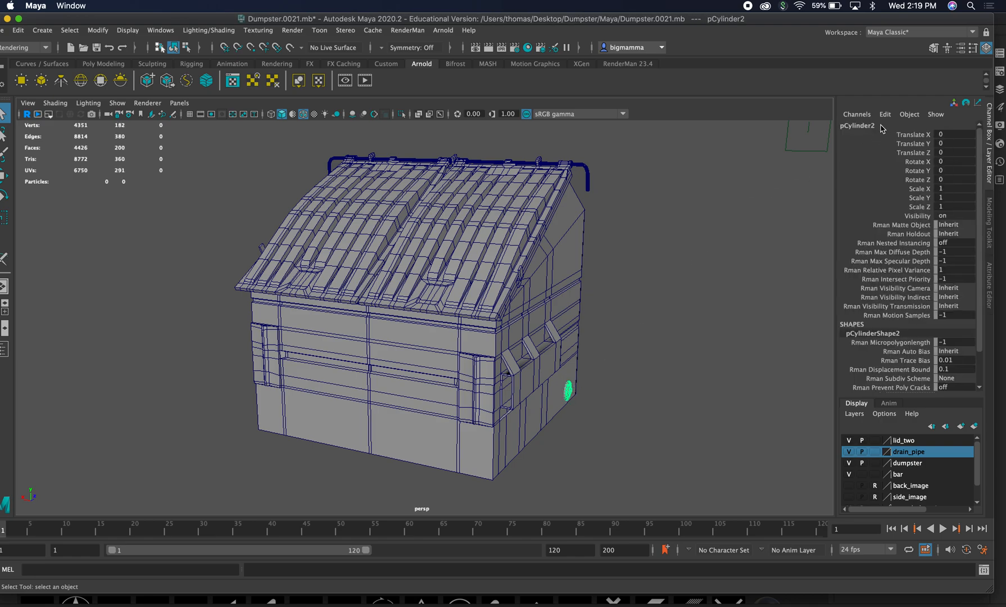
{"action": "double_click", "coordinate": [858, 125]}
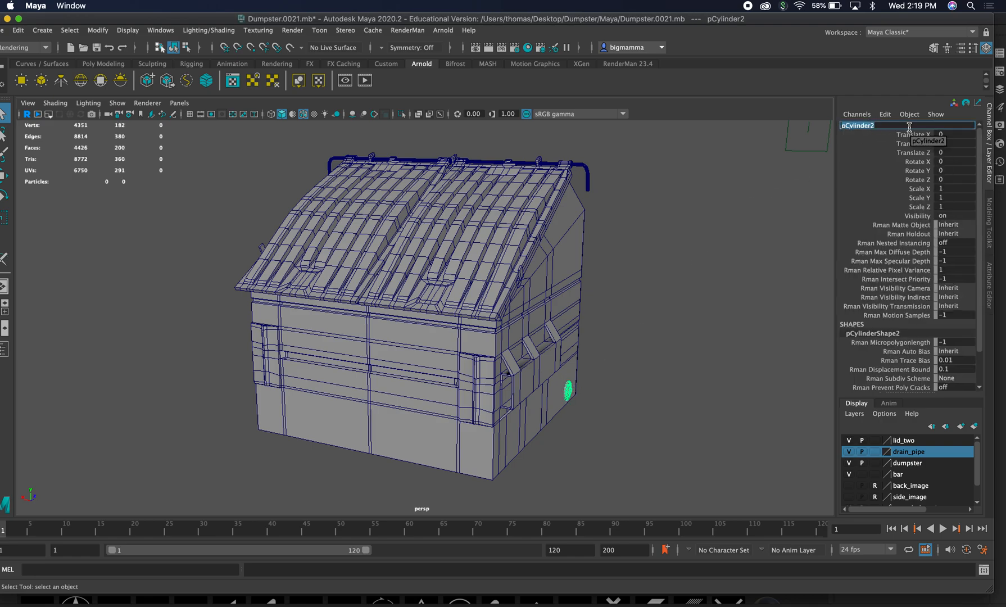
{"action": "type", "text": "dra"}
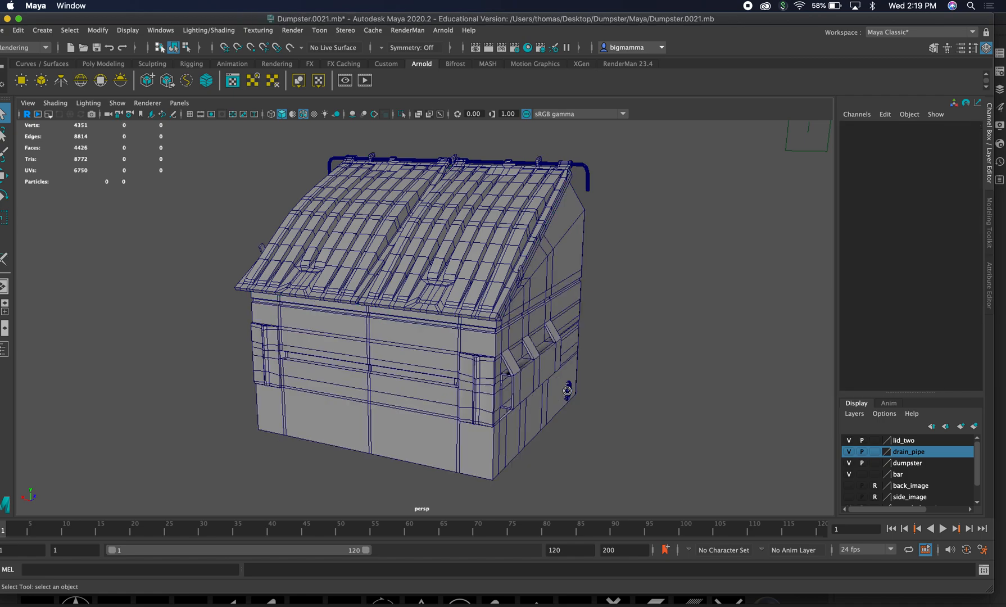
{"action": "left_click", "coordinate": [568, 390]}
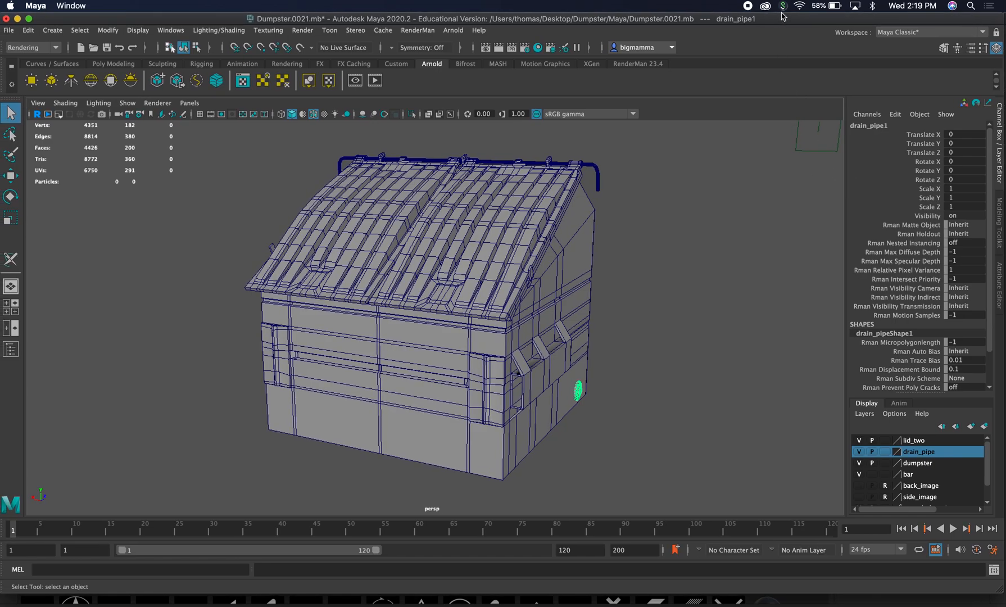
{"action": "mouse_move", "coordinate": [889, 131]}
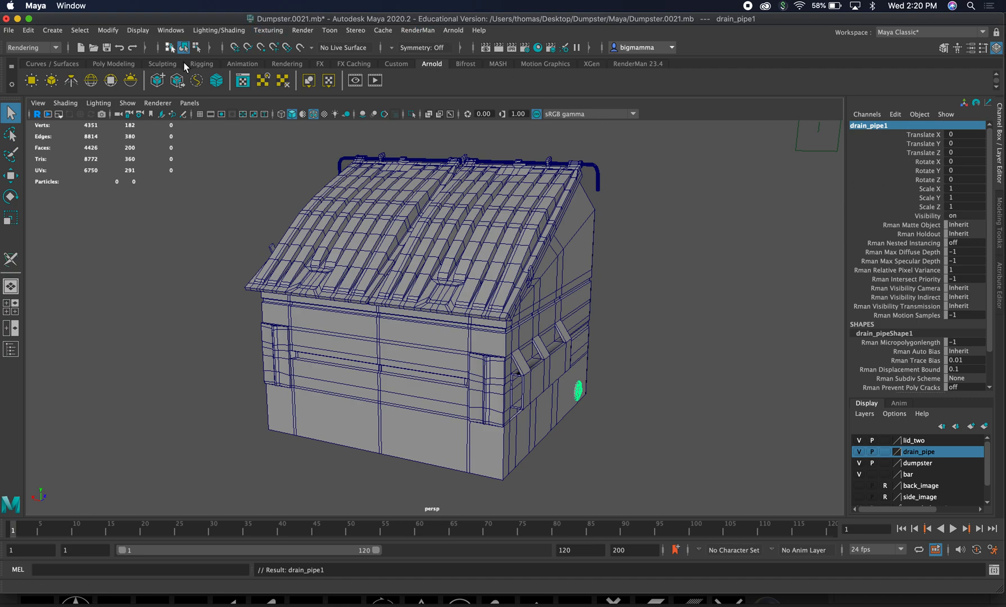
Assign a brand-new Lambert material to the drain pipe via Lighting/Shading
{"action": "left_click", "coordinate": [29, 48]}
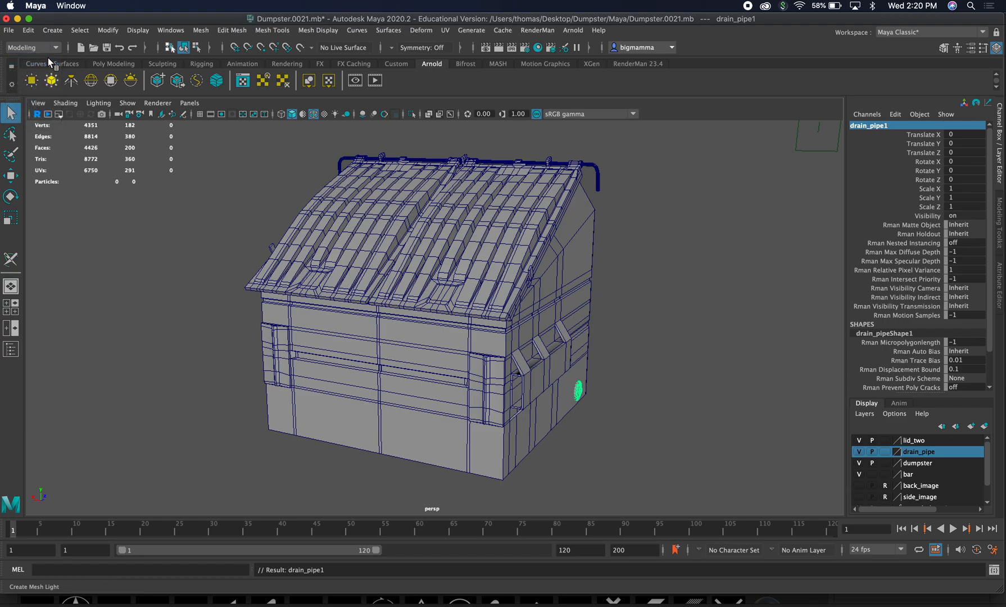
{"action": "left_click", "coordinate": [33, 47]}
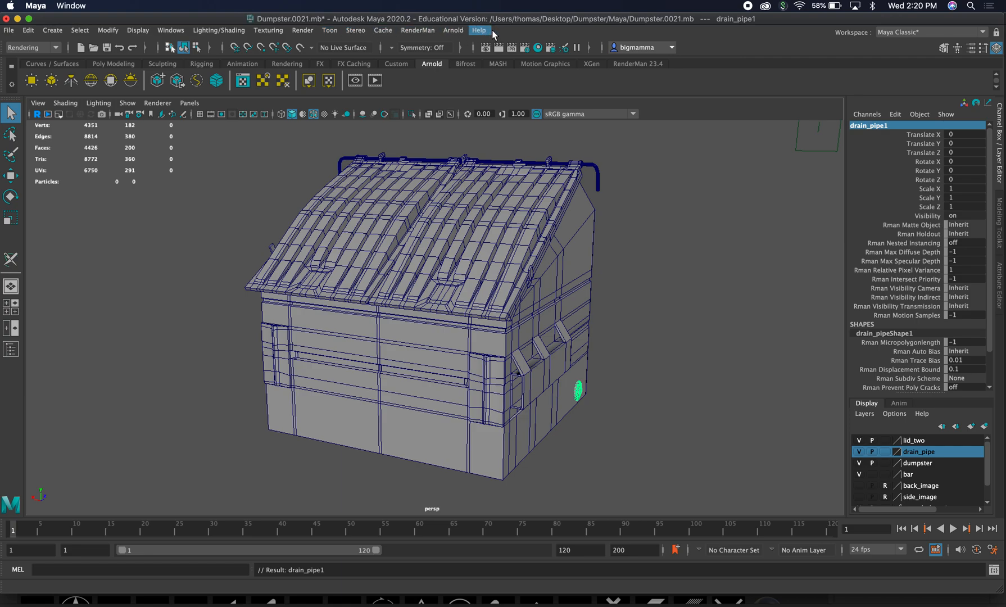
{"action": "left_click", "coordinate": [218, 30]}
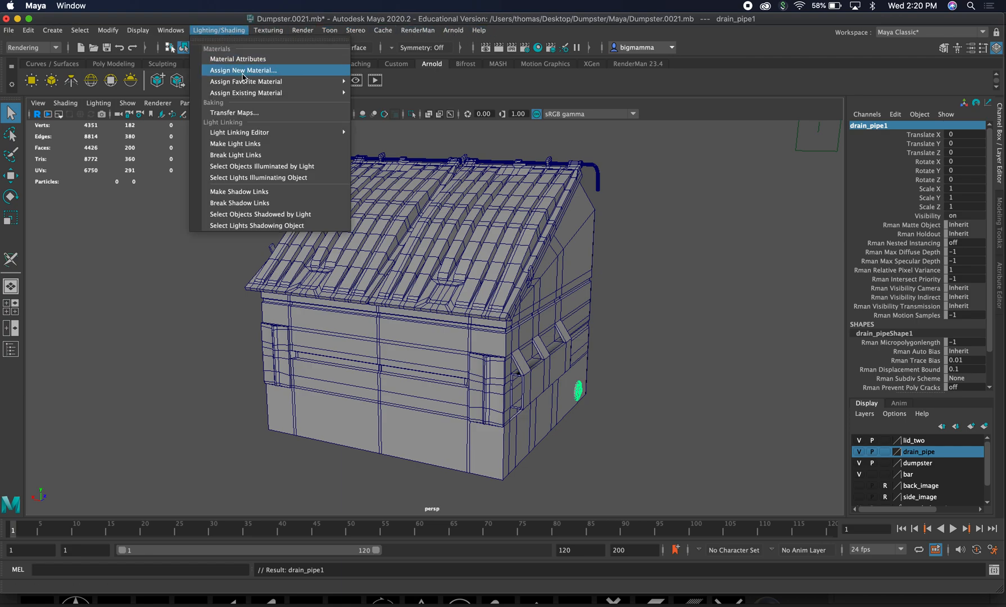
{"action": "left_click", "coordinate": [243, 70]}
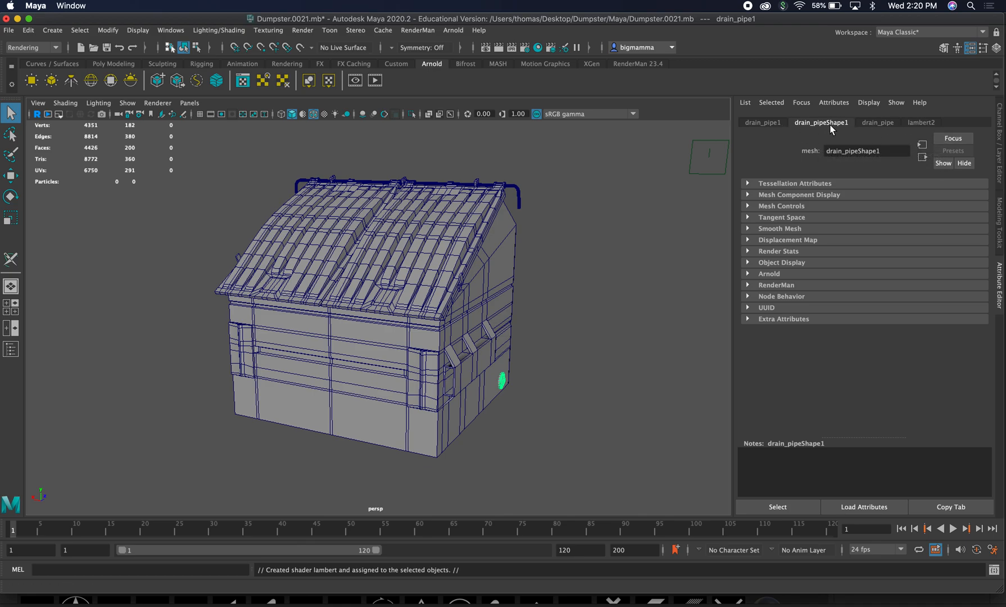
Rename the new lambert2 material to drain_pipe in the Attribute Editor
{"action": "left_click", "coordinate": [877, 123]}
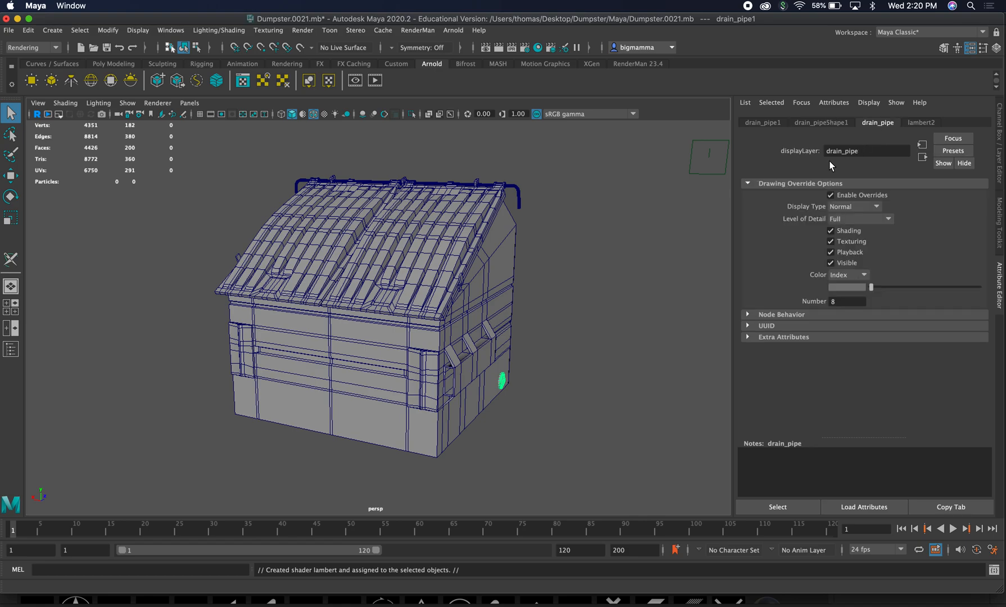
{"action": "left_click", "coordinate": [921, 122]}
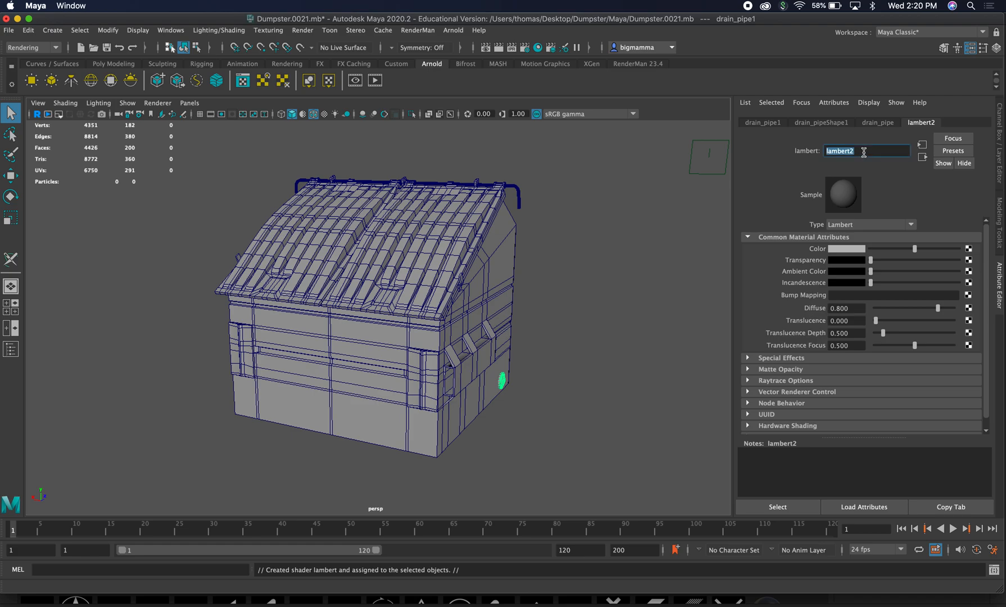
{"action": "type", "text": "drain"}
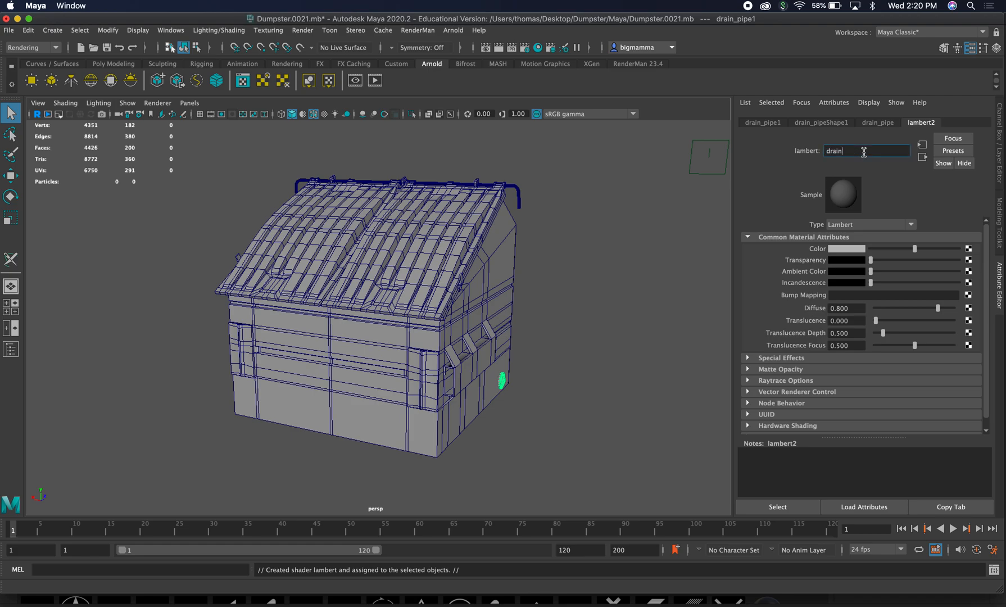
{"action": "type", "text": "_pipe"}
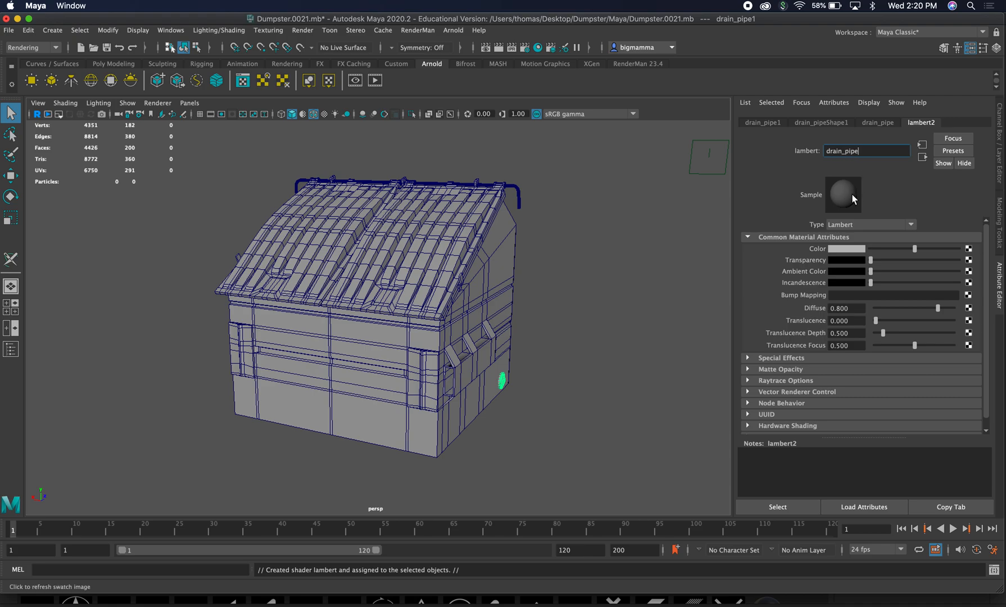
{"action": "mouse_move", "coordinate": [843, 194]}
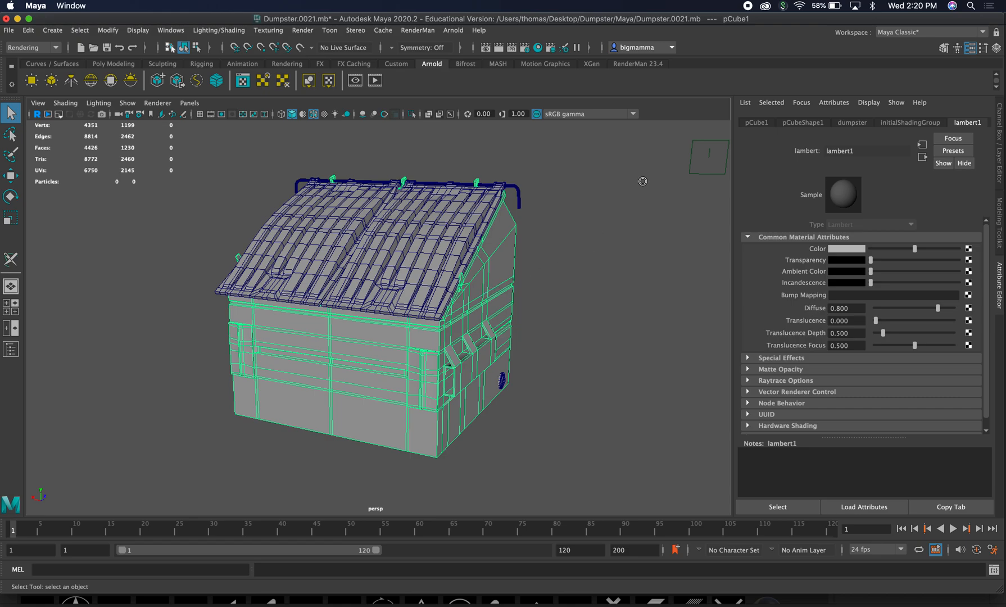
Rename the body's pCube1 transform node to Dumpster and show its lambert1 material
{"action": "left_click", "coordinate": [851, 122]}
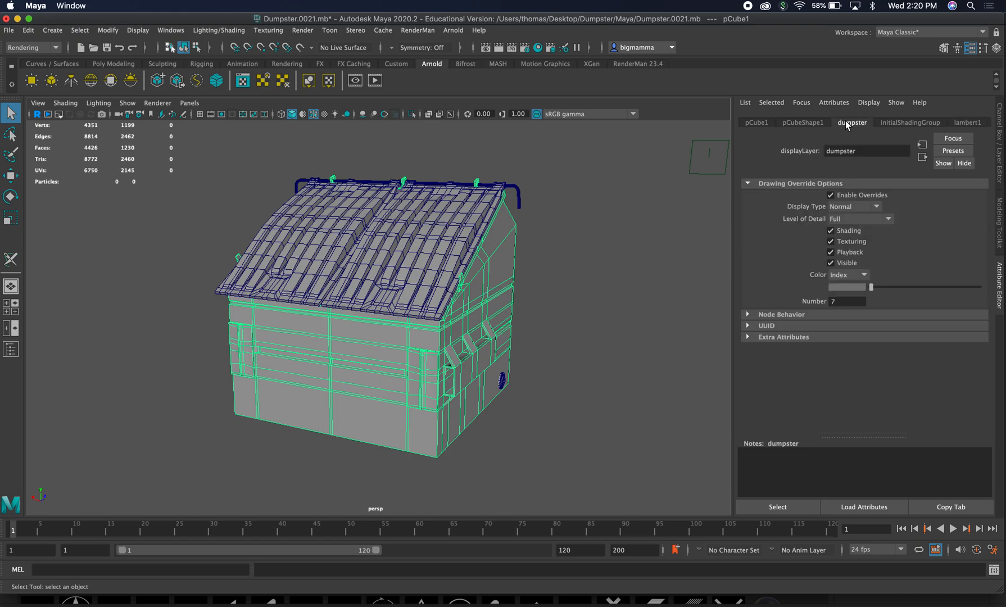
{"action": "left_click", "coordinate": [757, 123]}
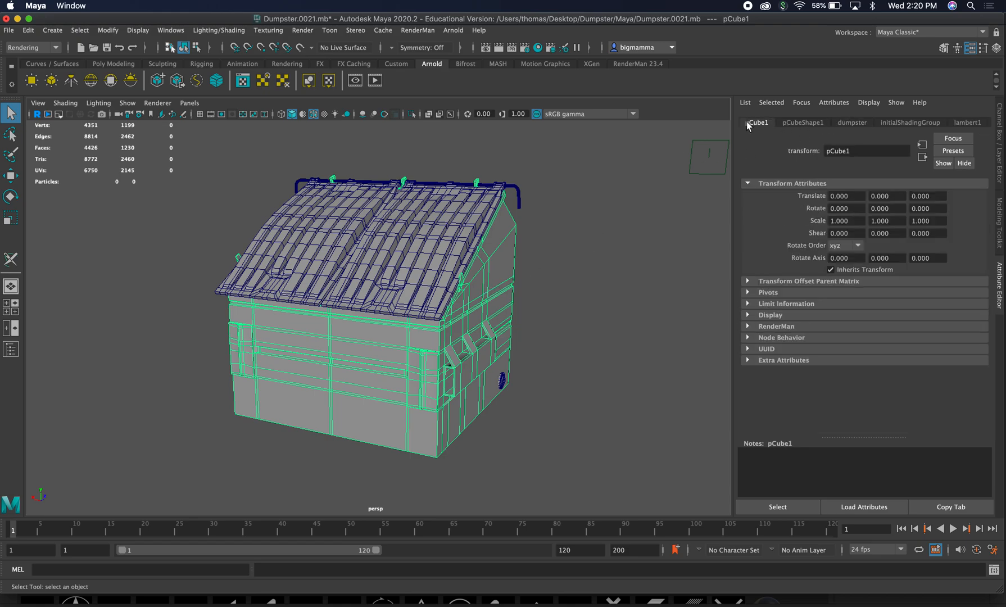
{"action": "mouse_move", "coordinate": [800, 134]}
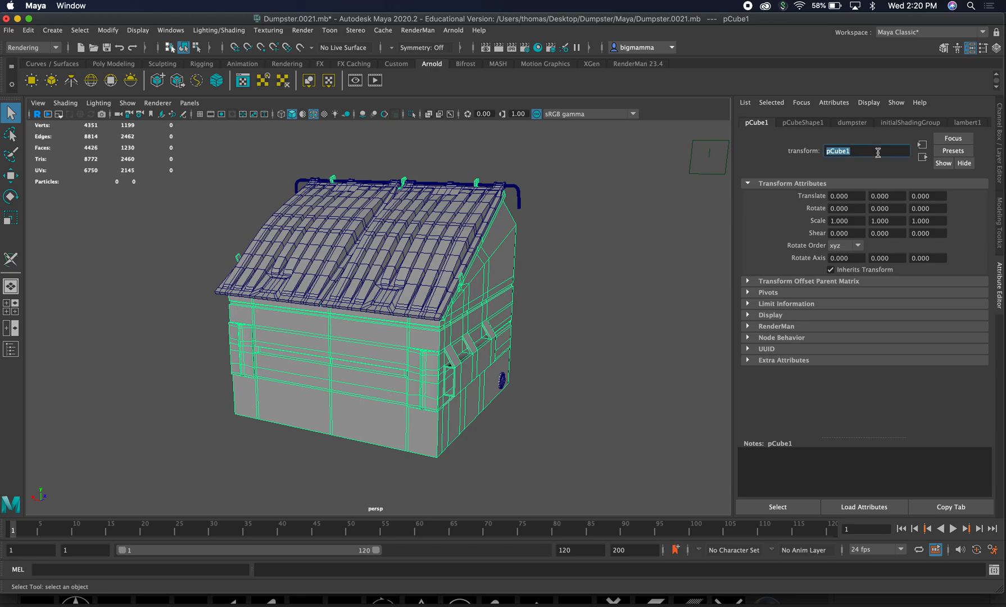
{"action": "type", "text": "Dumpst"}
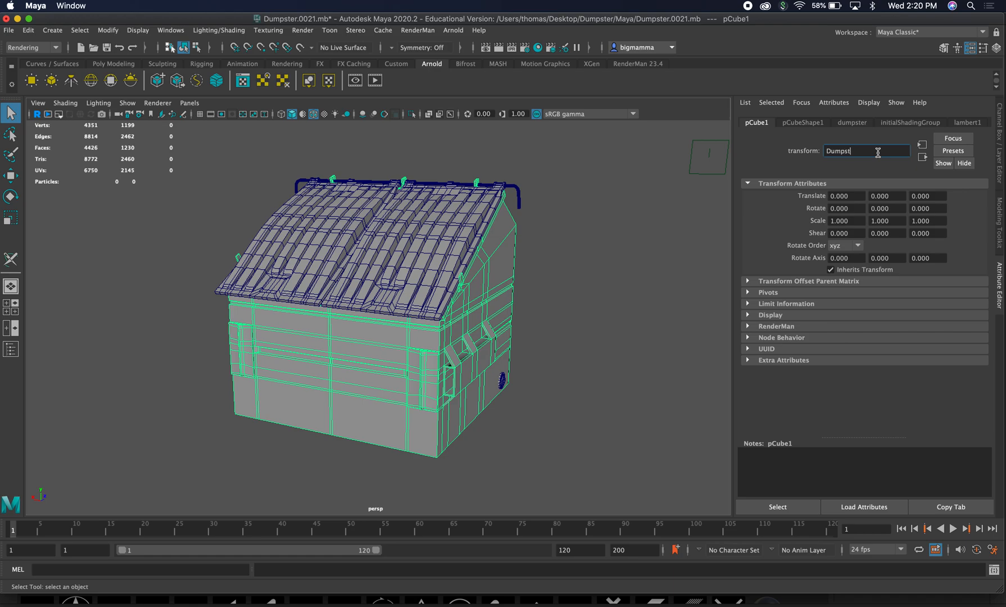
{"action": "type", "text": "er"}
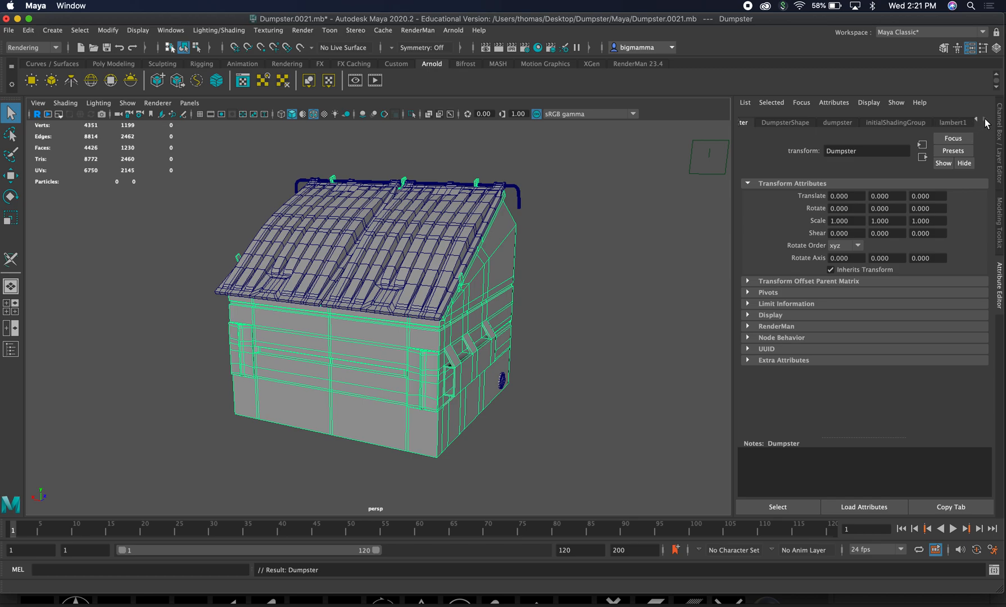
{"action": "left_click", "coordinate": [953, 122]}
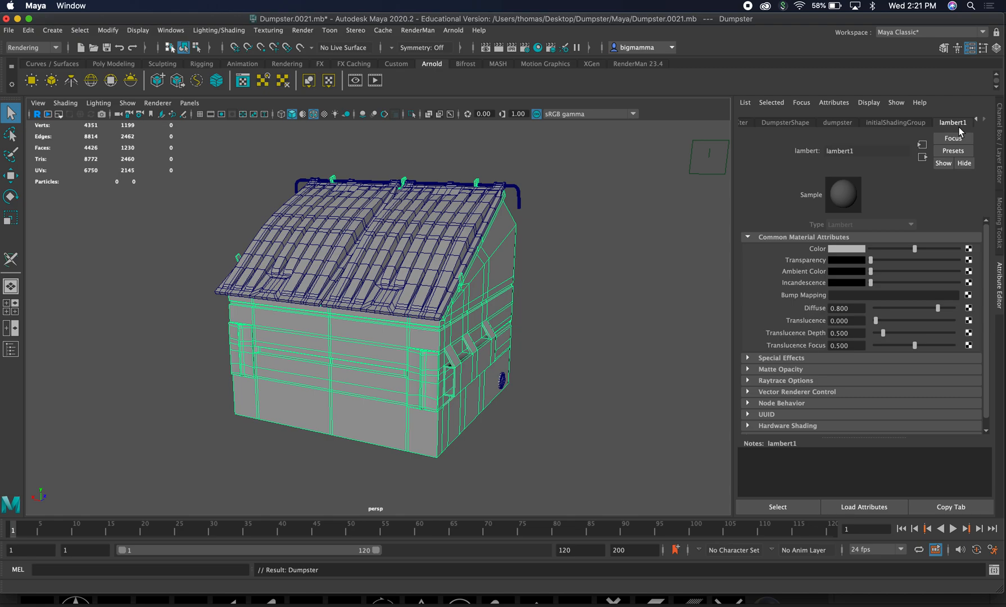
Assign a new Lambert to the dumpster body, name it Dumpster_base, and clear the selection
{"action": "left_click", "coordinate": [218, 31]}
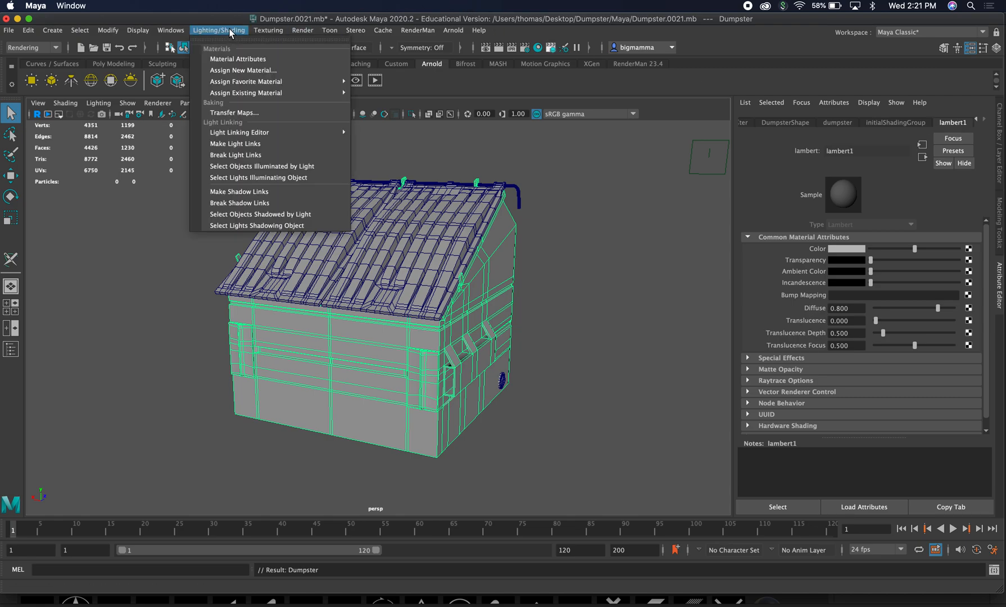
{"action": "mouse_move", "coordinate": [243, 70]}
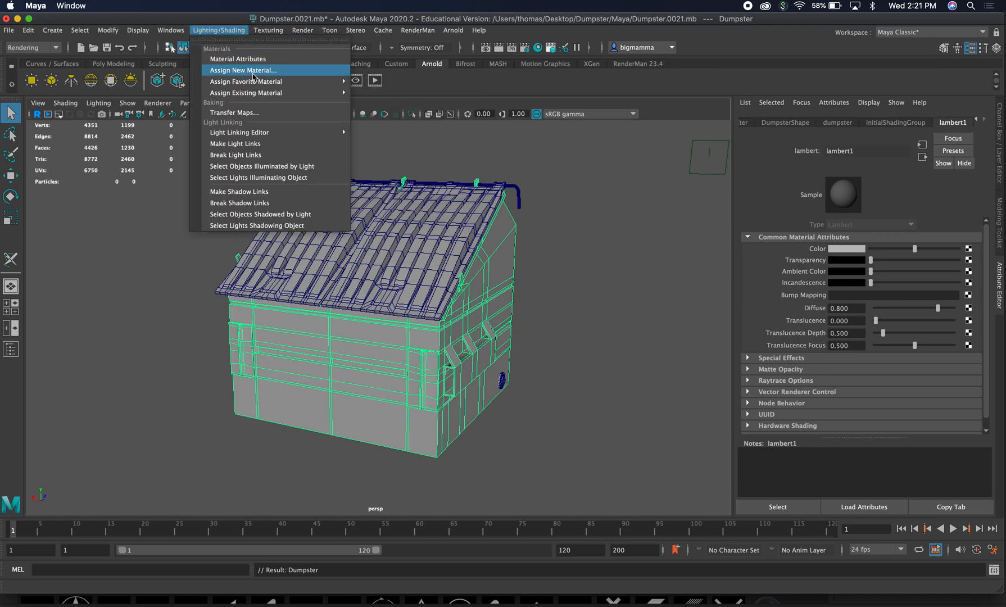
{"action": "mouse_move", "coordinate": [246, 81]}
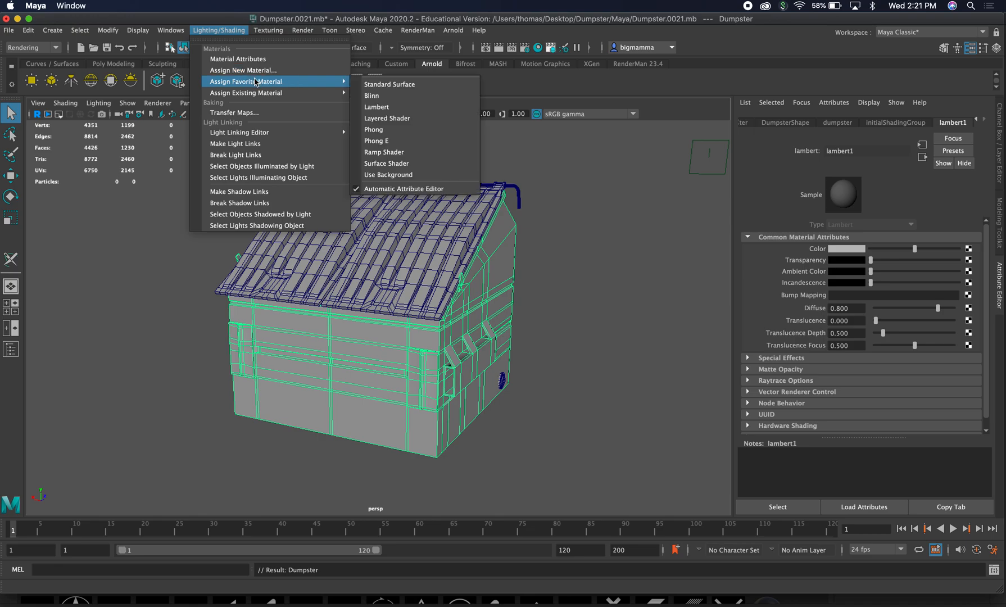
{"action": "left_click", "coordinate": [243, 69]}
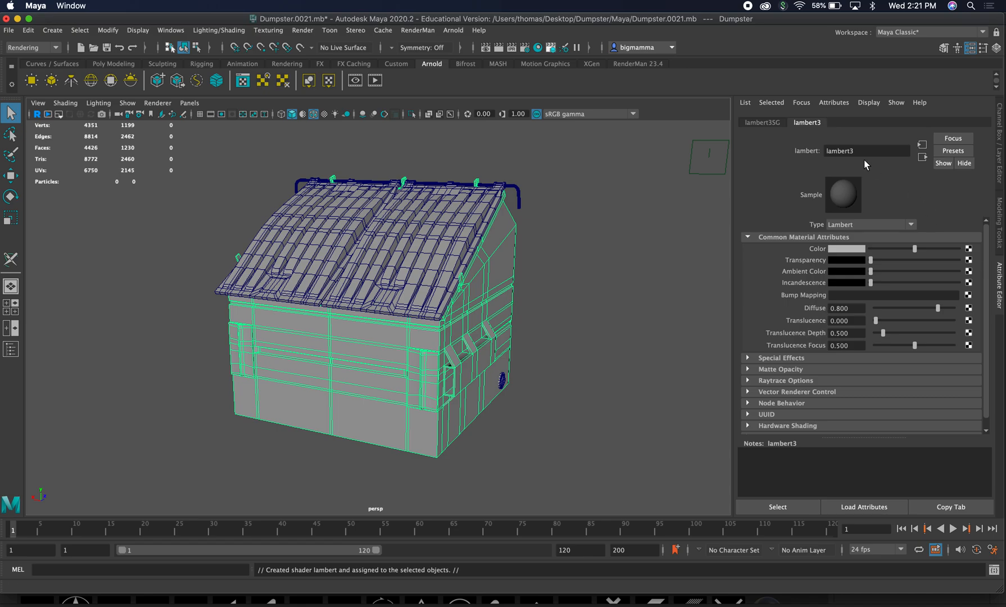
{"action": "left_click", "coordinate": [864, 150]}
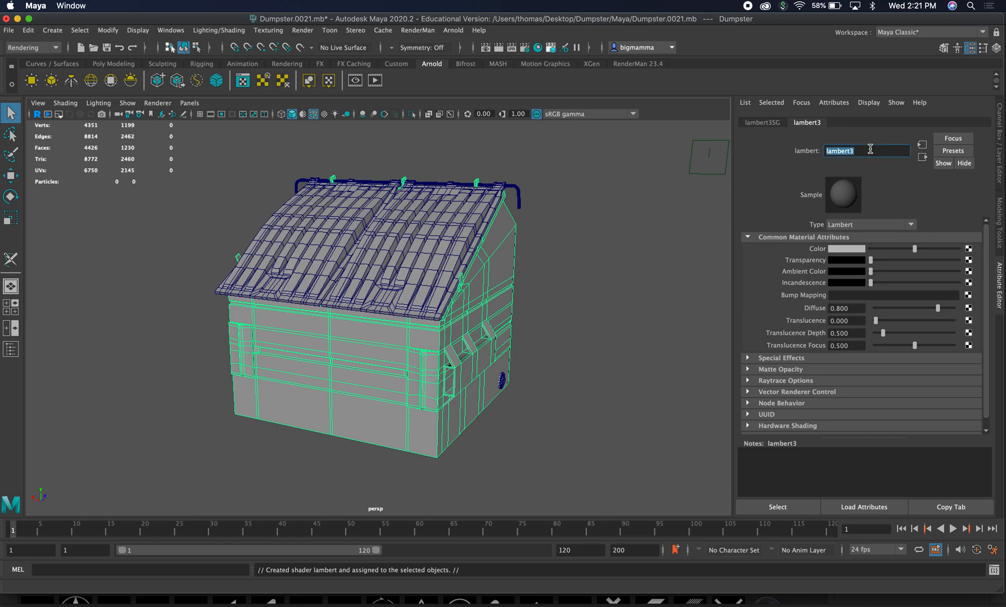
{"action": "type", "text": "Dumpster_"}
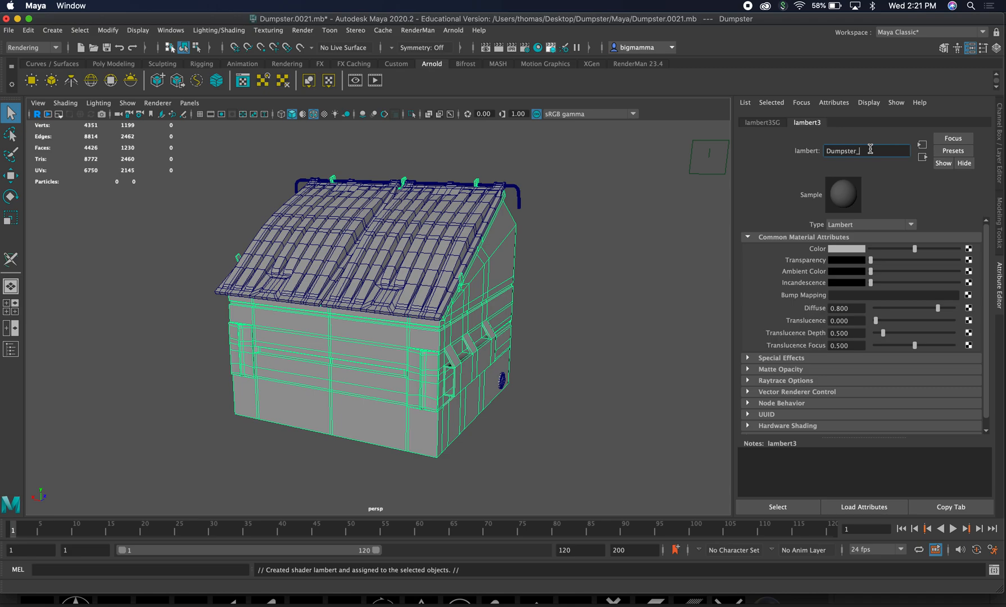
{"action": "type", "text": "base"}
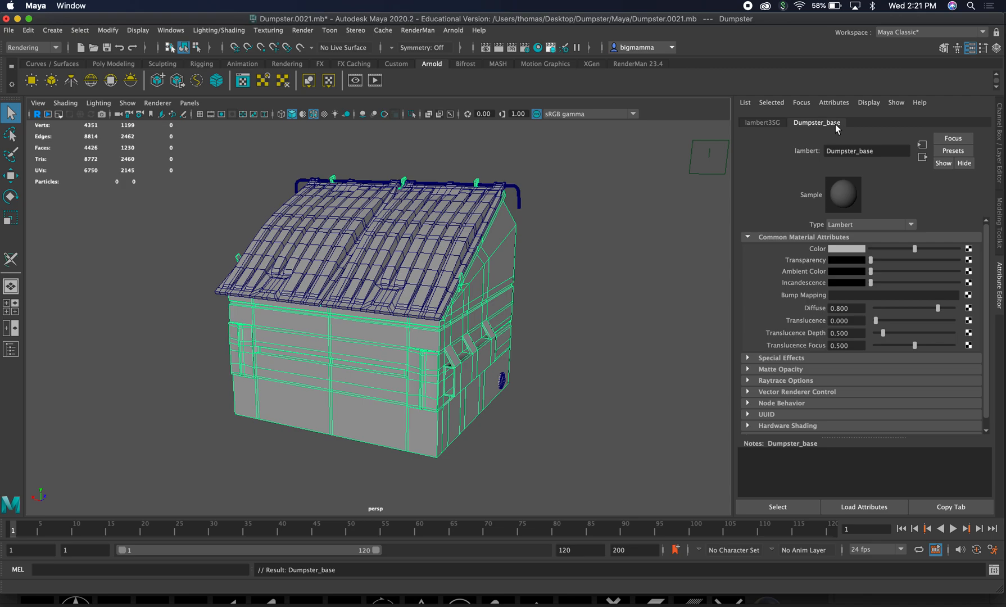
{"action": "mouse_move", "coordinate": [814, 140]}
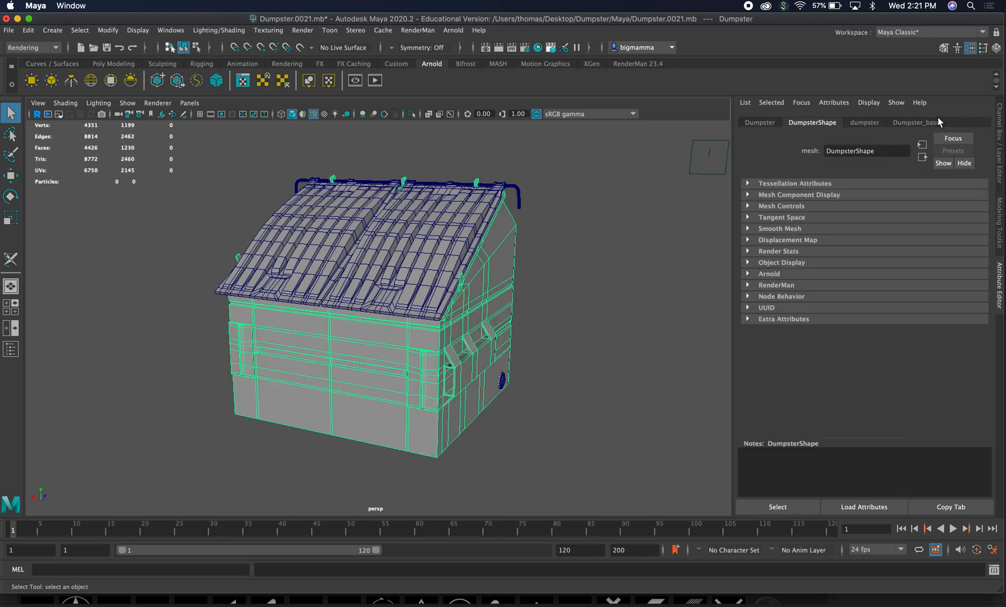
{"action": "left_click", "coordinate": [916, 122]}
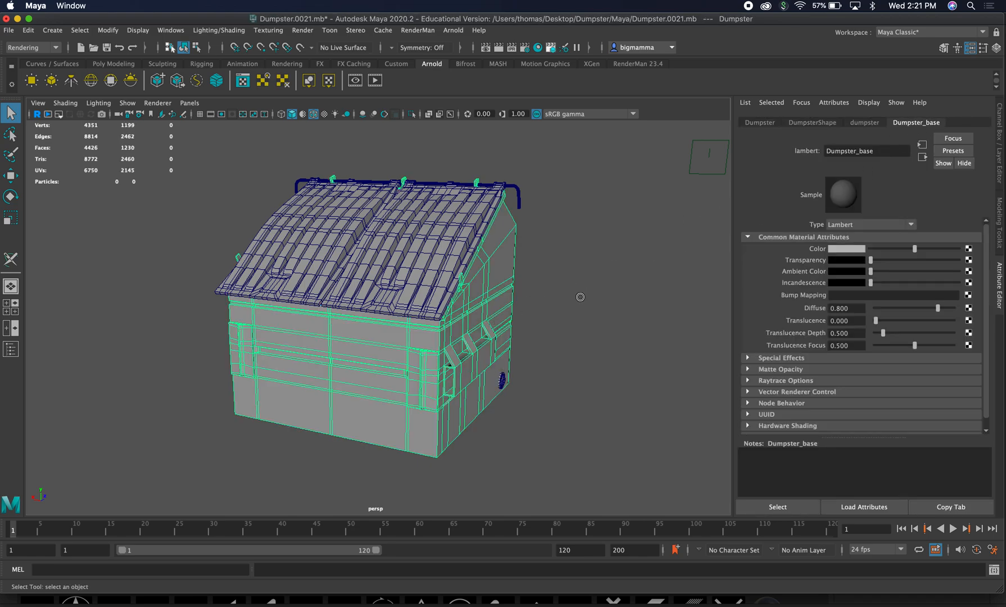
{"action": "left_click", "coordinate": [581, 297]}
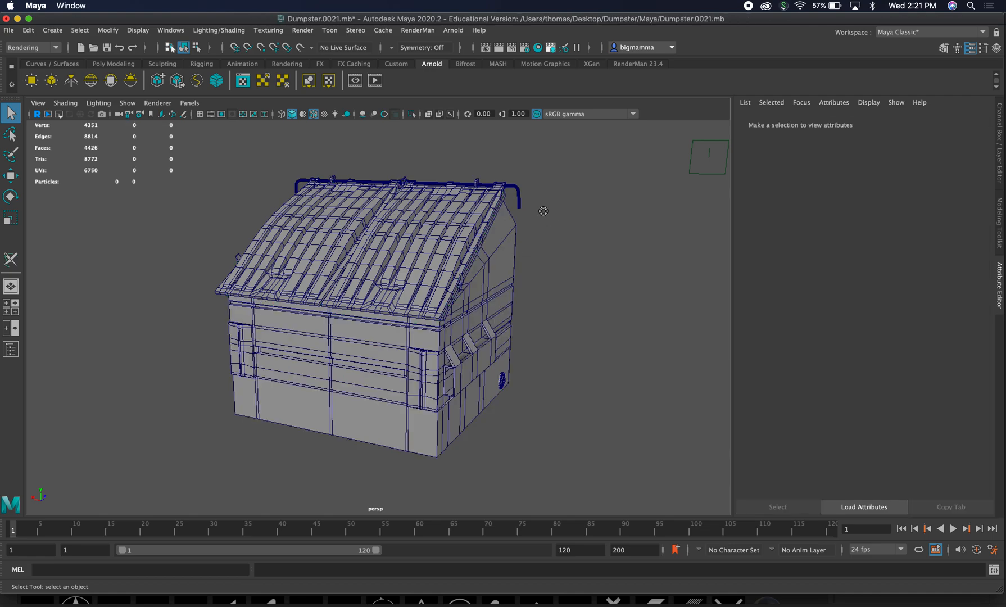
Select the lid handle bar and rename its shape node to bar1
{"action": "left_click", "coordinate": [398, 182]}
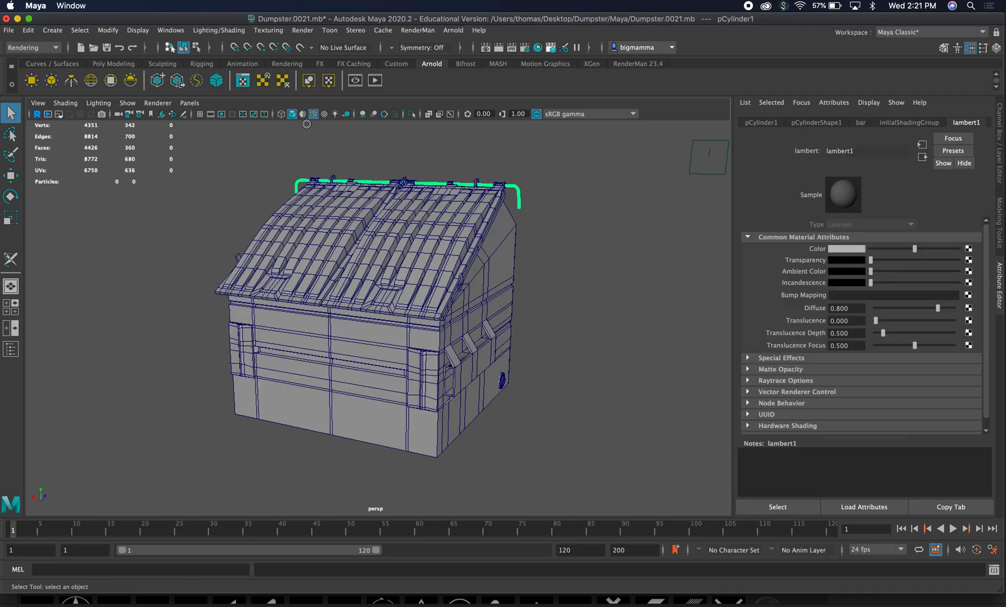
{"action": "mouse_move", "coordinate": [397, 120]}
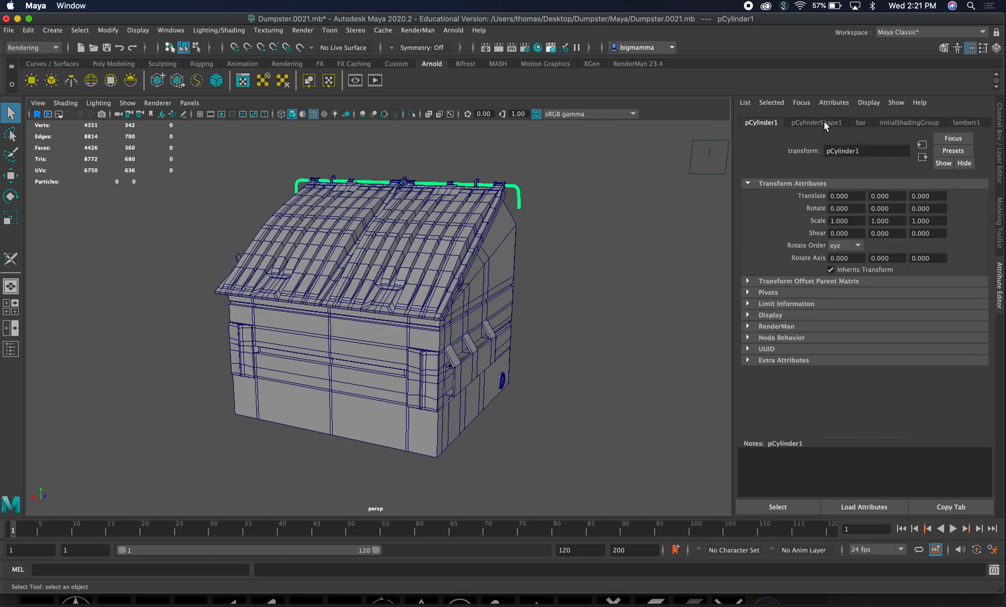
{"action": "left_click", "coordinate": [860, 122]}
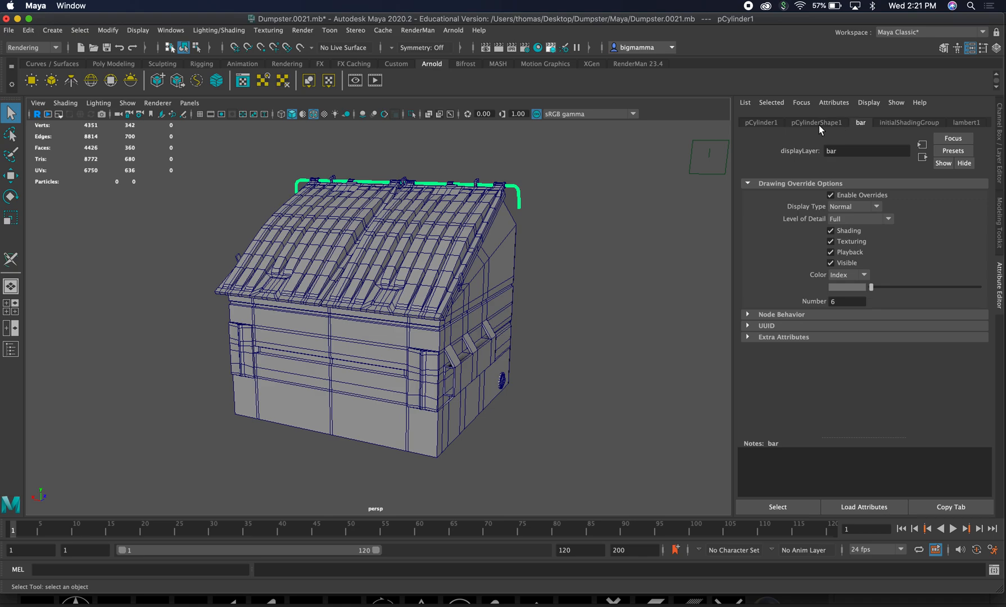
{"action": "left_click", "coordinate": [760, 123]}
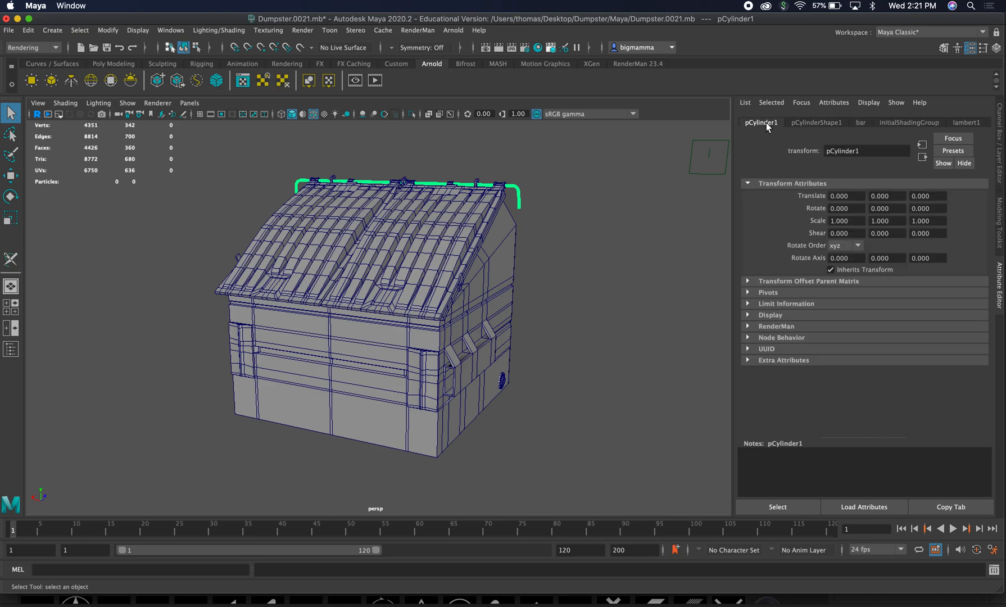
{"action": "left_click", "coordinate": [815, 123]}
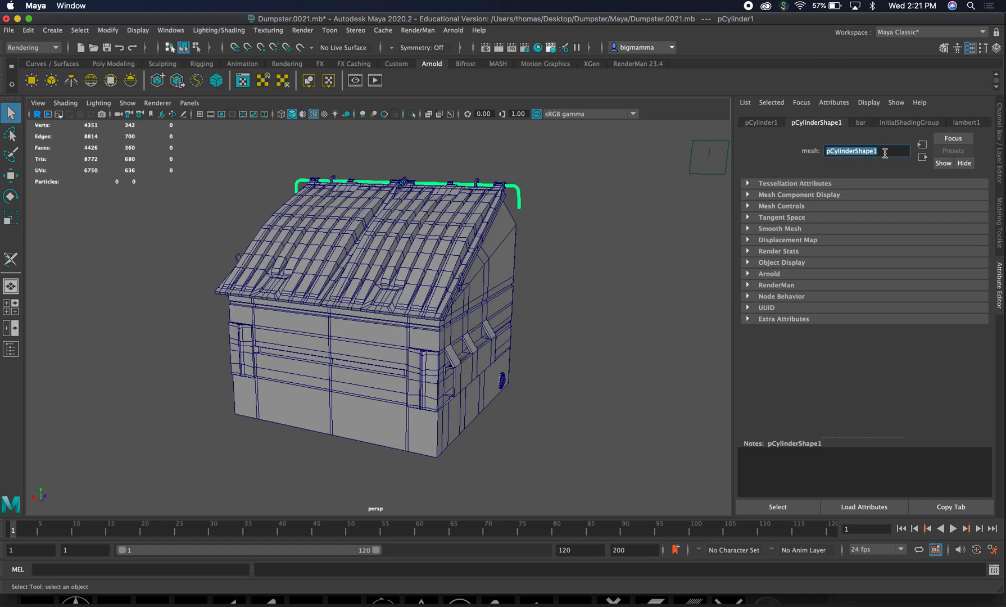
{"action": "type", "text": "bar"}
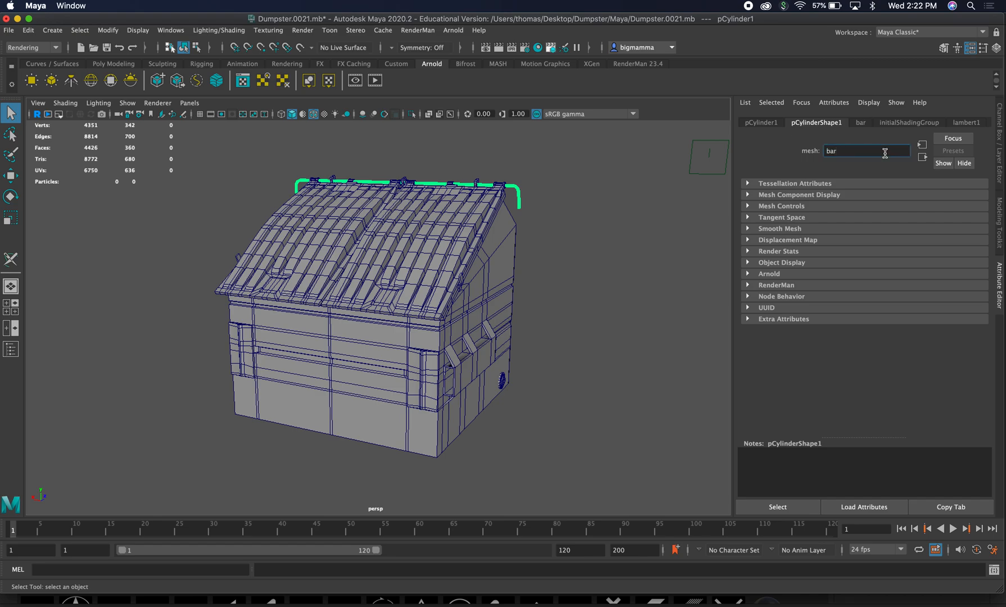
{"action": "left_click", "coordinate": [929, 123]}
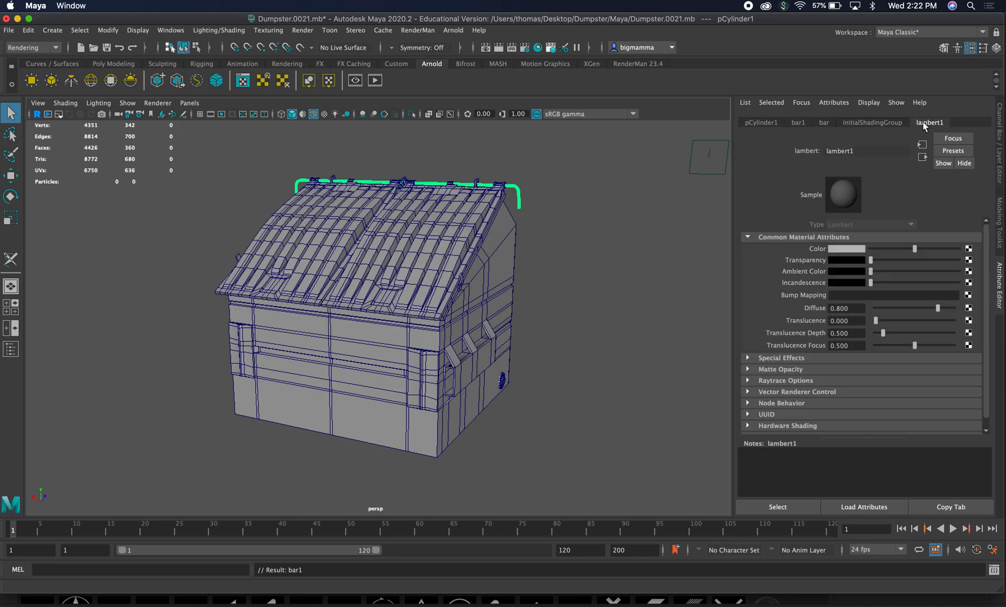
{"action": "left_click", "coordinate": [797, 122]}
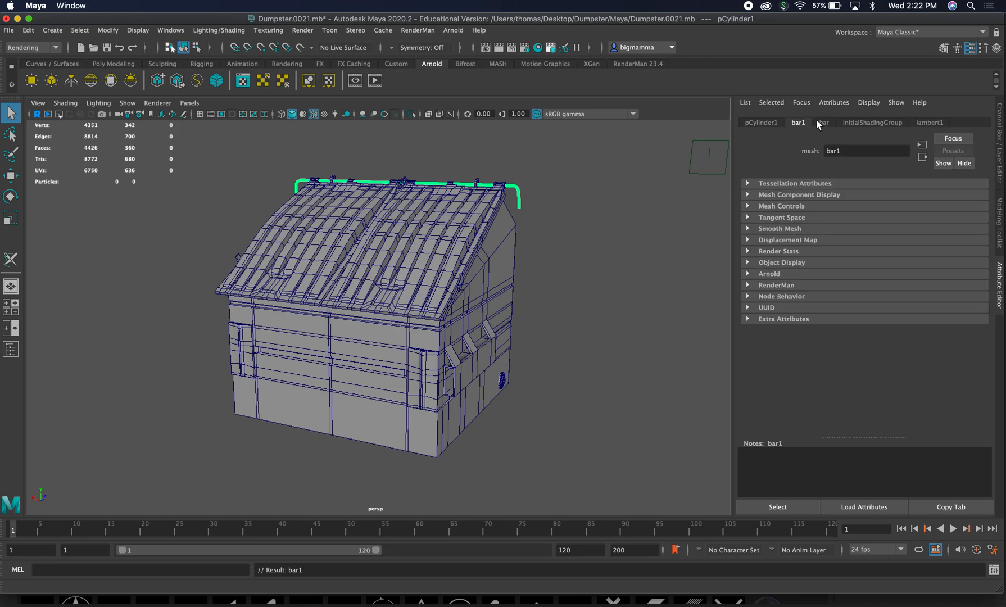
Assign a new Lambert material to the bar and name it Bar
{"action": "left_click", "coordinate": [218, 31]}
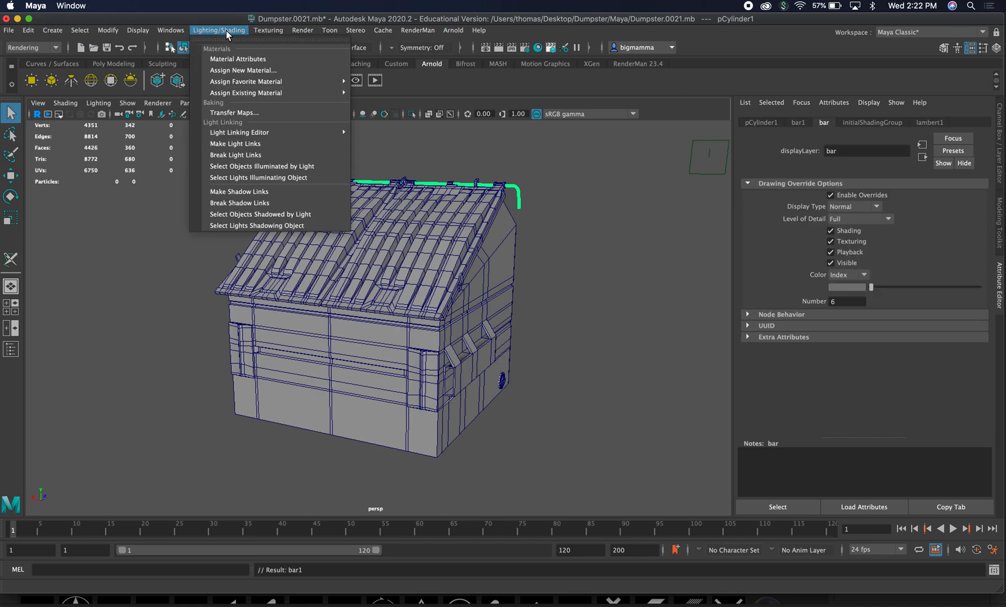
{"action": "left_click", "coordinate": [243, 70]}
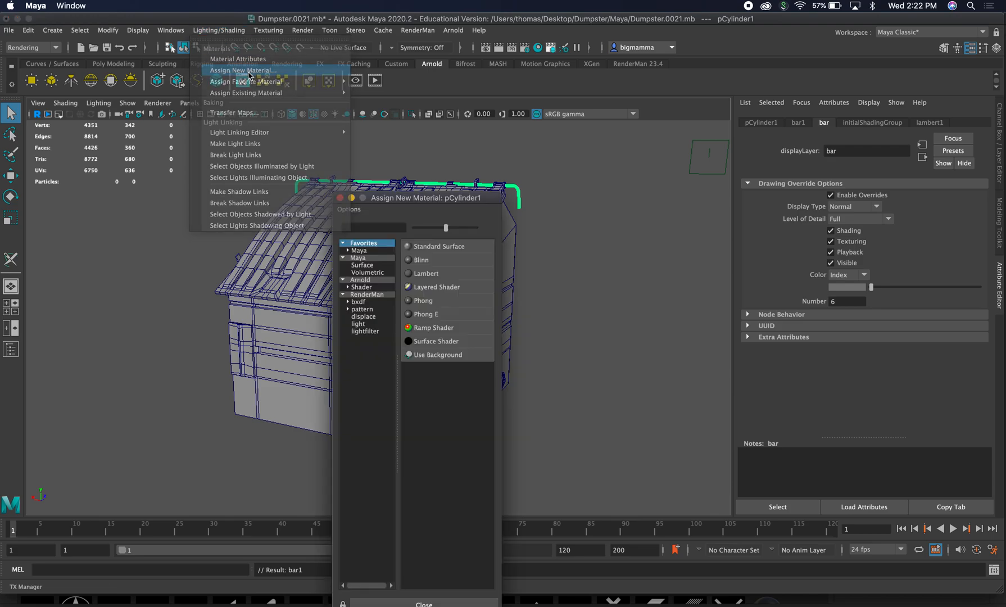
{"action": "left_click", "coordinate": [425, 273]}
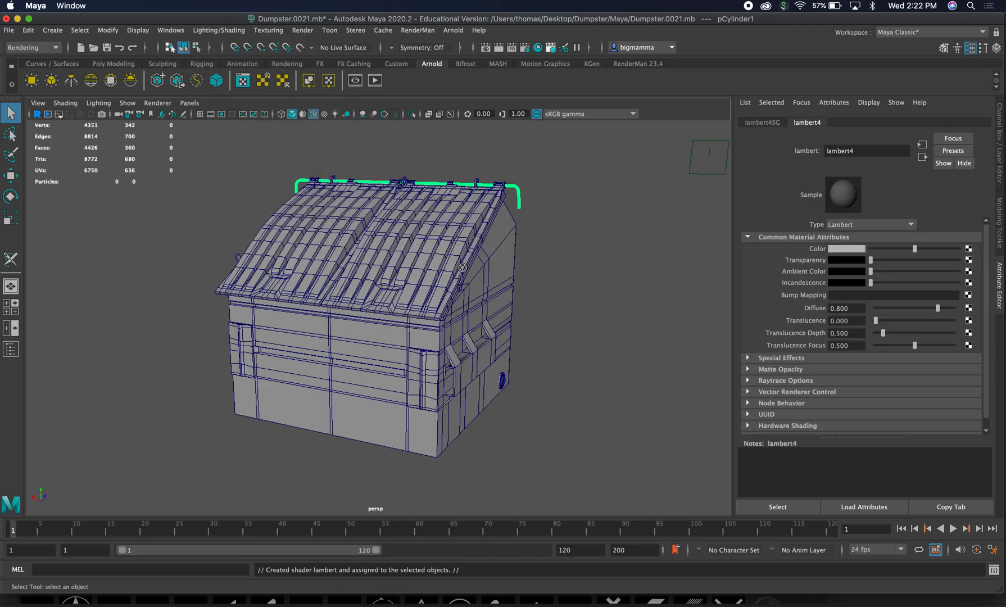
{"action": "left_click", "coordinate": [866, 150]}
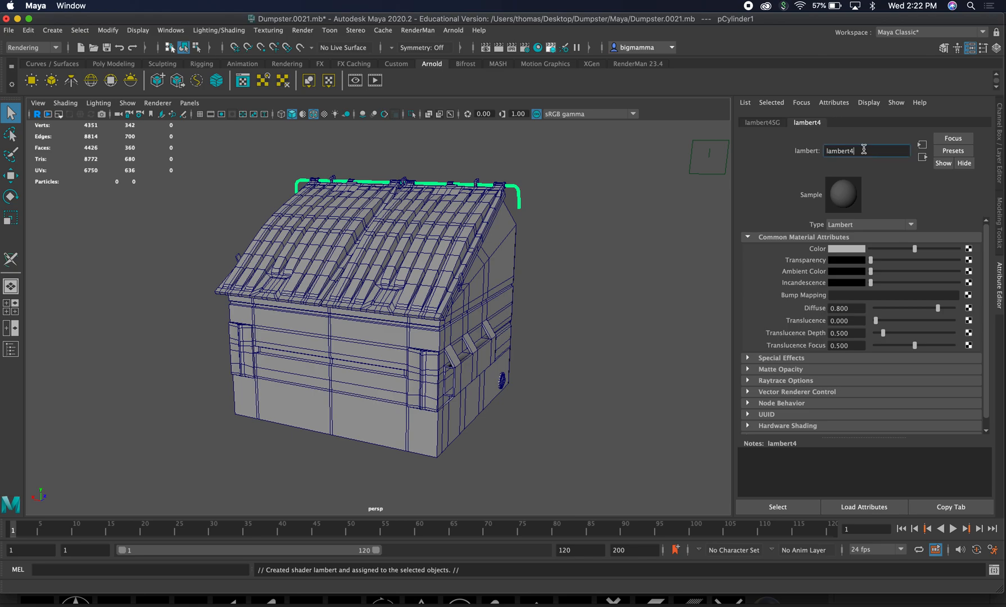
{"action": "type", "text": "B"}
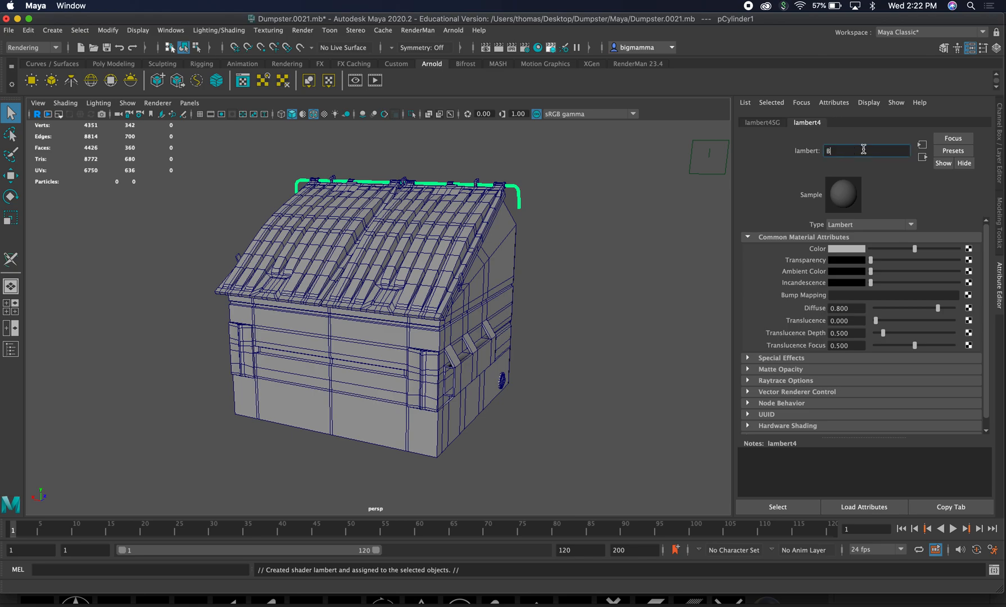
{"action": "type", "text": "ar"}
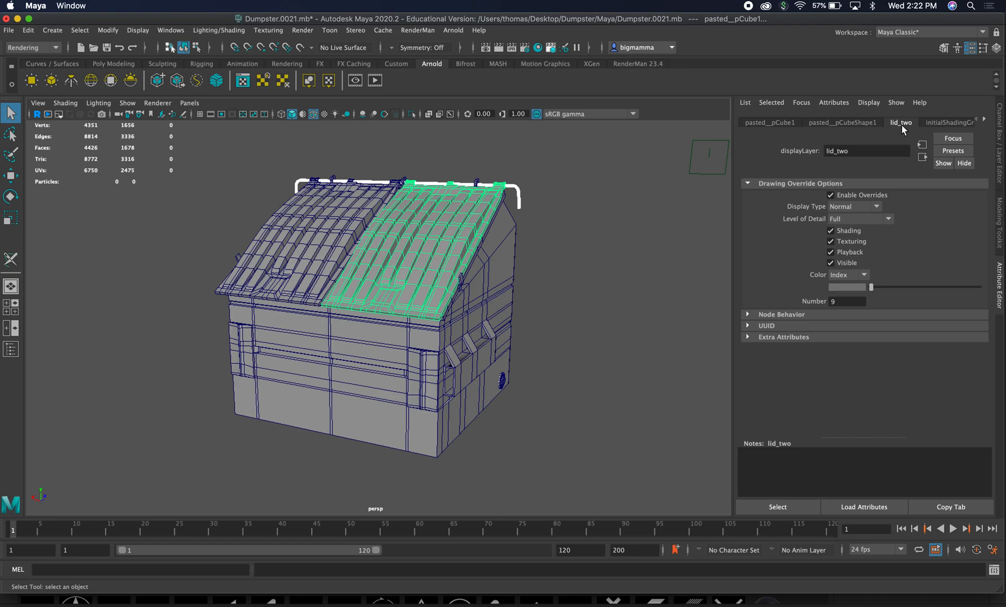
{"action": "mouse_move", "coordinate": [971, 399]}
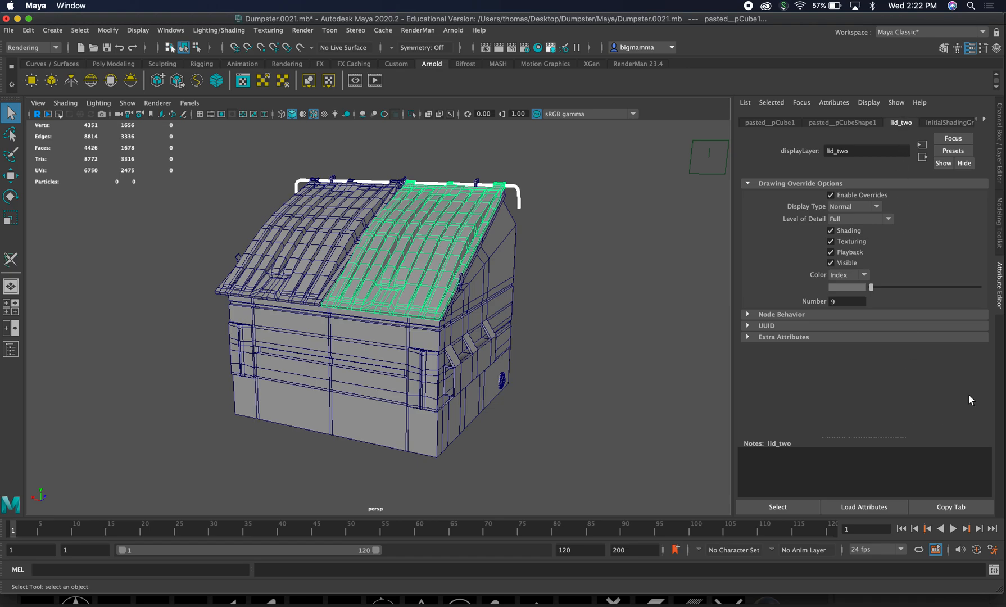
{"action": "mouse_move", "coordinate": [791, 134]}
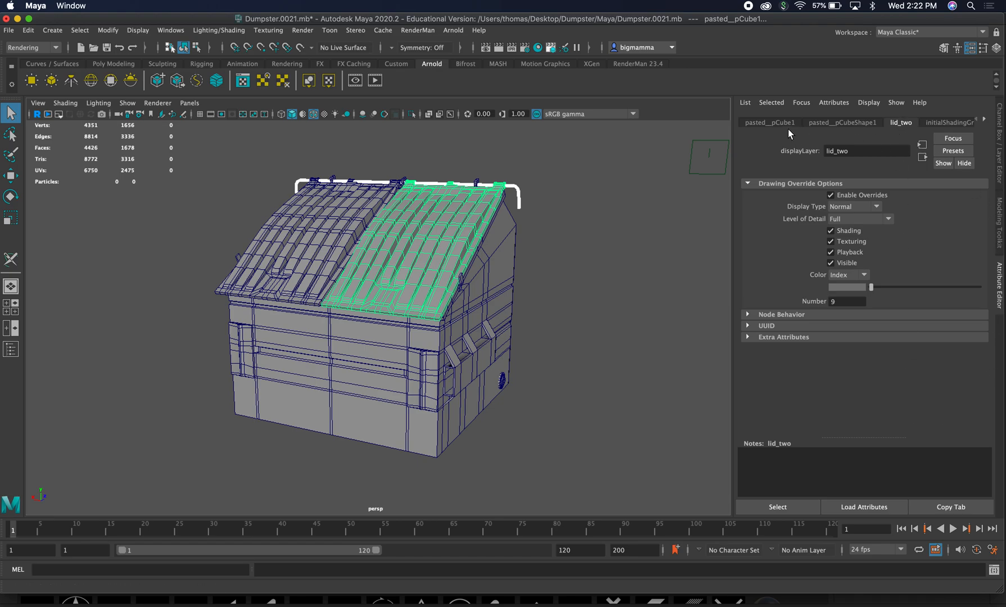
Rename the right lid panel's transform from pasted__pCube1 to lid_two_right
{"action": "left_click", "coordinate": [769, 121]}
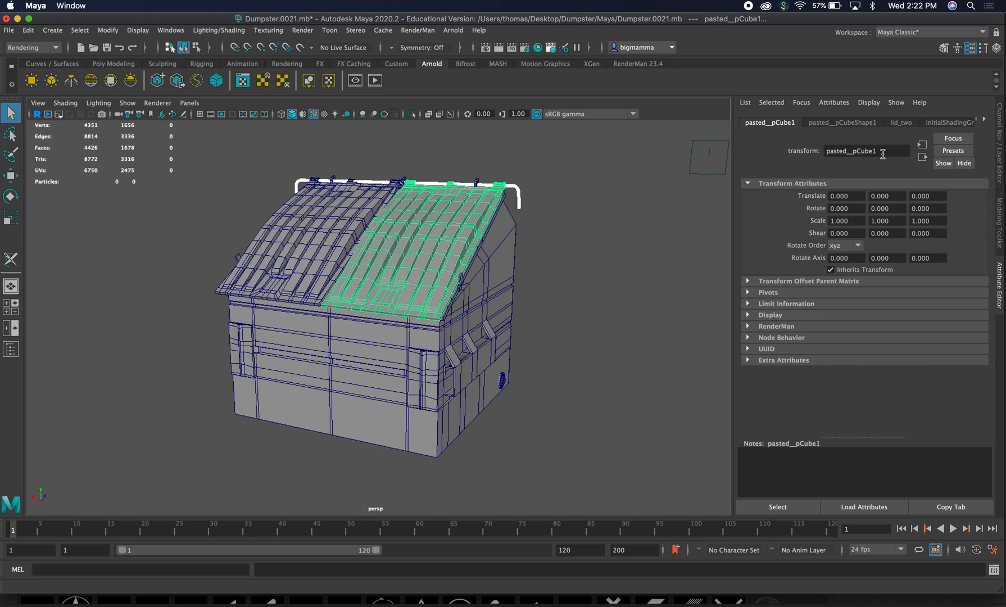
{"action": "double_click", "coordinate": [851, 151]}
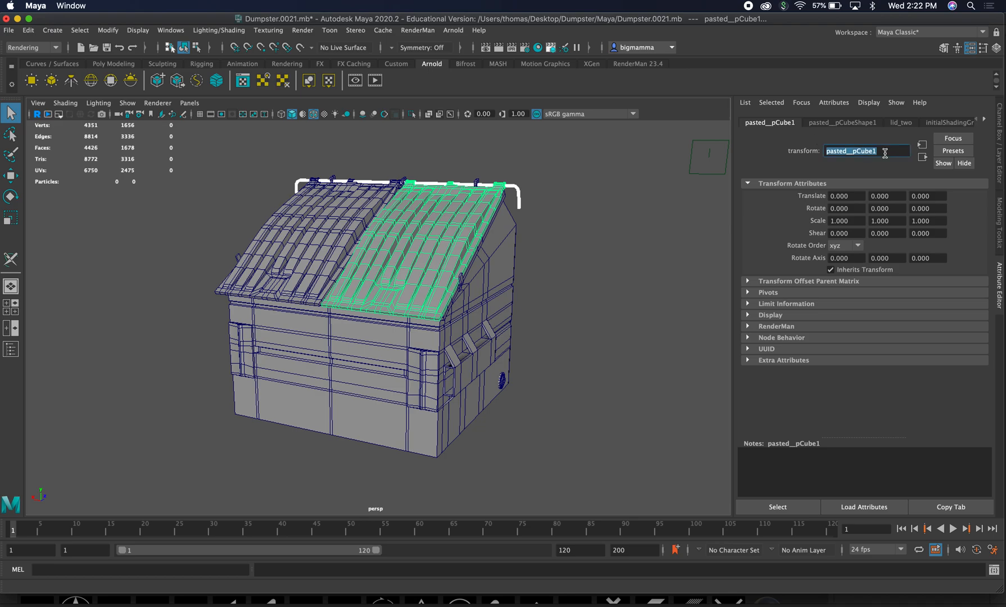
{"action": "type", "text": "lid_two_right"}
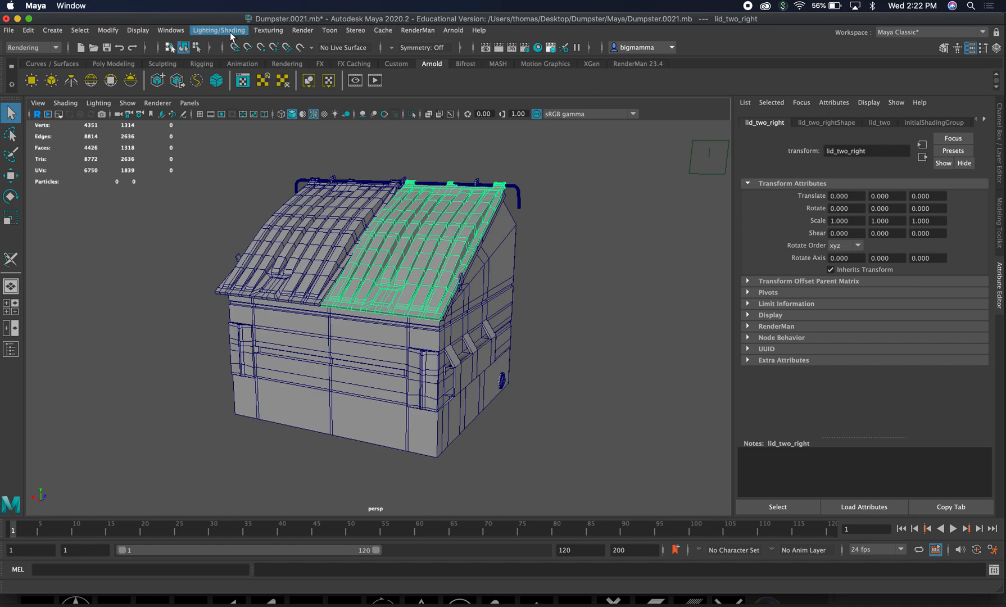
Assign a new Lambert to the right lid and name it lid_two_right_texture
{"action": "left_click", "coordinate": [219, 31]}
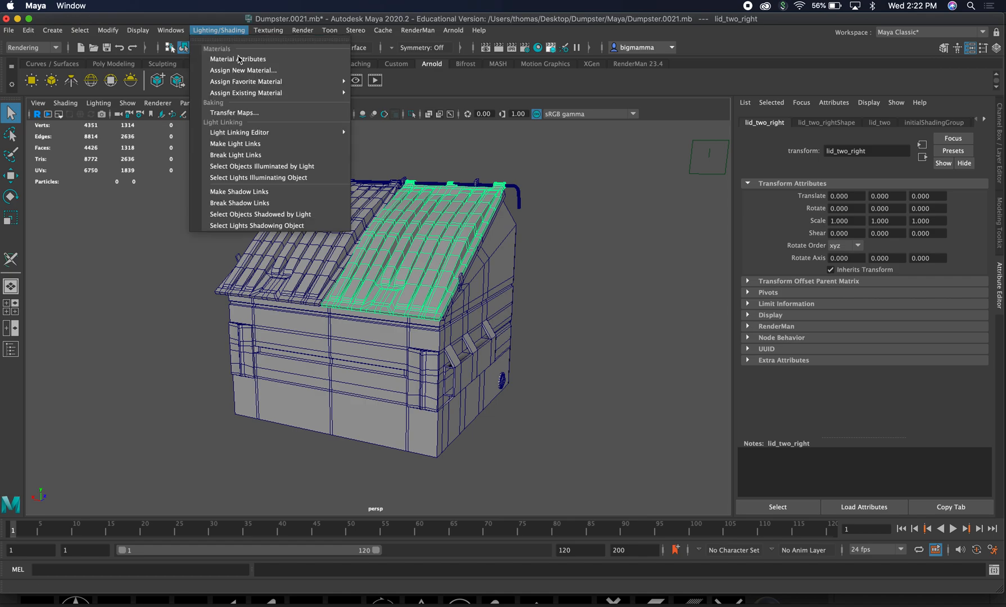
{"action": "left_click", "coordinate": [243, 70]}
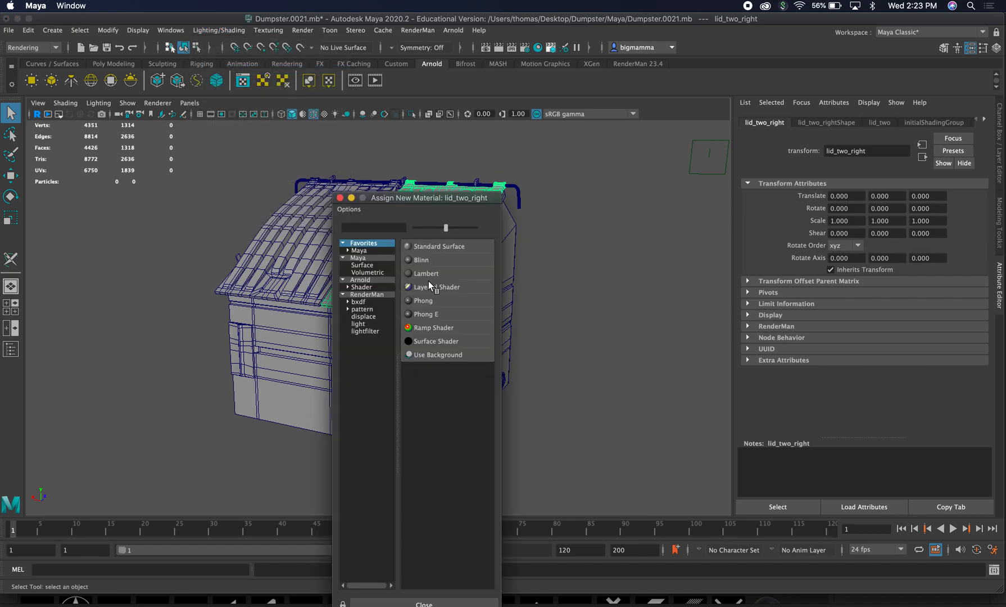
{"action": "left_click", "coordinate": [425, 273]}
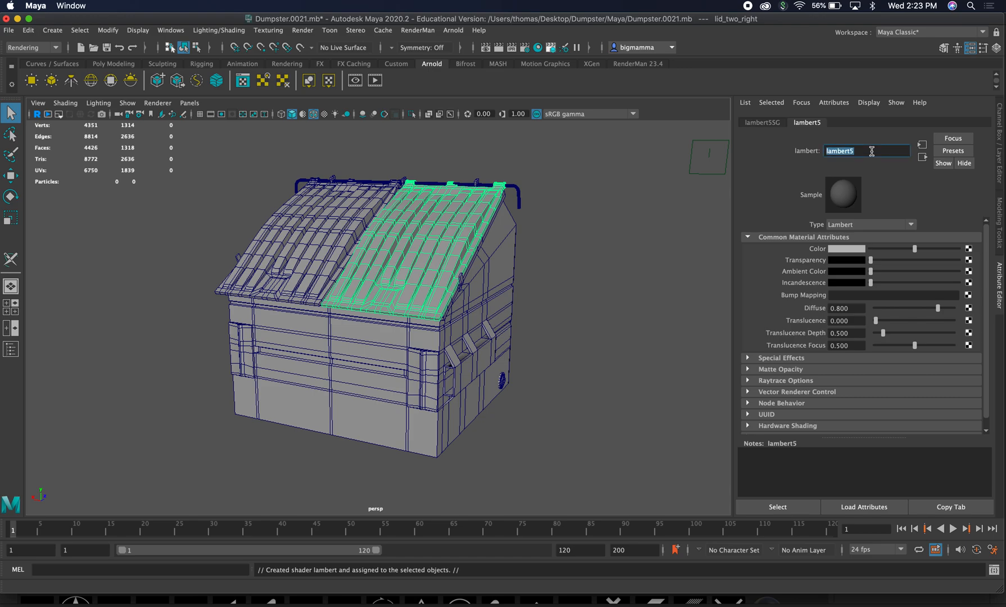
{"action": "type", "text": "lid_two_"}
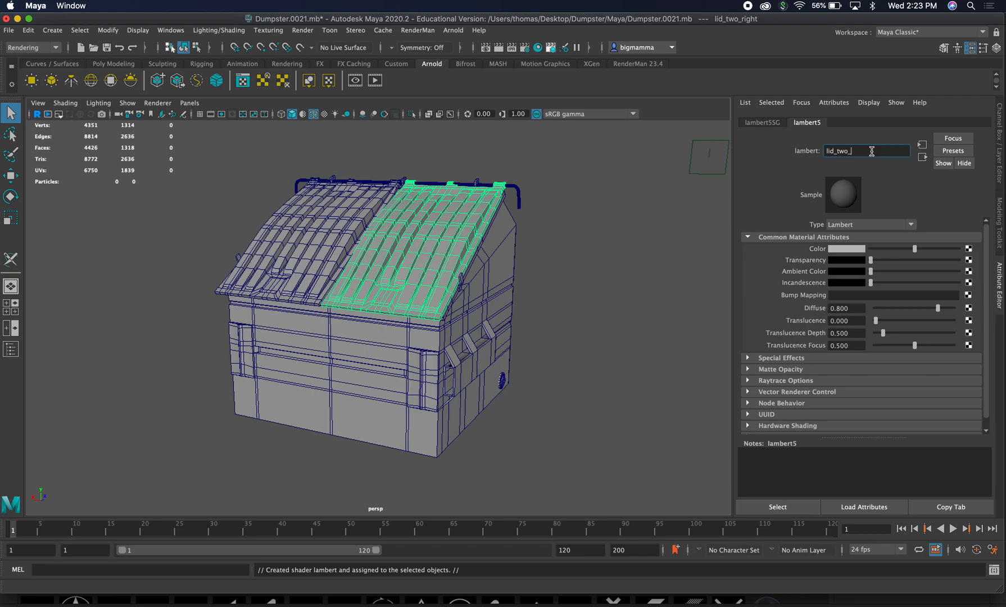
{"action": "type", "text": "right_"}
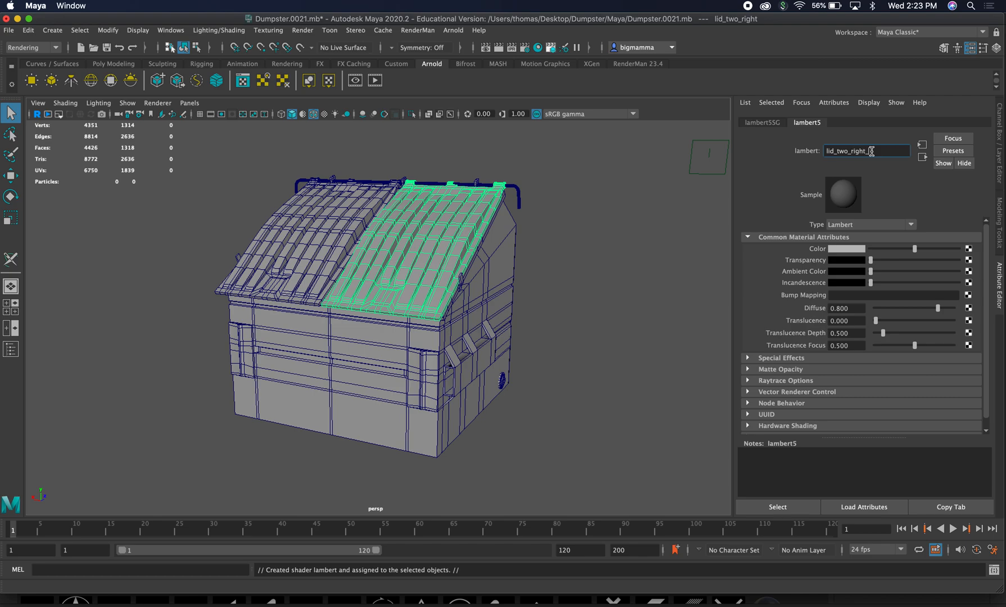
{"action": "type", "text": "texture"}
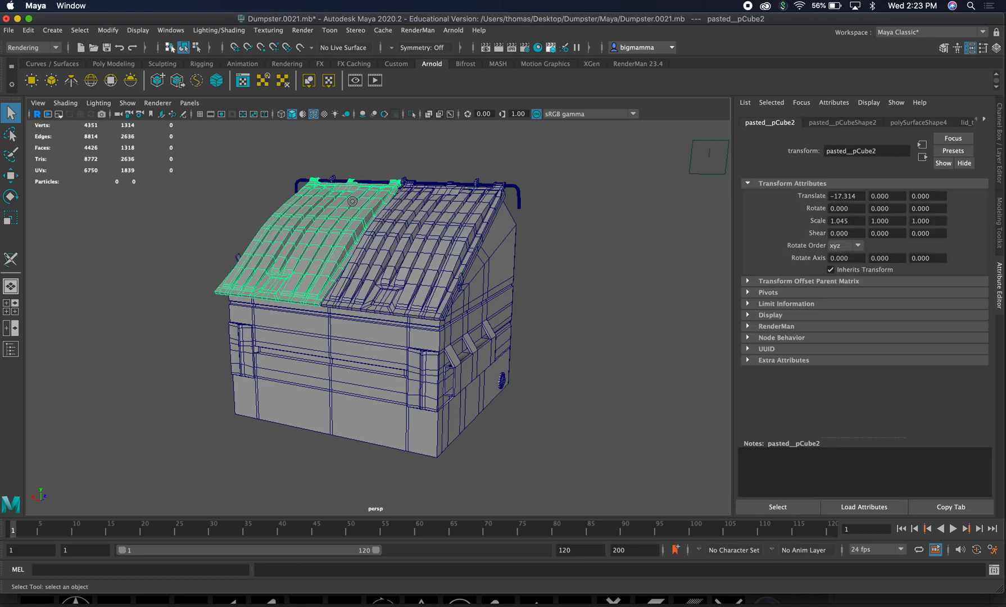
{"action": "mouse_move", "coordinate": [781, 133]}
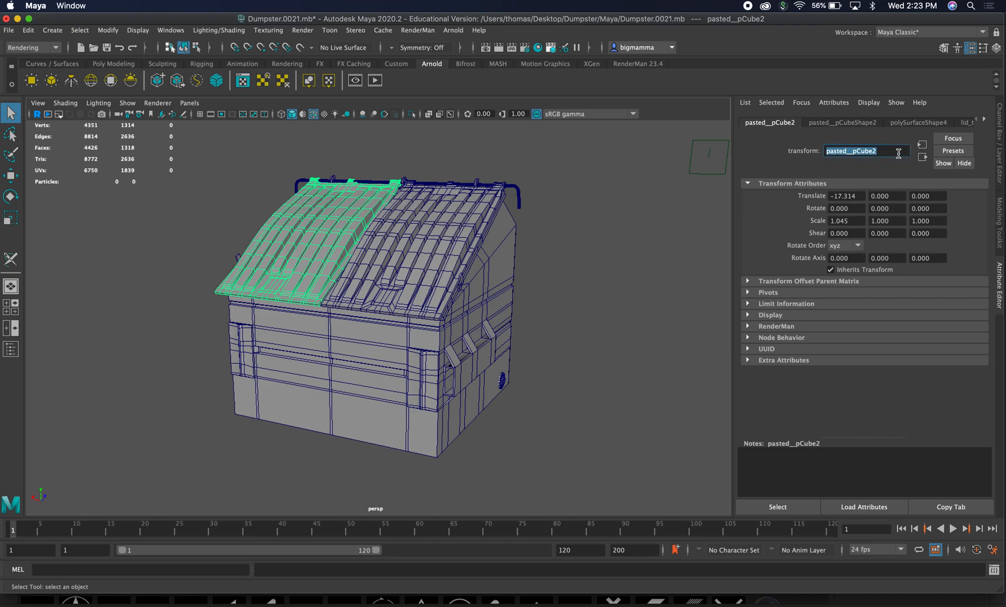
Rename the left lid panel's transform from pasted__pCube2 to lid_one_left
{"action": "type", "text": "lid_one_left"}
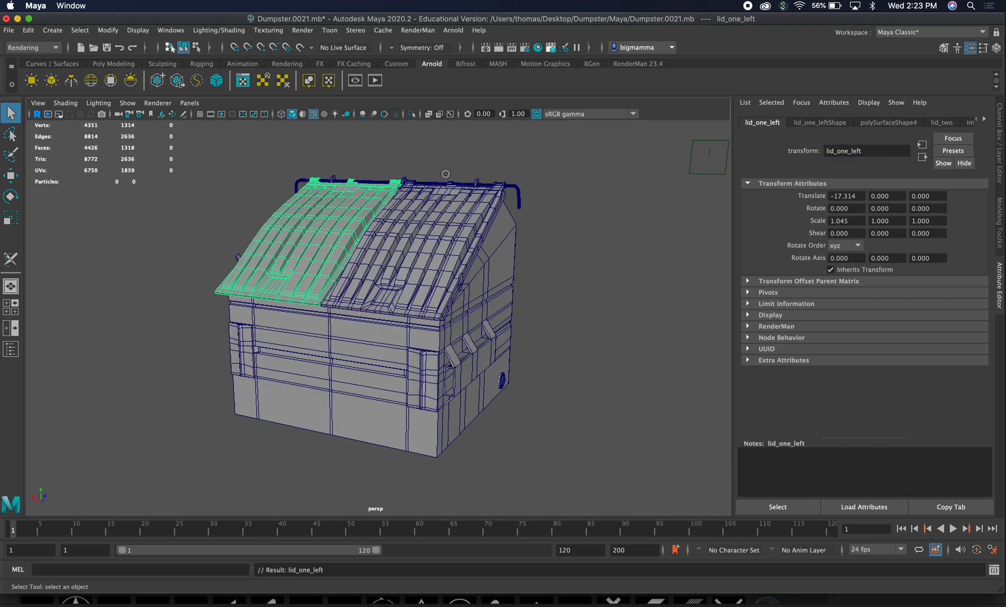
Rename the left lid's lambert material to lid_one_left_texture via Material Attributes
{"action": "left_click", "coordinate": [219, 29]}
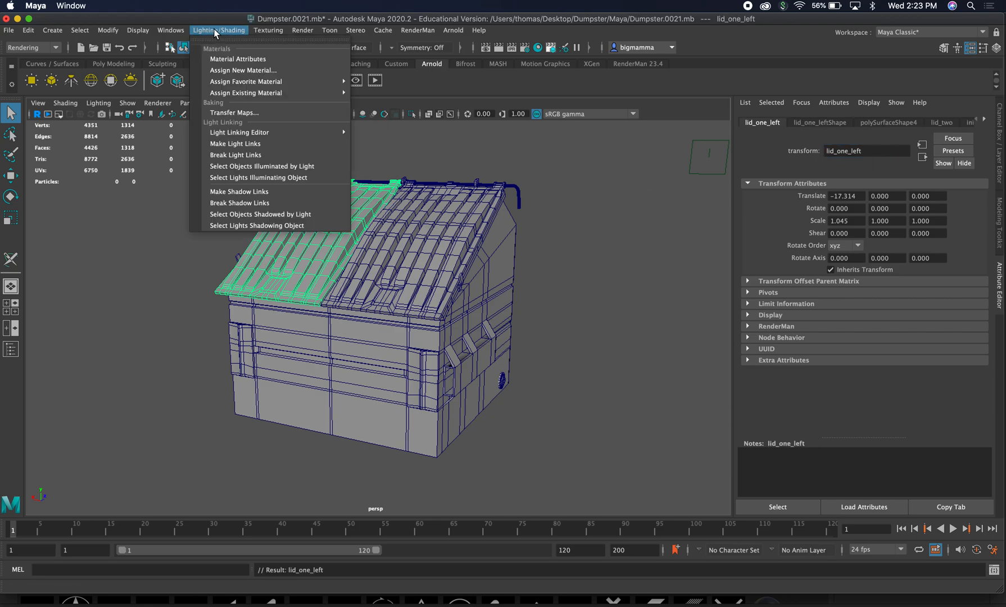
{"action": "mouse_move", "coordinate": [237, 58]}
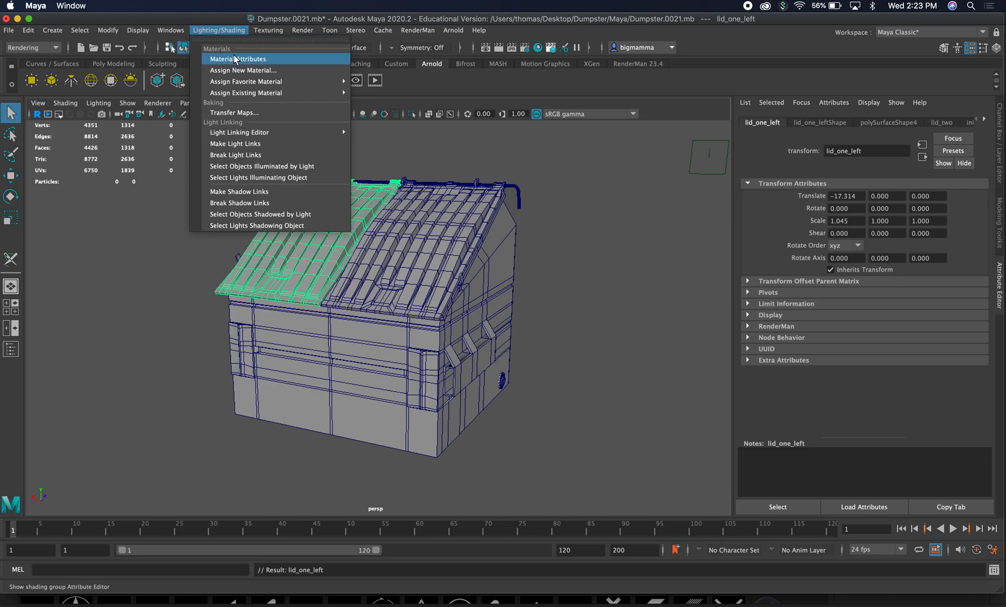
{"action": "left_click", "coordinate": [243, 70]}
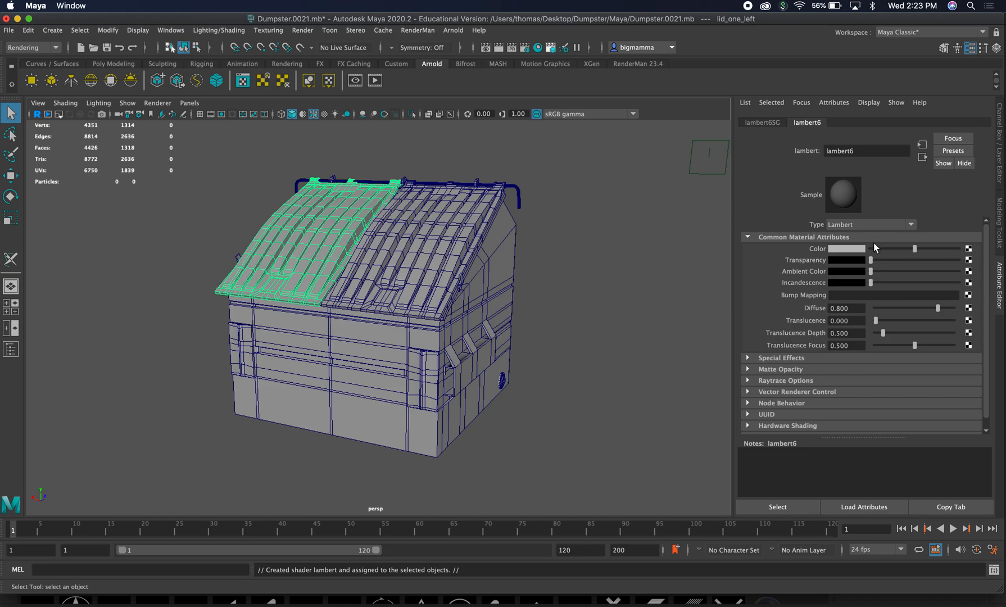
{"action": "double_click", "coordinate": [866, 151]}
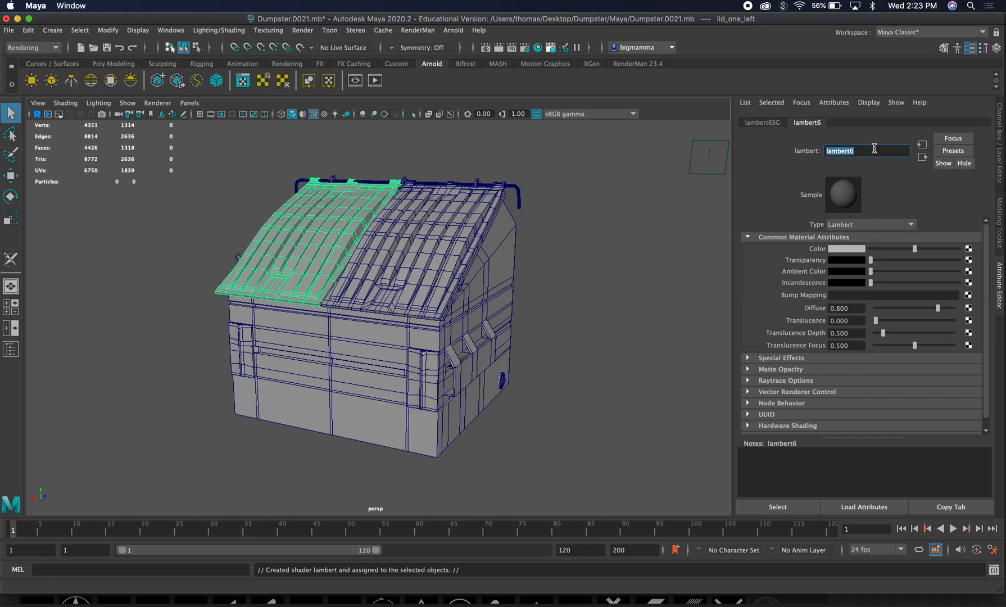
{"action": "type", "text": "lid_"}
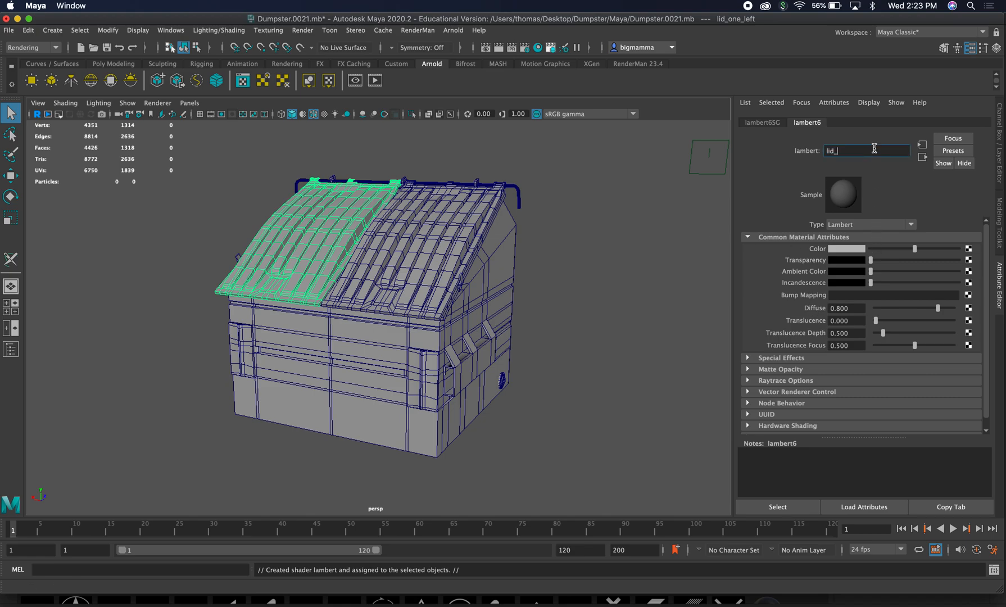
{"action": "key", "text": "BackSpace"}
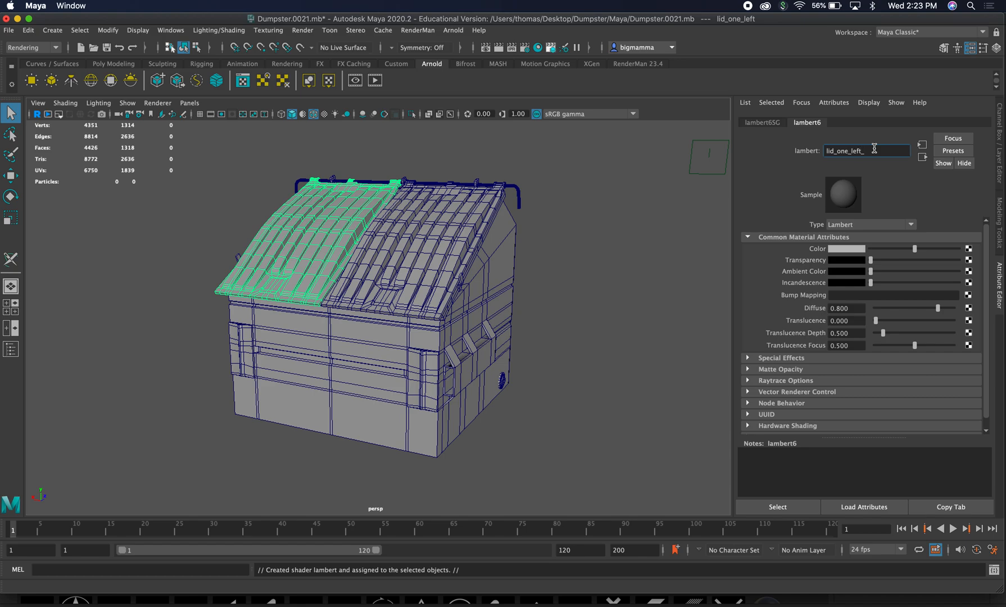
{"action": "type", "text": "texture"}
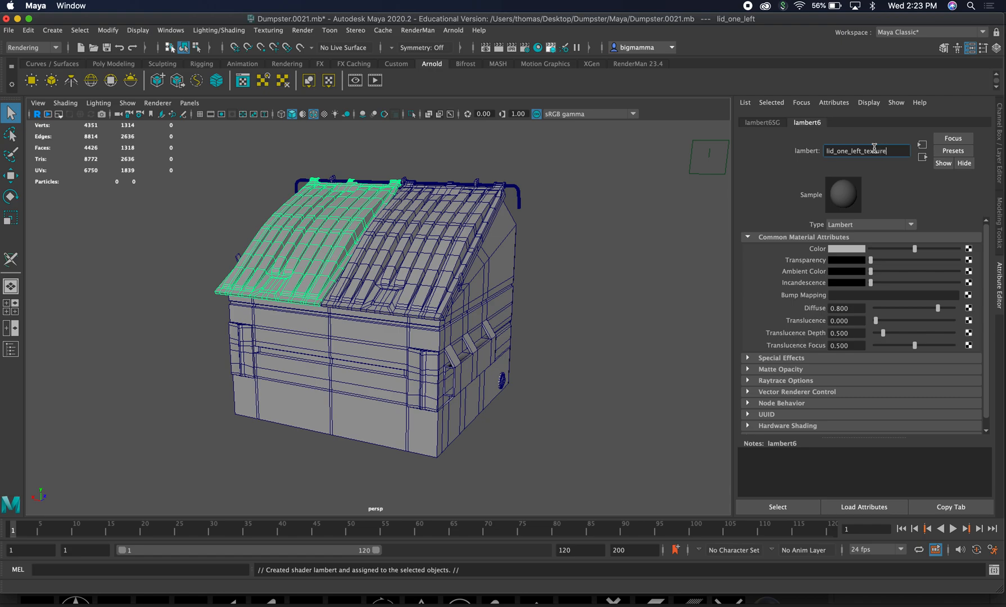
{"action": "key", "text": "enter"}
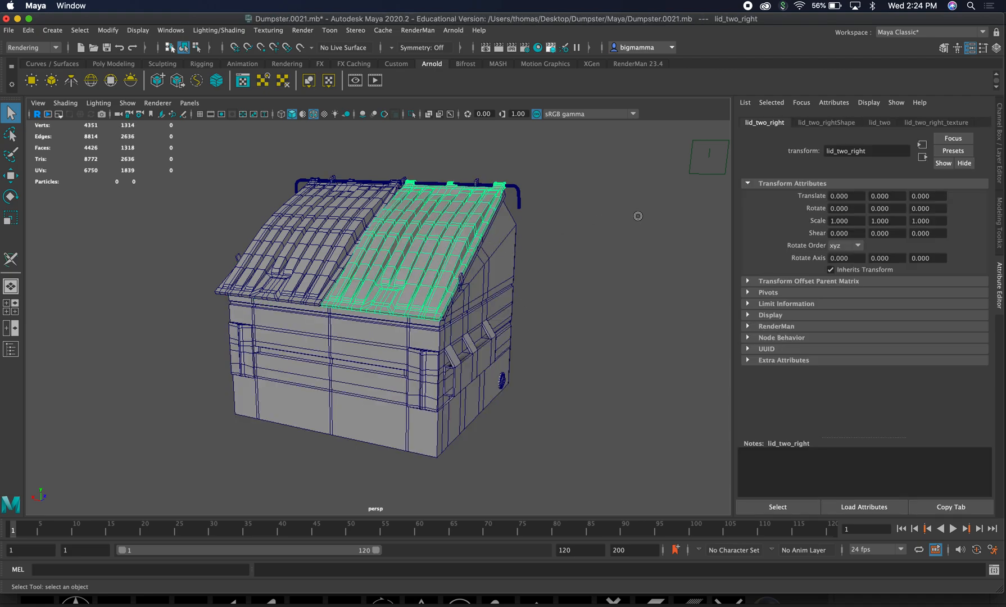
Select the right lid, then marquee-select the left lid of the dumpster again
{"action": "left_click", "coordinate": [935, 122]}
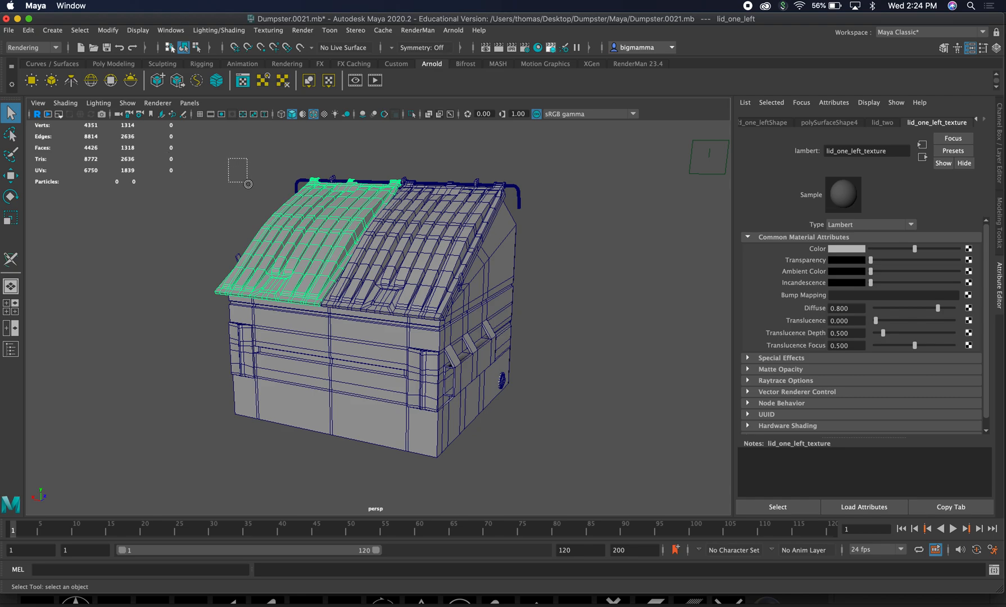
{"action": "left_click_drag", "start_coordinate": [240, 184], "coordinate": [556, 493]}
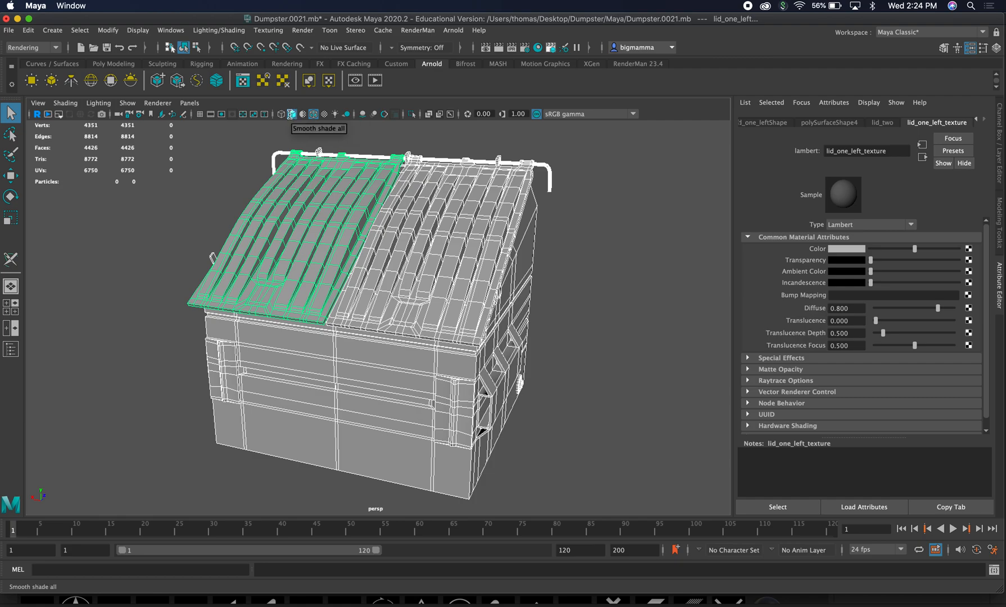
{"action": "mouse_move", "coordinate": [186, 345]}
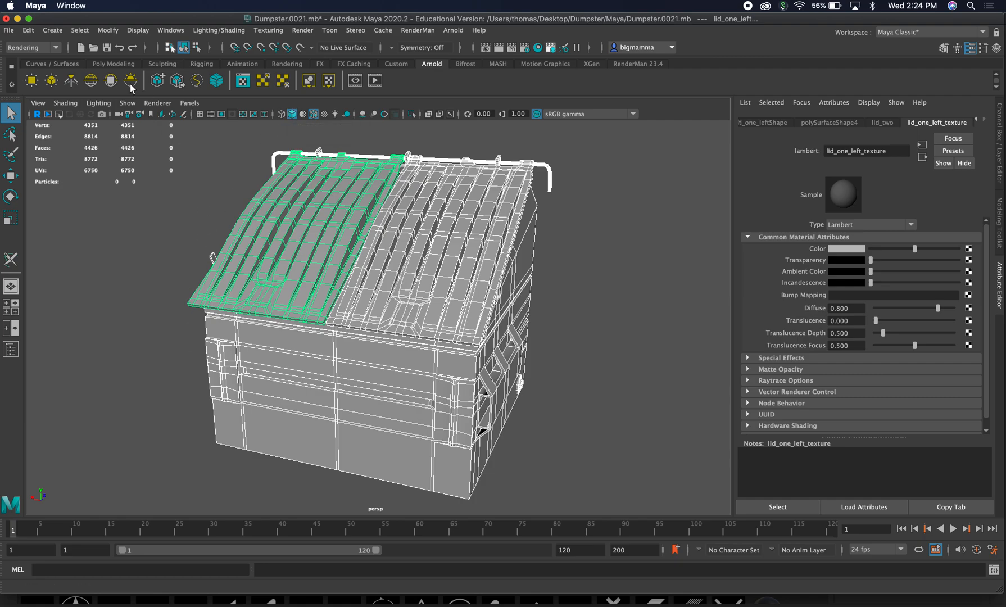
Bring up the Plug-in Manager from Windows > Settings/Preferences
{"action": "left_click", "coordinate": [170, 30]}
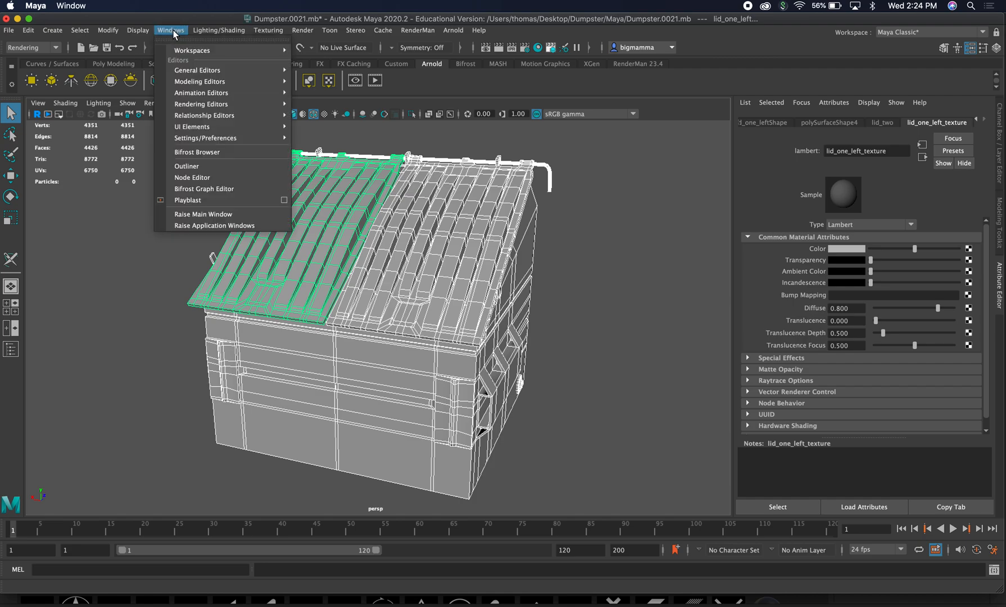
{"action": "mouse_move", "coordinate": [206, 138]}
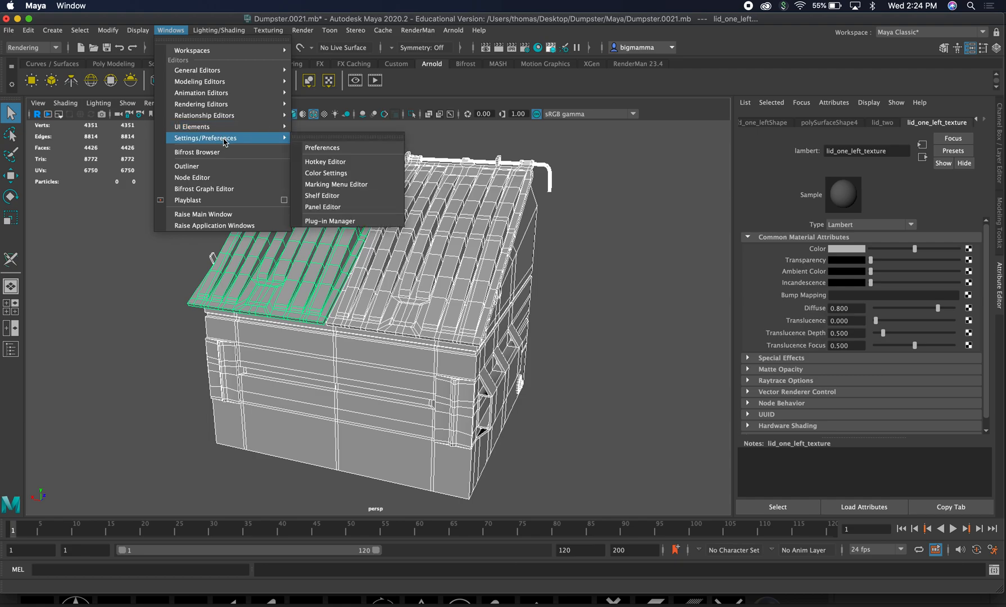
{"action": "mouse_move", "coordinate": [329, 221]}
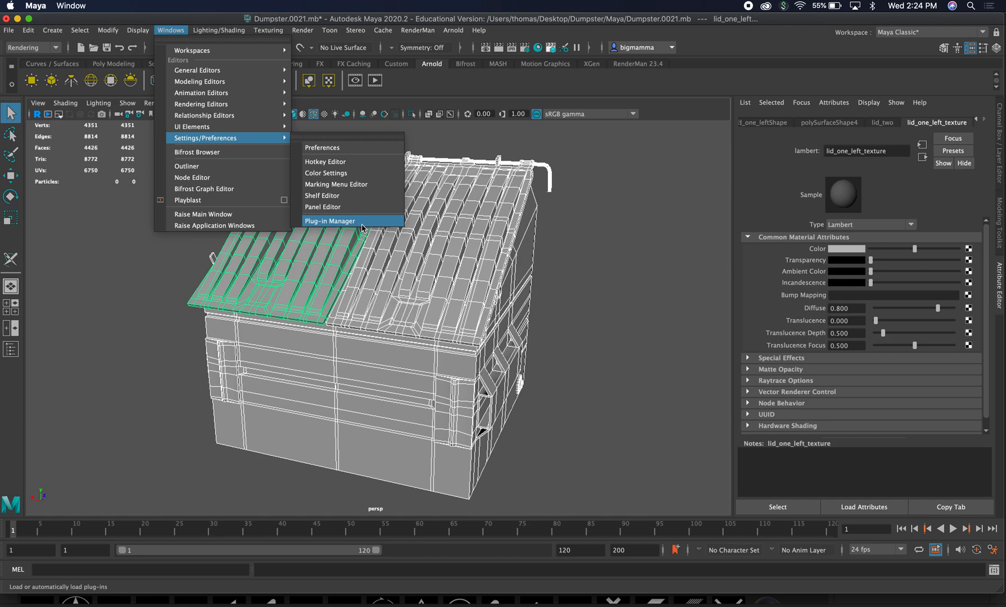
{"action": "left_click", "coordinate": [329, 220]}
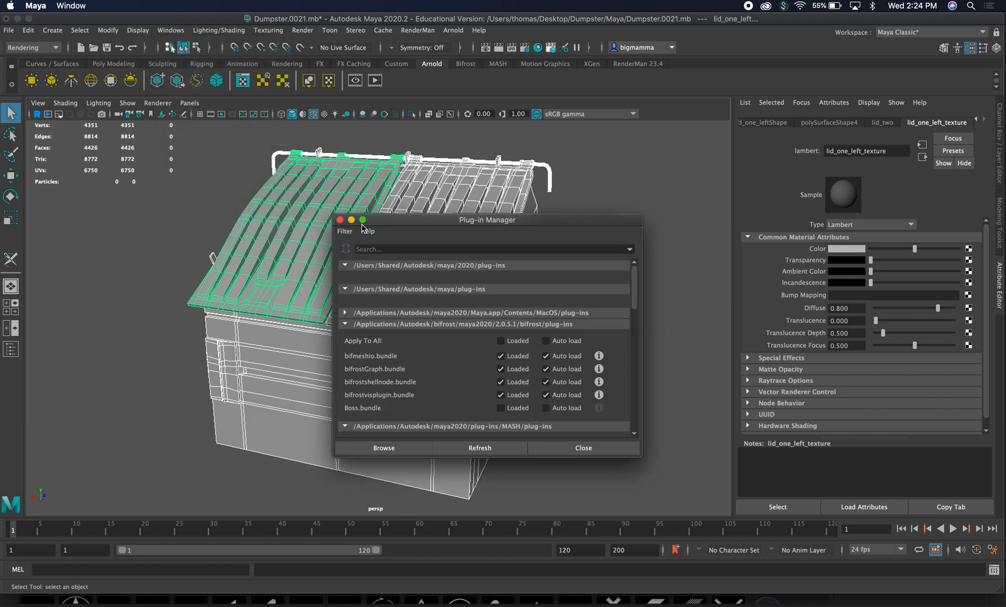
Set fbxmaya.bundle to Loaded and Auto load, then close the Plug-in Manager
{"action": "scroll", "scroll_direction": "down", "scroll_amount": 3}
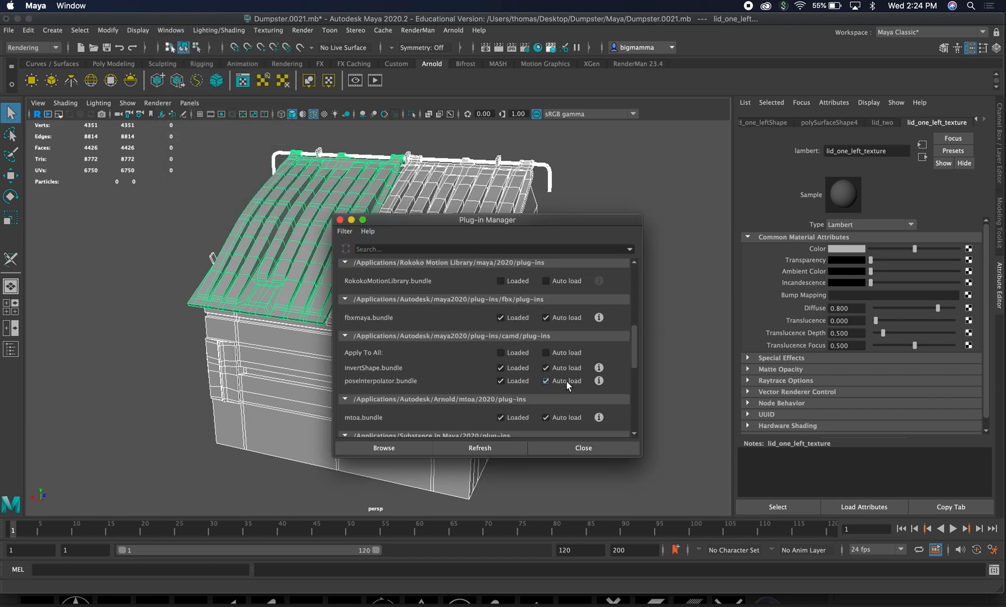
{"action": "scroll", "scroll_direction": "down", "scroll_amount": 3}
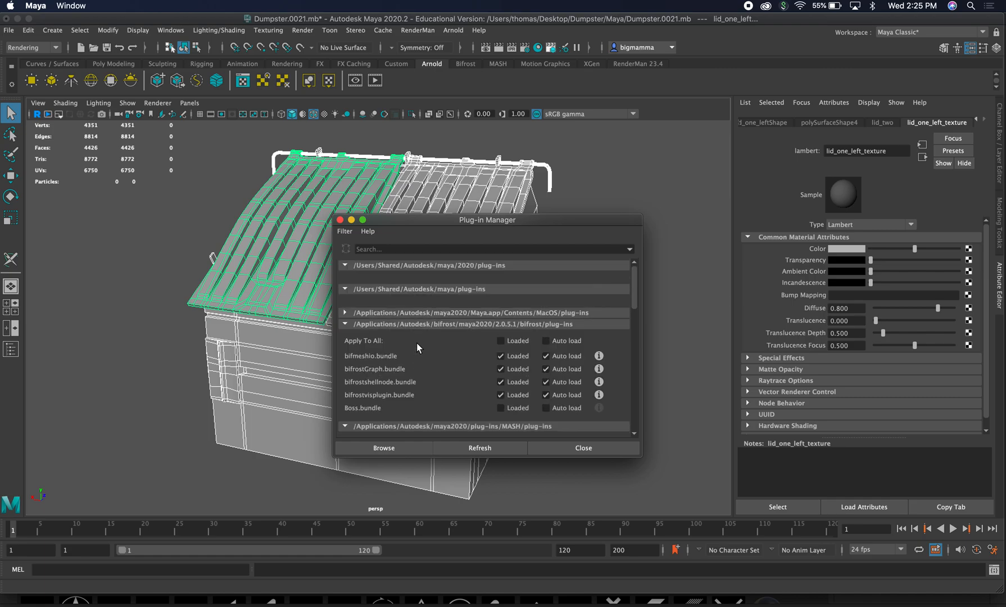
{"action": "scroll", "scroll_direction": "down", "scroll_amount": 3}
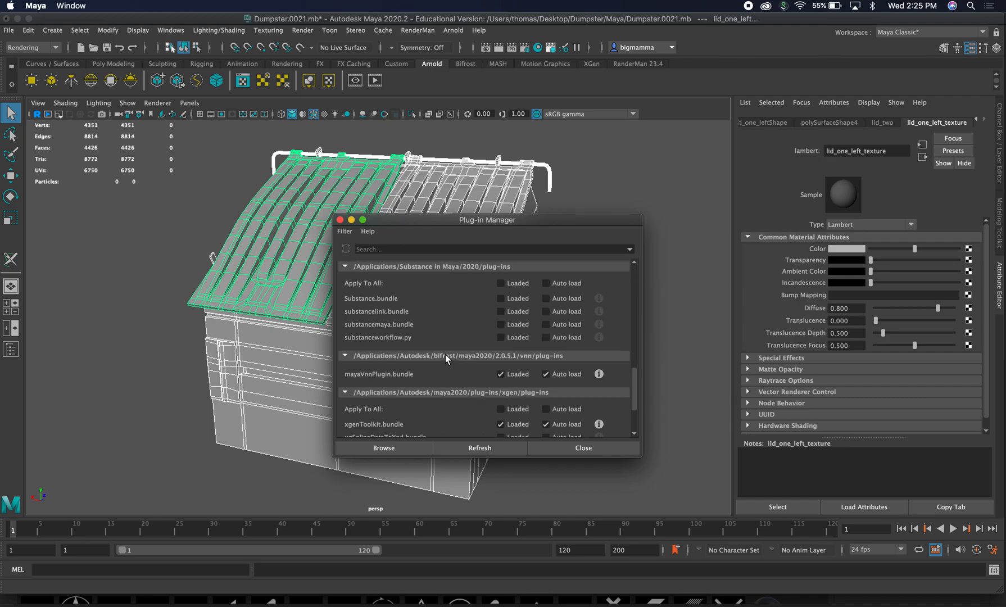
{"action": "scroll", "scroll_direction": "down", "scroll_amount": 3}
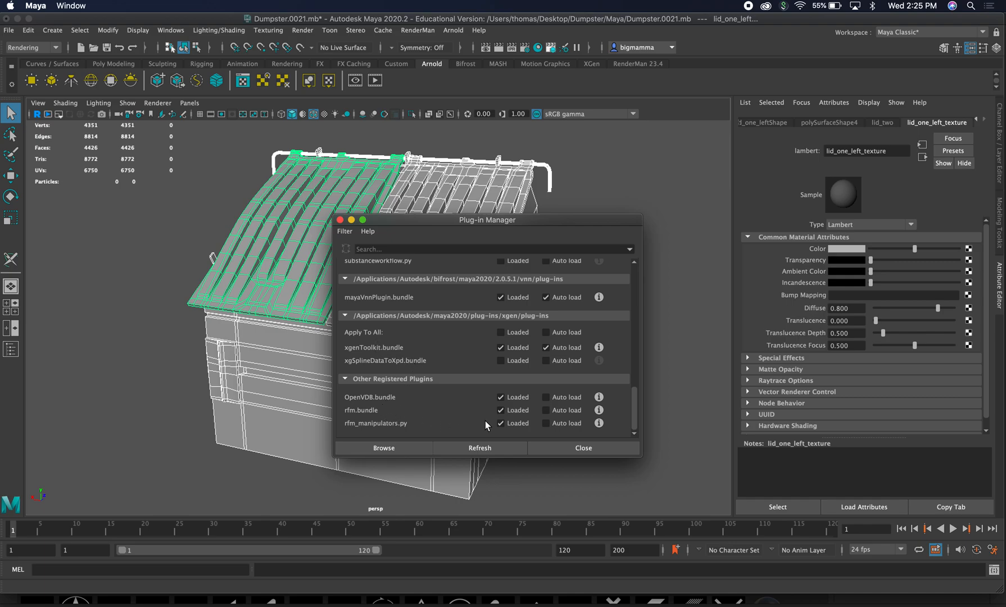
{"action": "scroll", "scroll_direction": "down", "scroll_amount": 3}
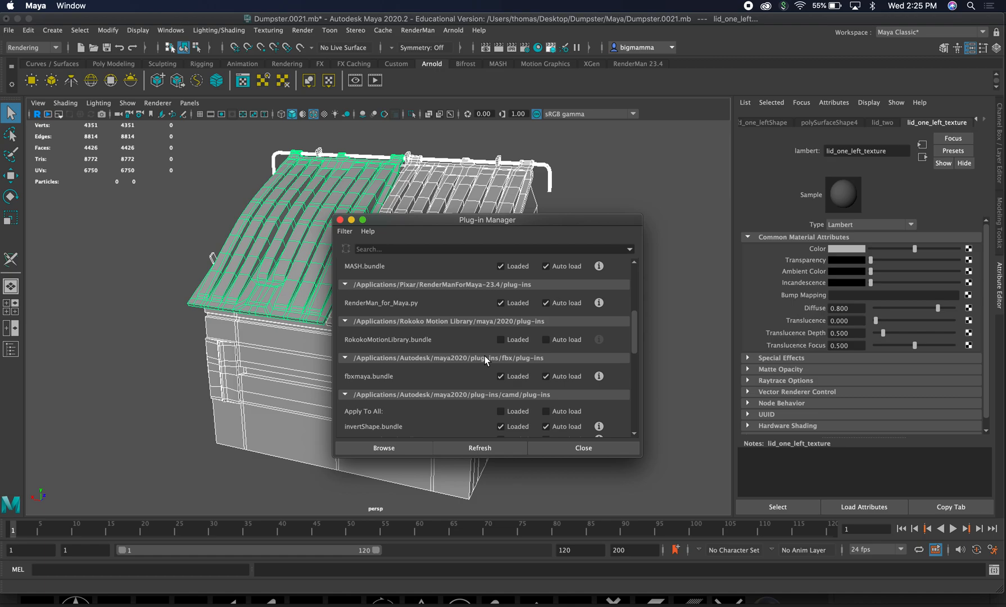
{"action": "mouse_move", "coordinate": [519, 391]}
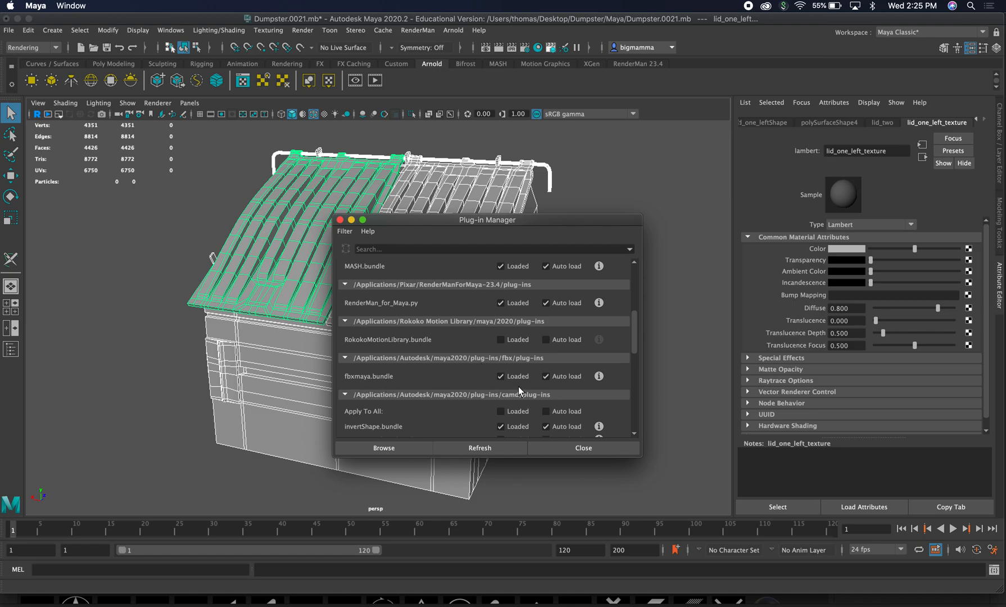
{"action": "mouse_move", "coordinate": [346, 384]}
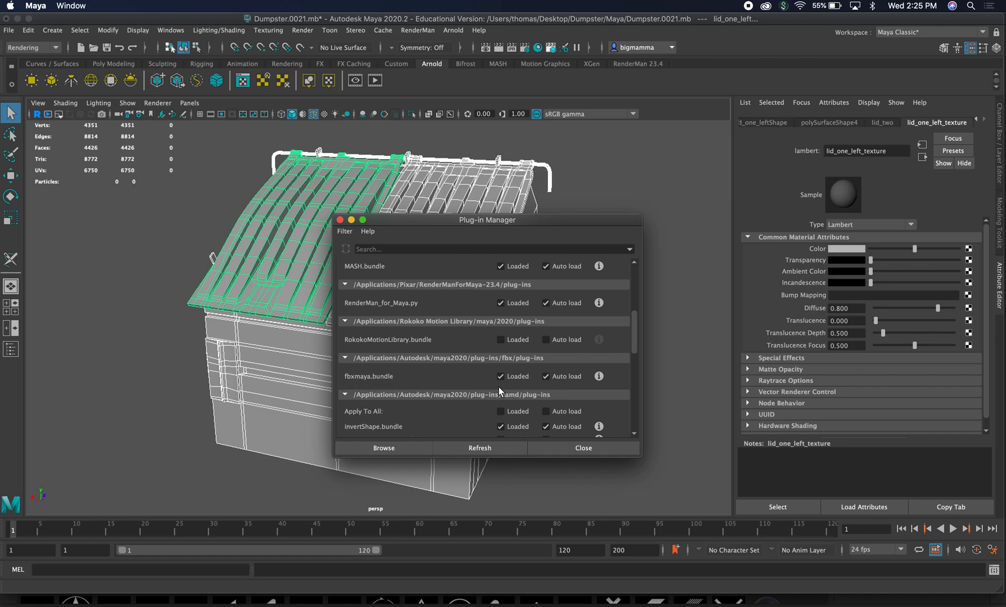
{"action": "mouse_move", "coordinate": [559, 387]}
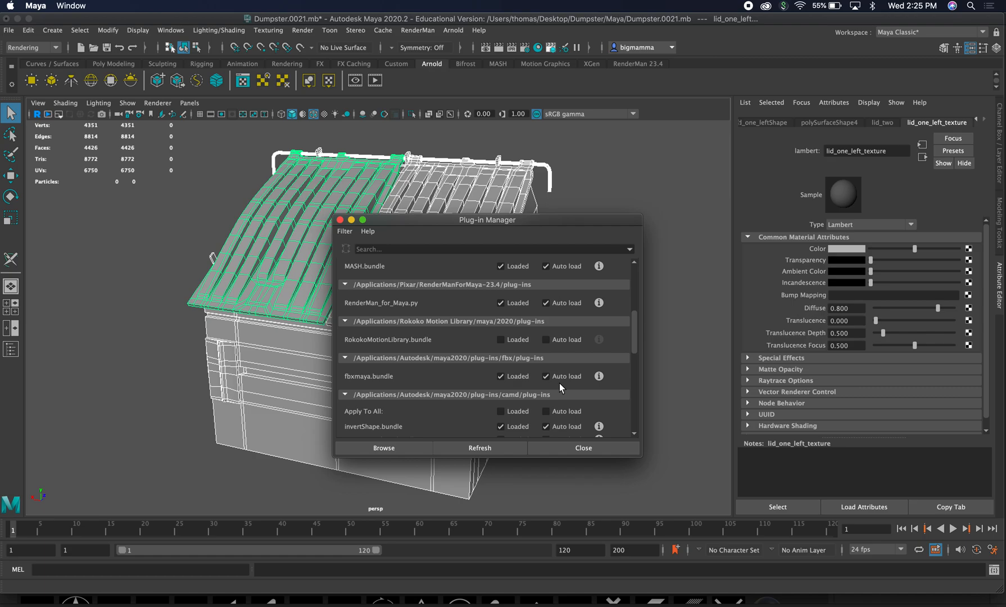
{"action": "left_click", "coordinate": [501, 376]}
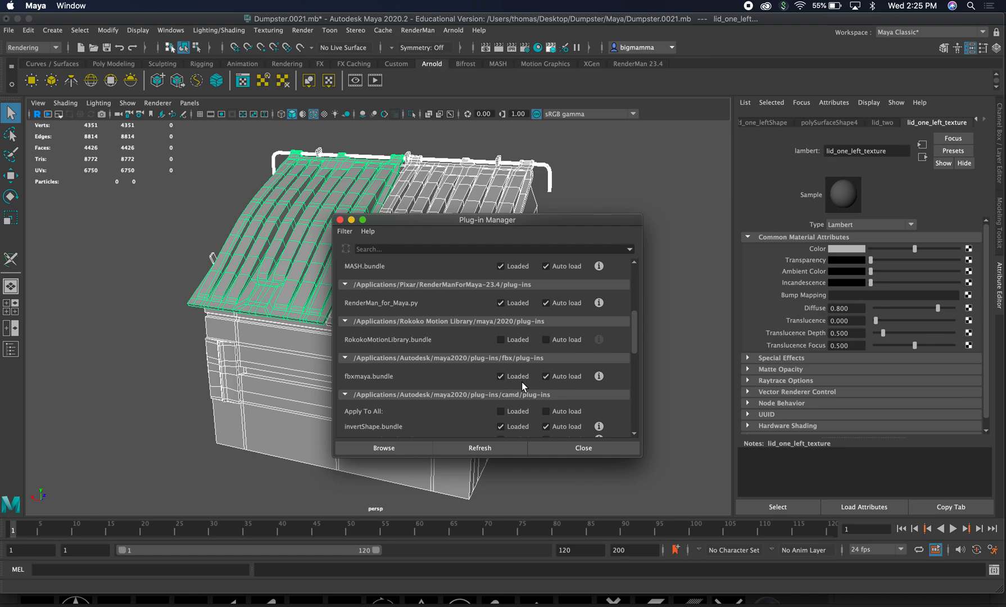
{"action": "left_click", "coordinate": [546, 376]}
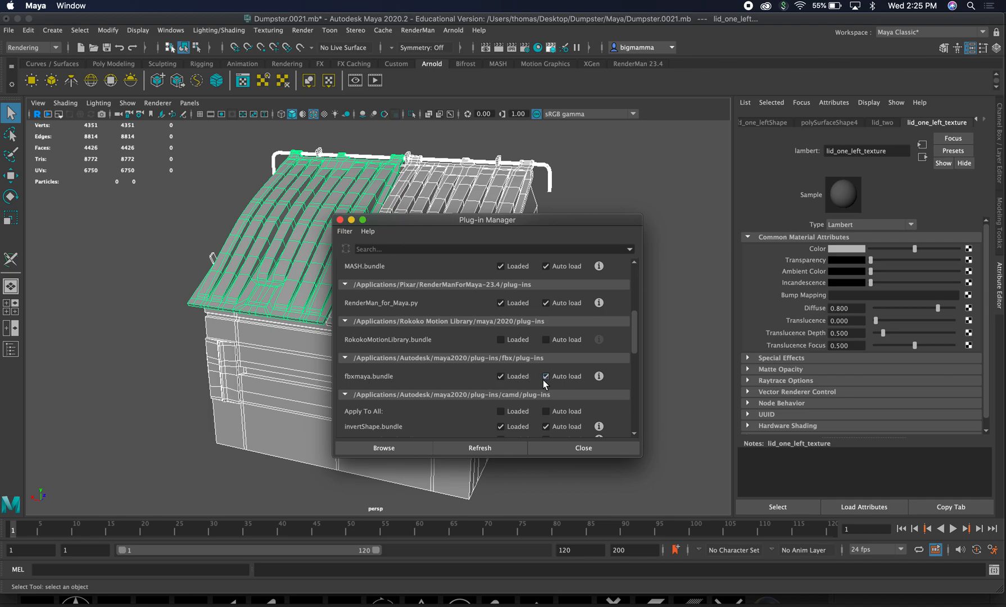
{"action": "left_click", "coordinate": [581, 447]}
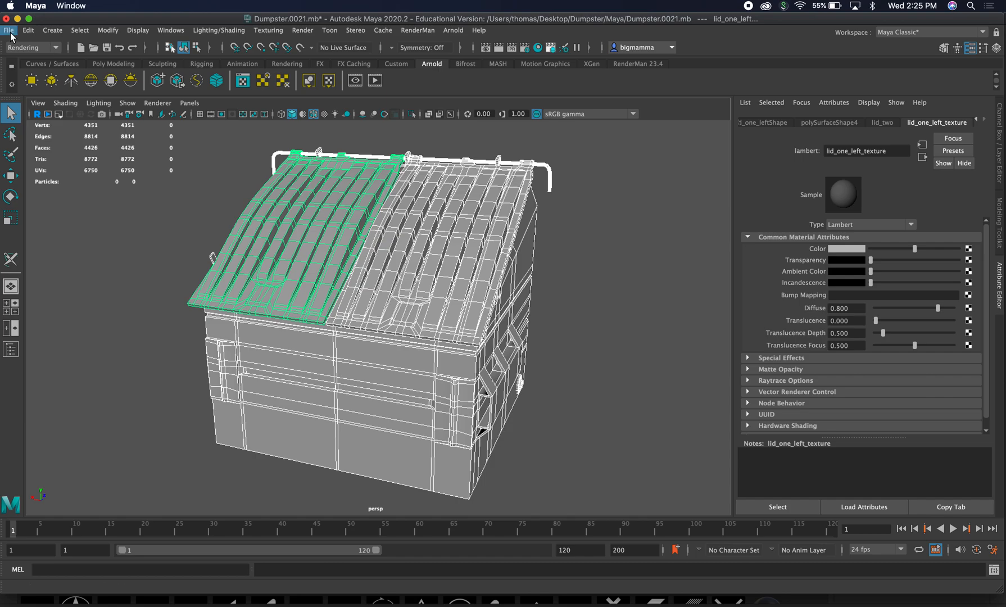
Start Export Selection with FBX export as the file type
{"action": "left_click", "coordinate": [9, 31]}
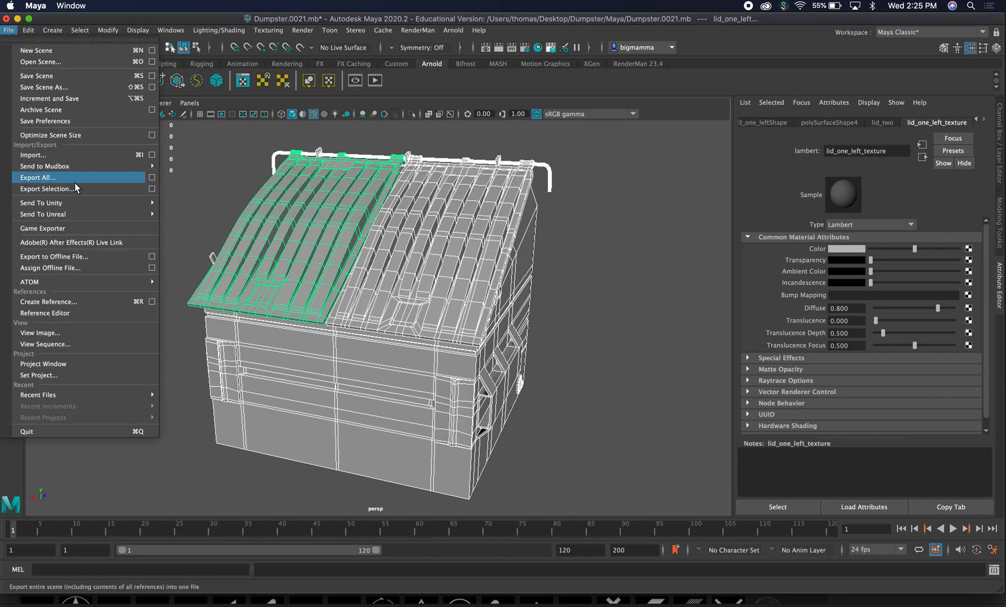
{"action": "mouse_move", "coordinate": [77, 189]}
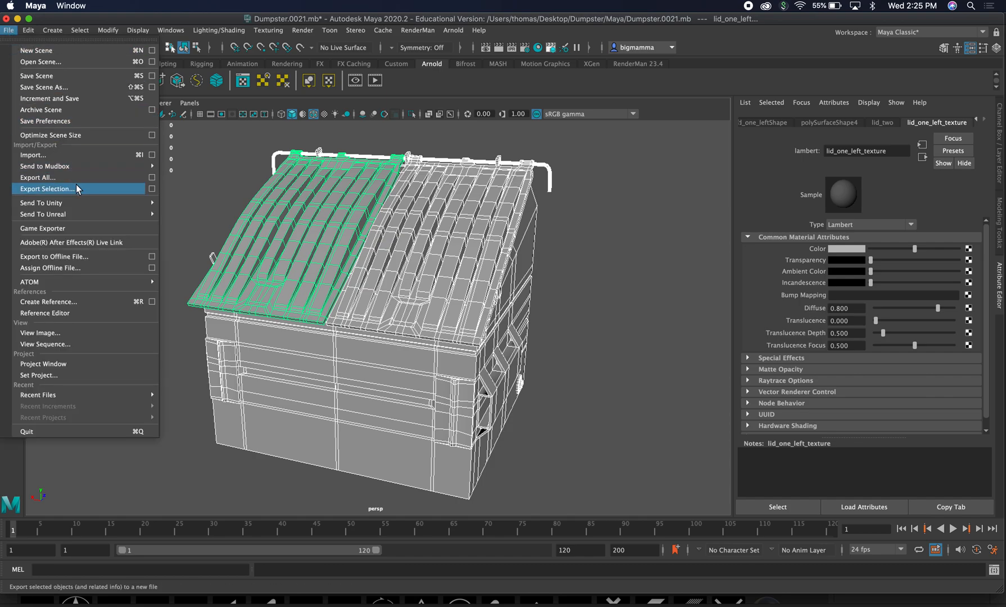
{"action": "left_click", "coordinate": [48, 189]}
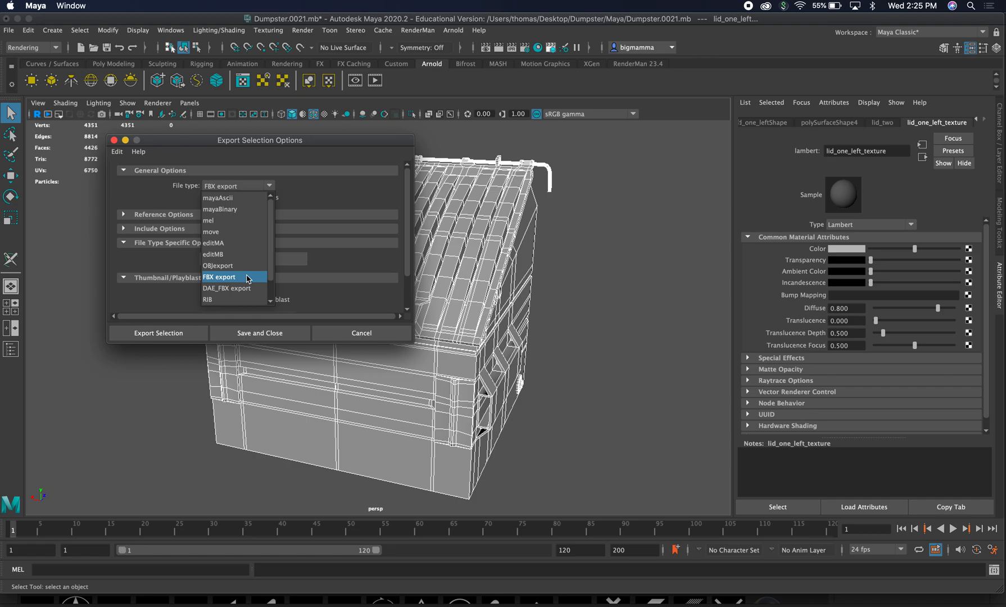
{"action": "left_click", "coordinate": [220, 277]}
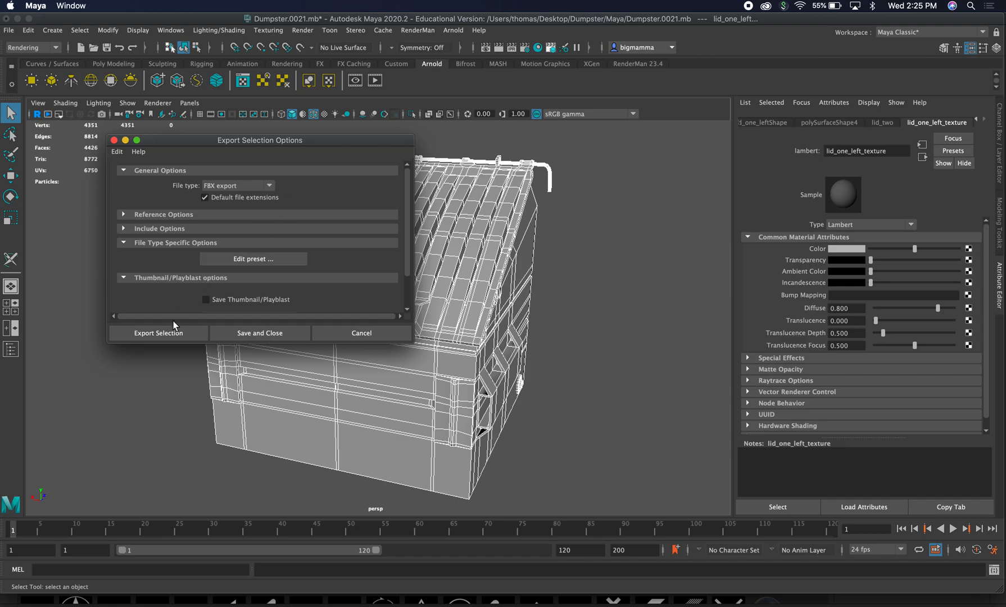
{"action": "left_click", "coordinate": [158, 332]}
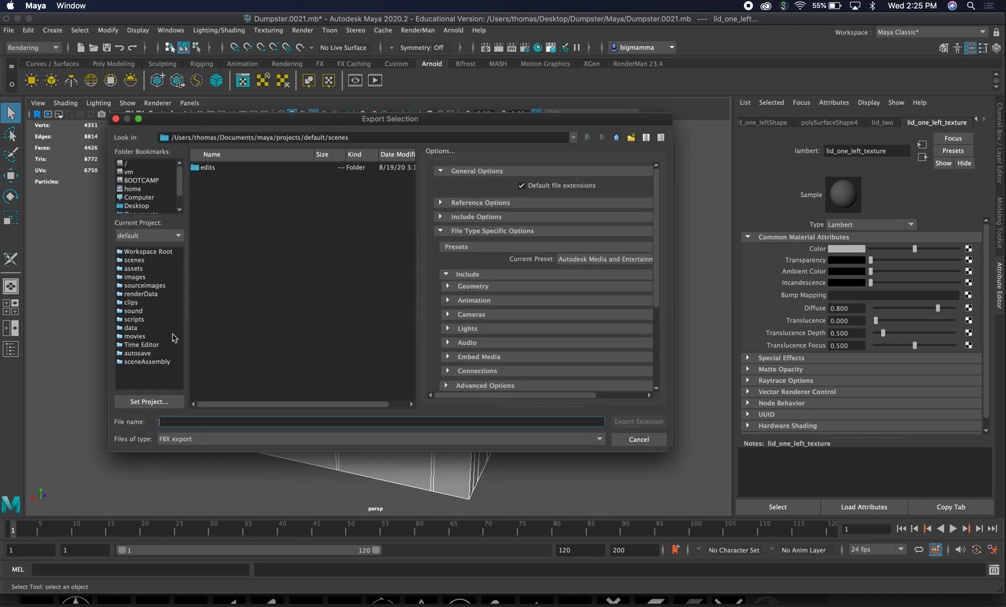
Export the selection as Dumpster.fbx to the Desktop and switch applications
{"action": "left_click", "coordinate": [135, 205]}
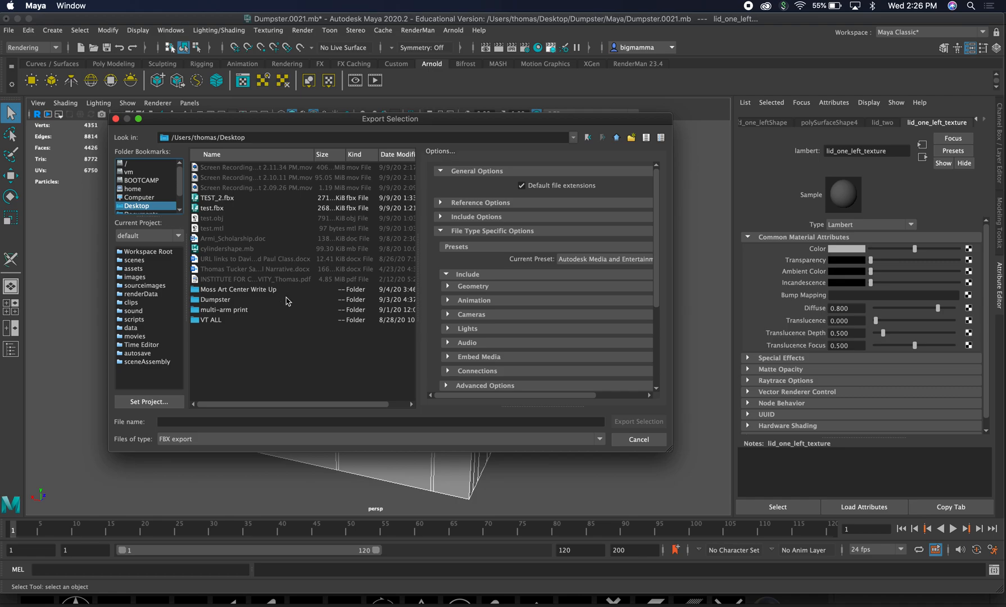
{"action": "mouse_move", "coordinate": [297, 395]}
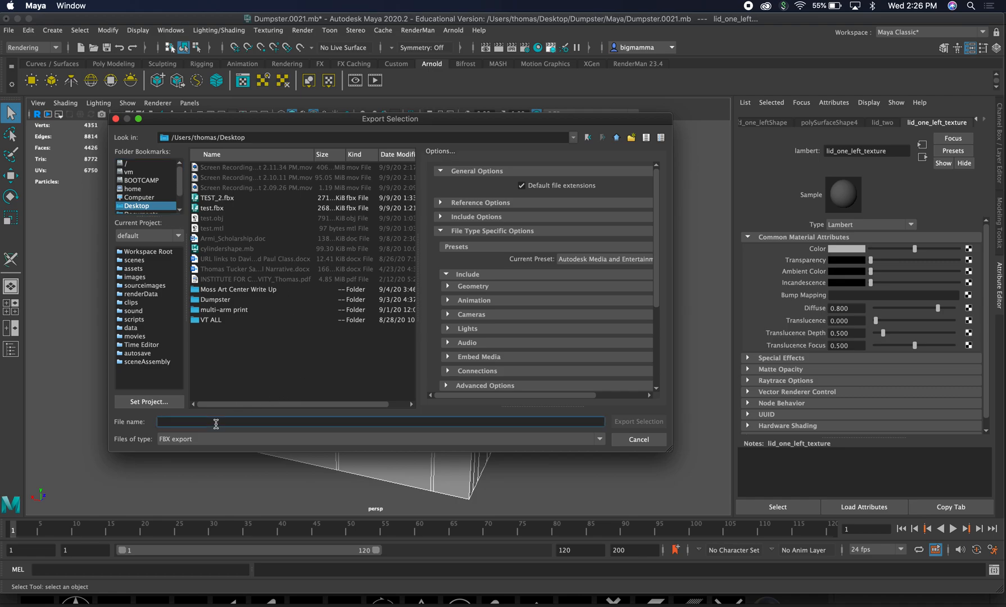
{"action": "type", "text": "Dumpster"}
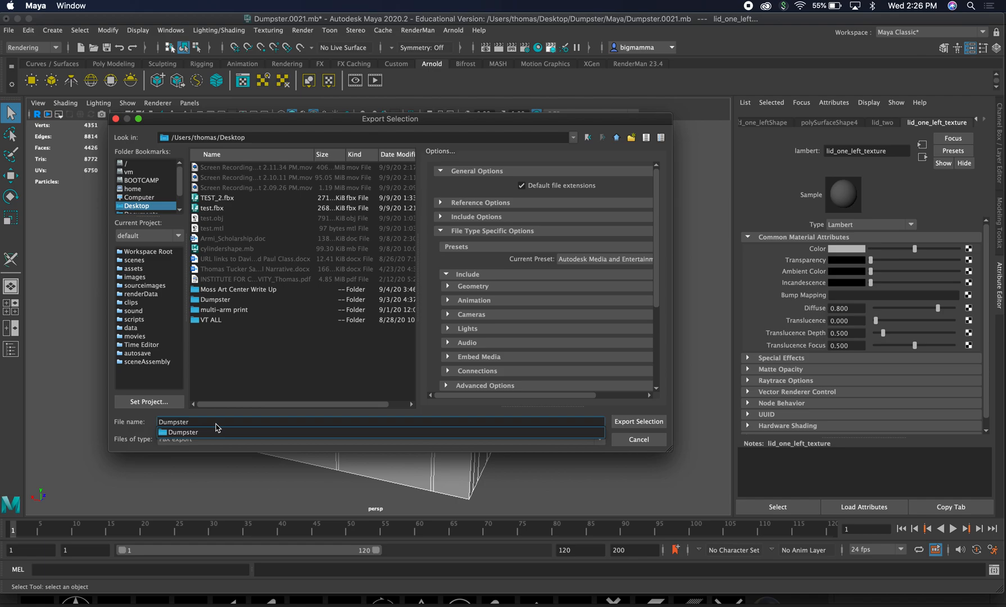
{"action": "mouse_move", "coordinate": [473, 425]}
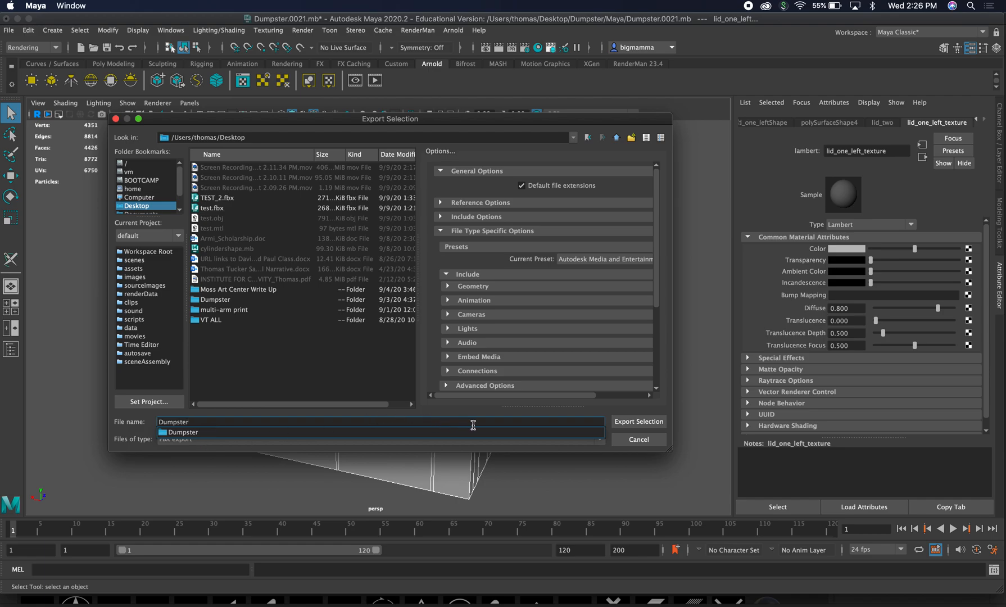
{"action": "mouse_move", "coordinate": [601, 211]}
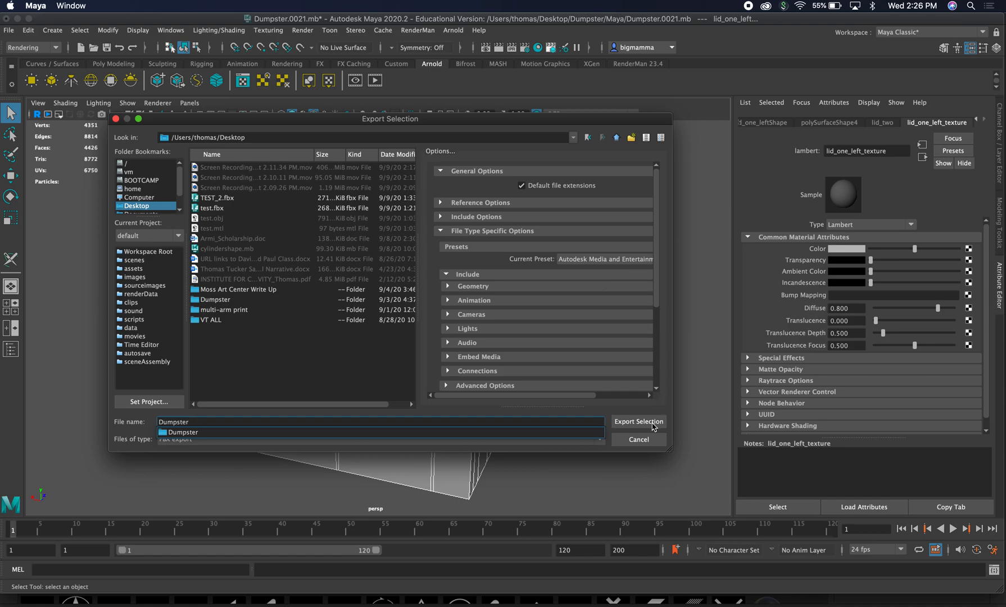
{"action": "mouse_move", "coordinate": [187, 446]}
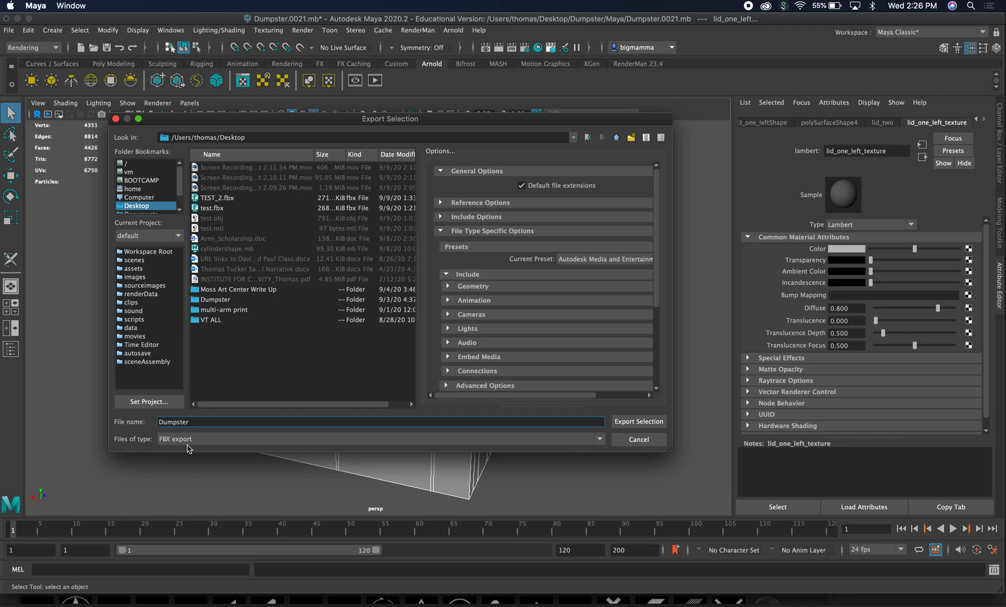
{"action": "mouse_move", "coordinate": [614, 442]}
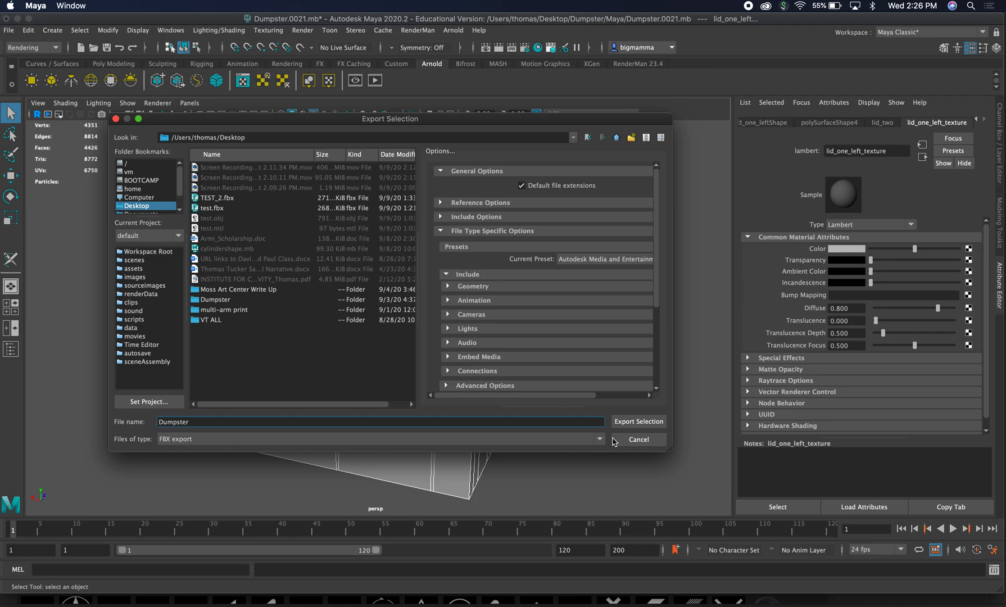
{"action": "left_click", "coordinate": [637, 421]}
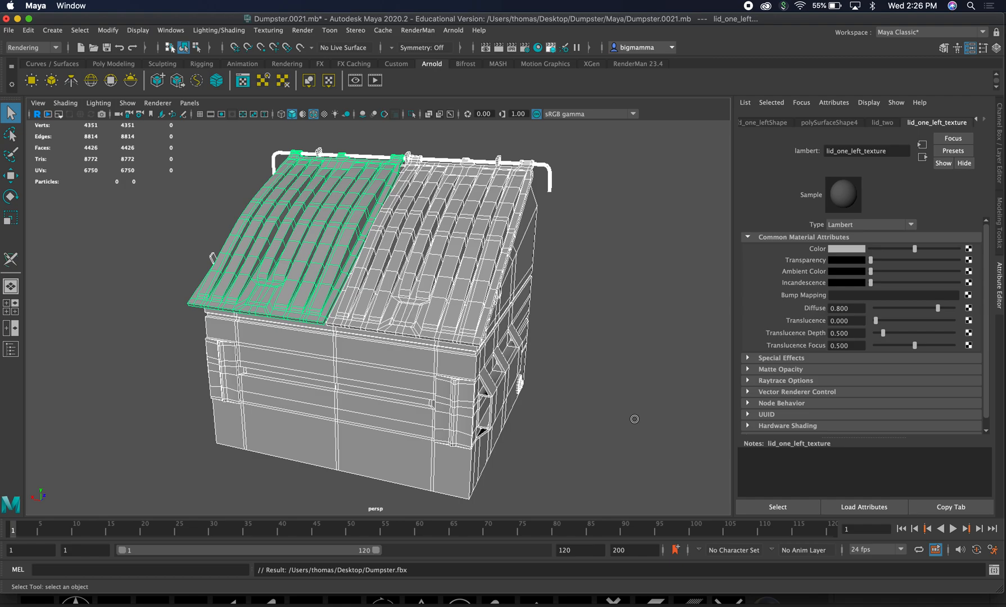
{"action": "key", "text": "cmd+tab"}
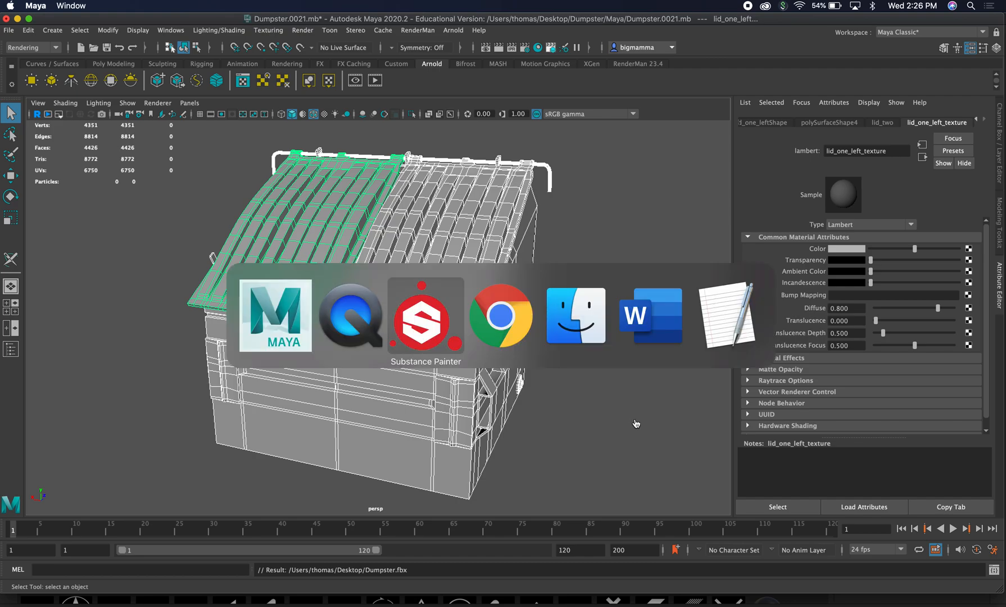
Bring Substance Painter forward, browse the Layers, History and Texture Set List panels, then hide them
{"action": "left_click", "coordinate": [425, 315]}
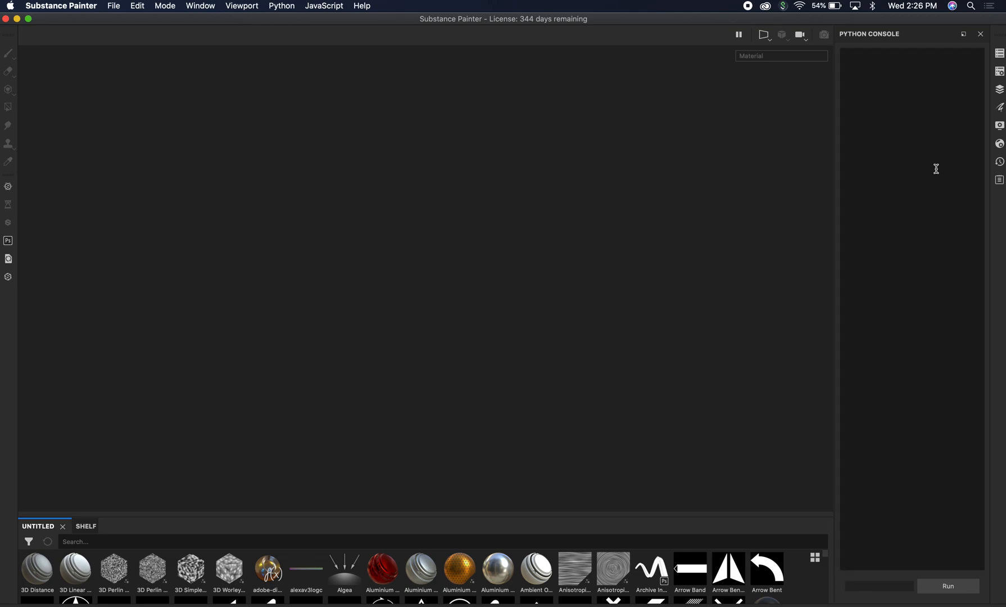
{"action": "left_click", "coordinate": [998, 88]}
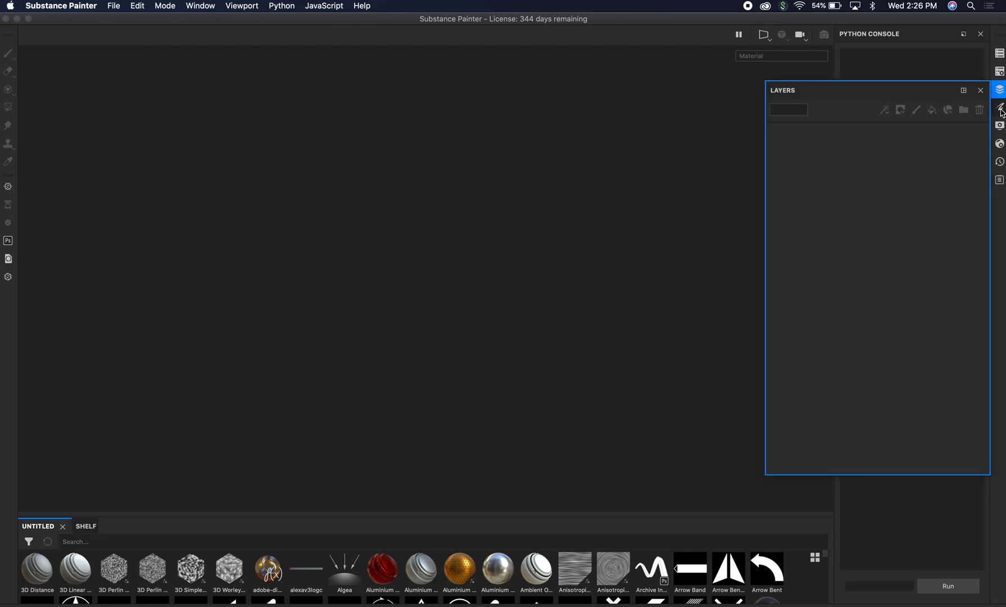
{"action": "left_click", "coordinate": [999, 126]}
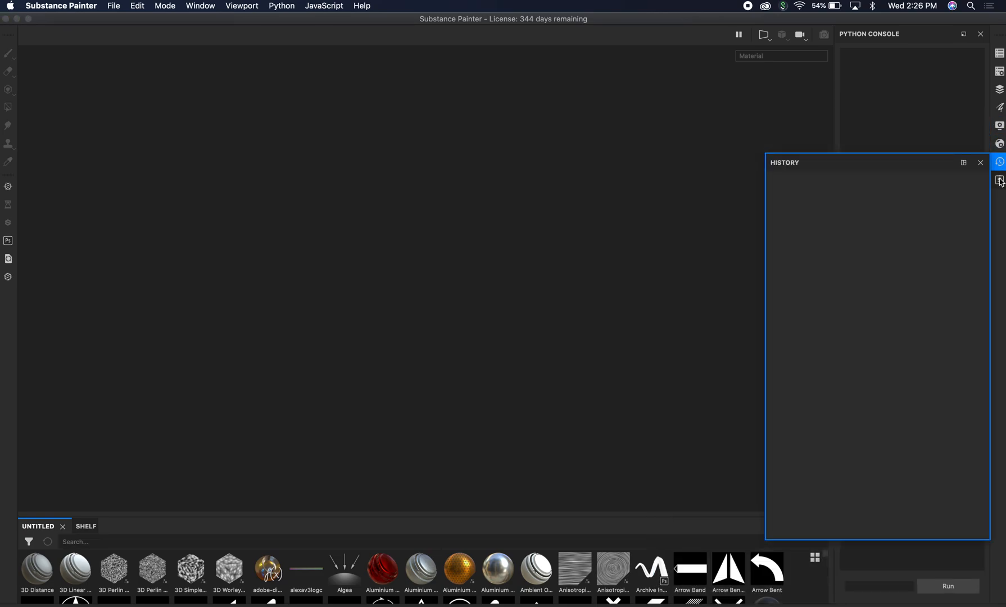
{"action": "left_click", "coordinate": [1000, 54]}
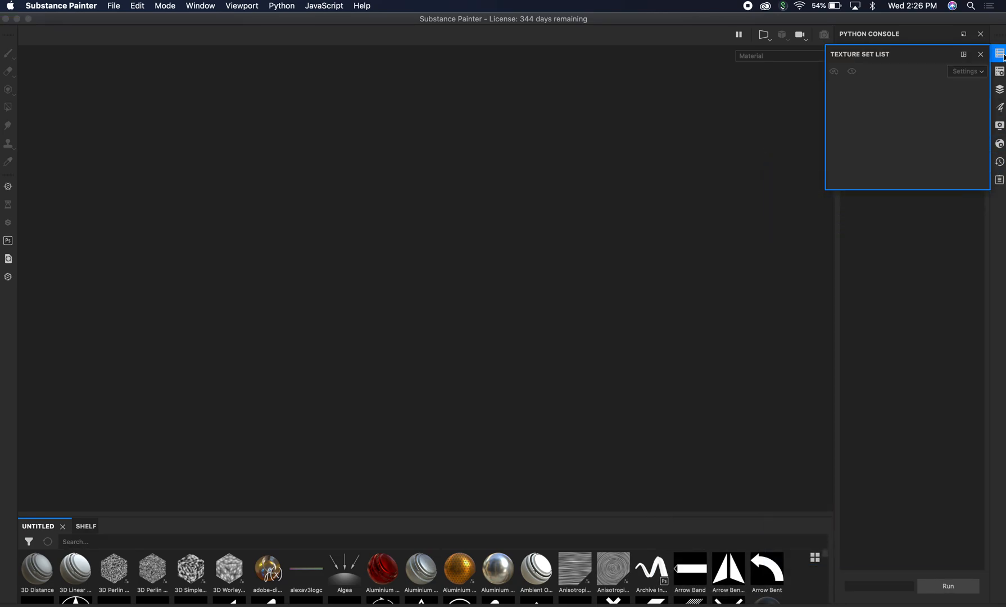
{"action": "left_click", "coordinate": [998, 90]}
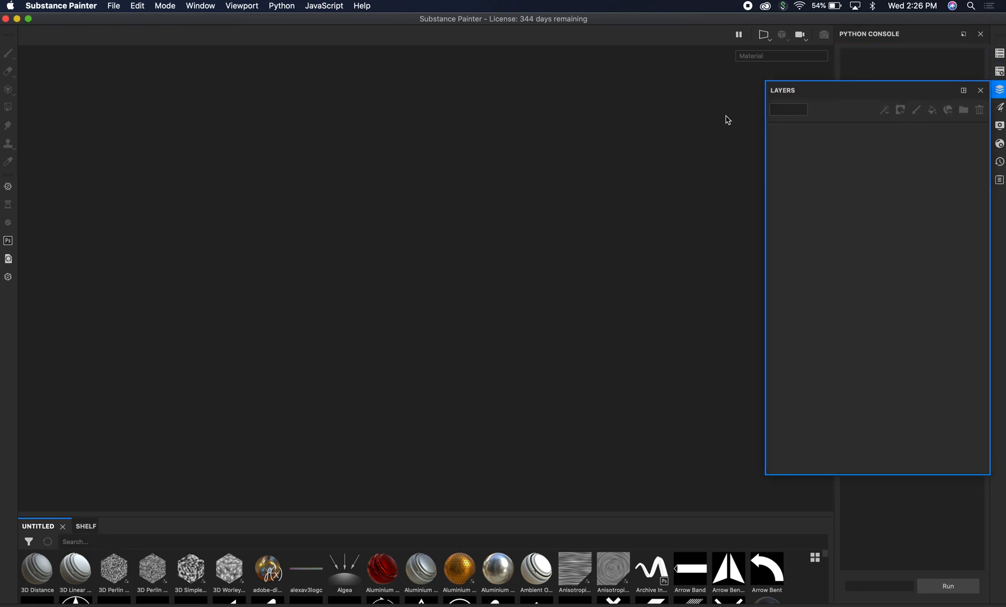
{"action": "mouse_move", "coordinate": [994, 139]}
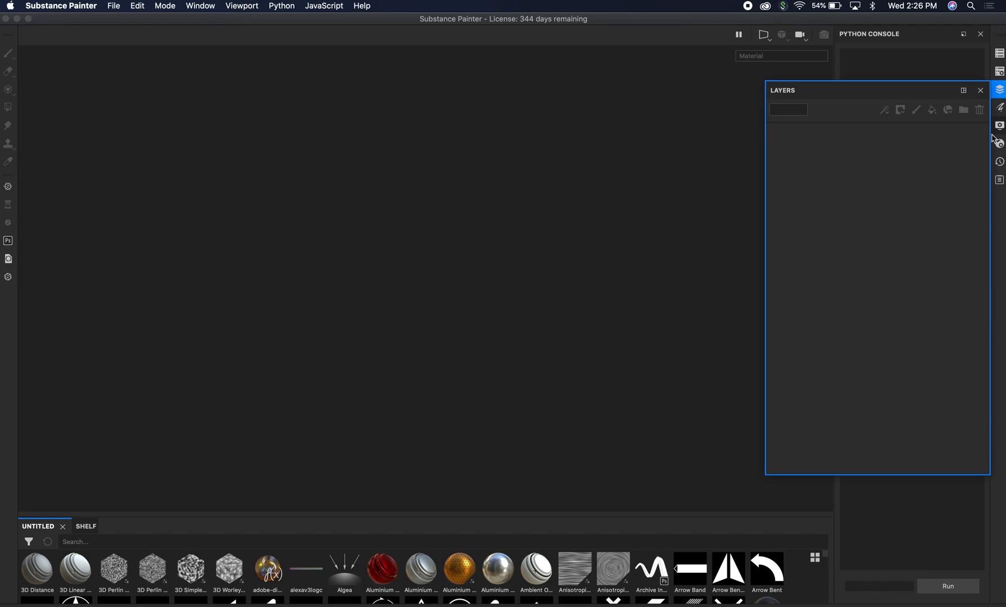
{"action": "left_click", "coordinate": [998, 90]}
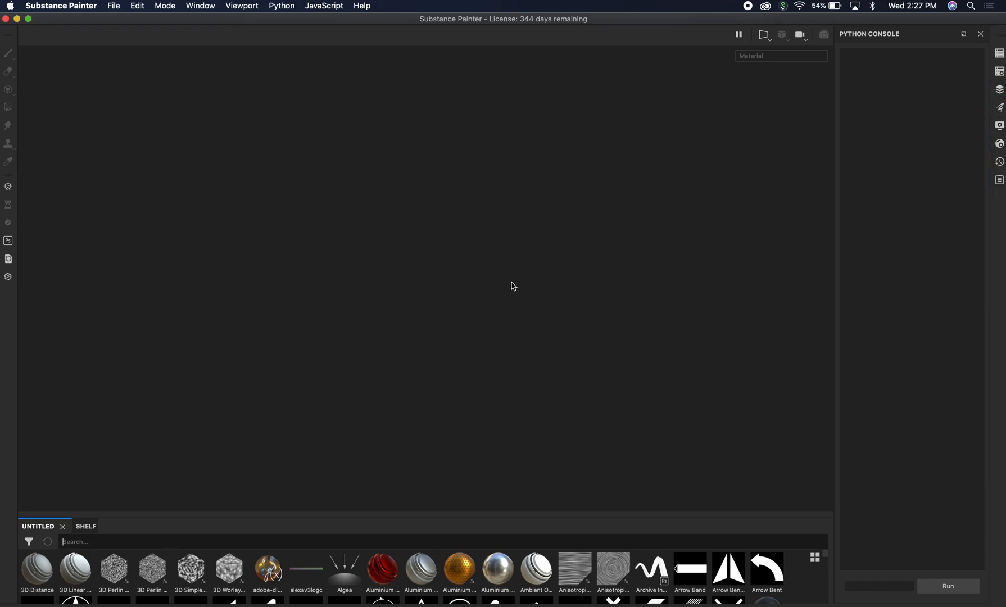
{"action": "mouse_move", "coordinate": [109, 3]}
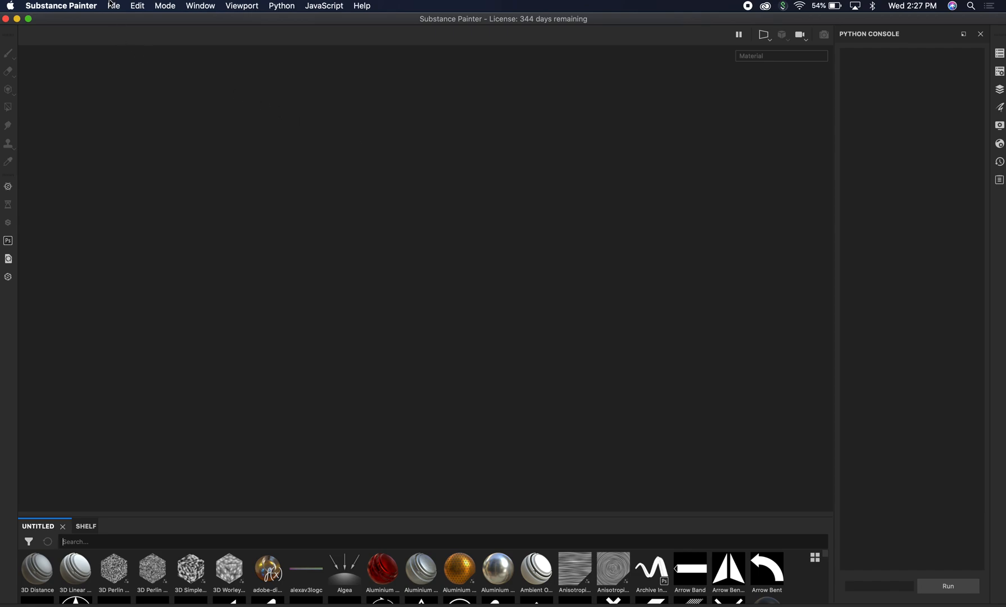
{"action": "left_click", "coordinate": [114, 5]}
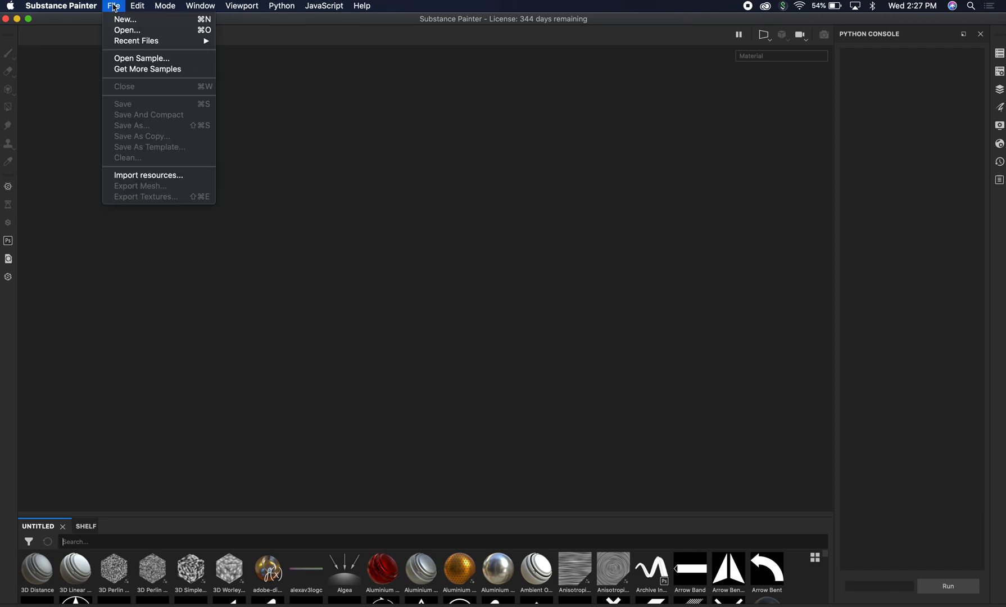
Start a new project with the PBR Metallic Roughness template at 2048 document resolution
{"action": "left_click", "coordinate": [125, 20]}
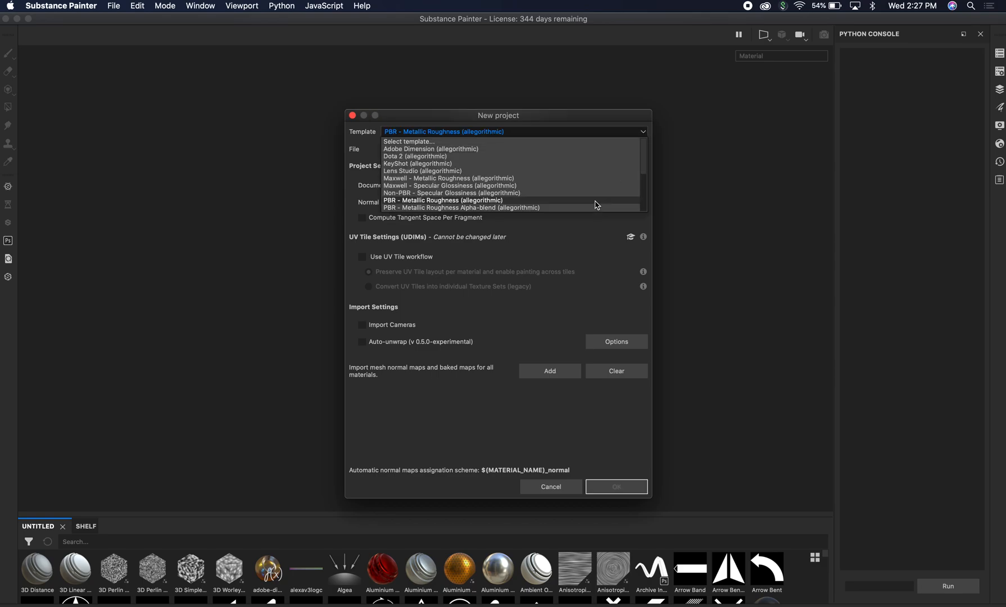
{"action": "left_click", "coordinate": [443, 200]}
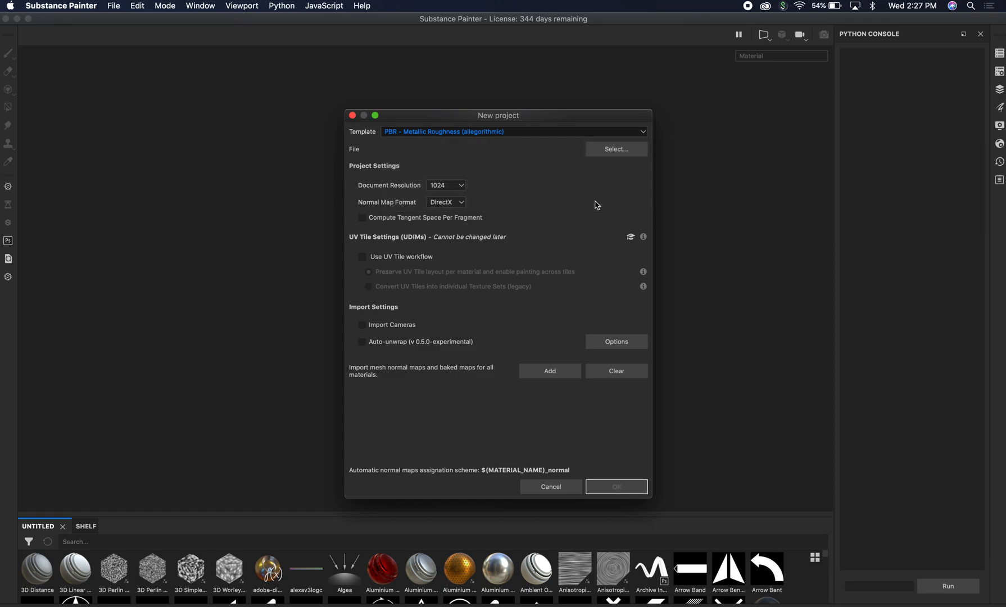
{"action": "left_click", "coordinate": [446, 186]}
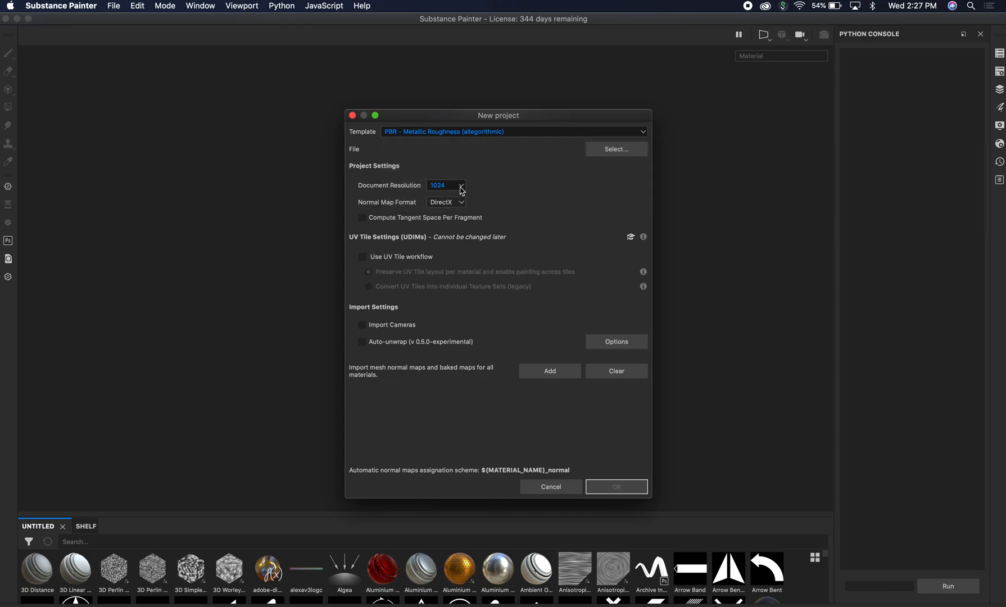
{"action": "left_click", "coordinate": [461, 185]}
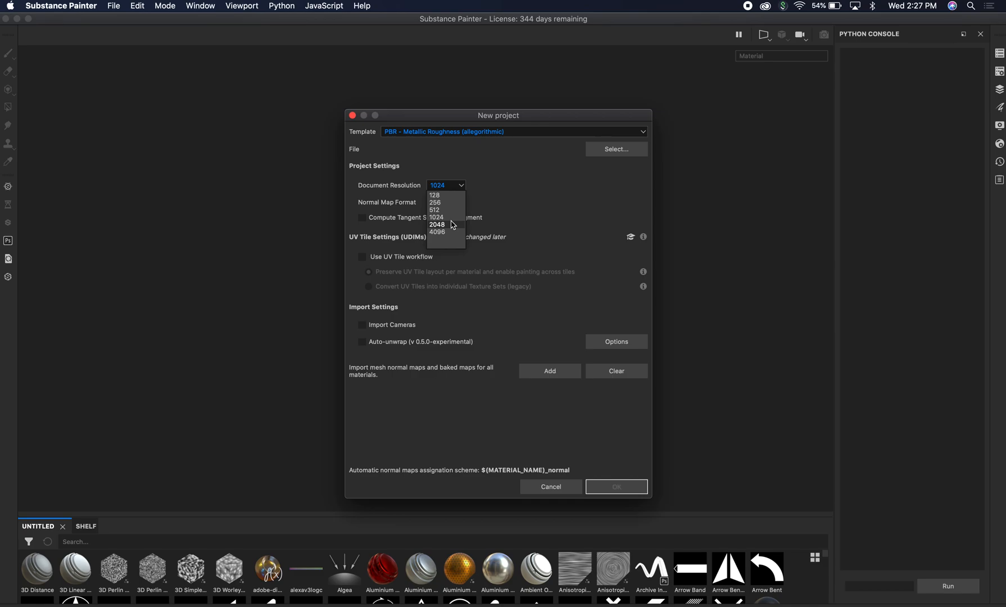
{"action": "left_click", "coordinate": [438, 225]}
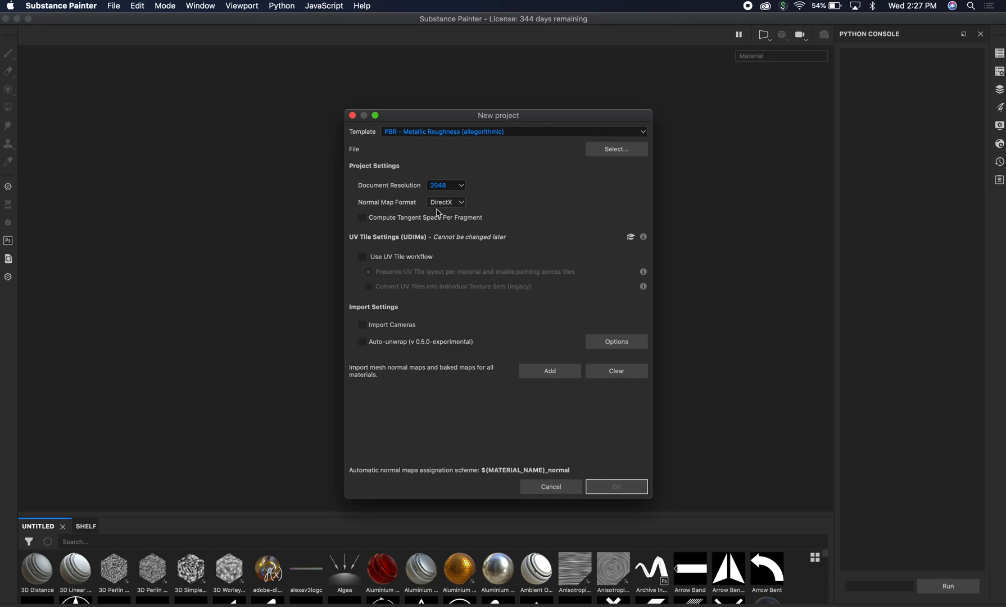
{"action": "mouse_move", "coordinate": [371, 269]}
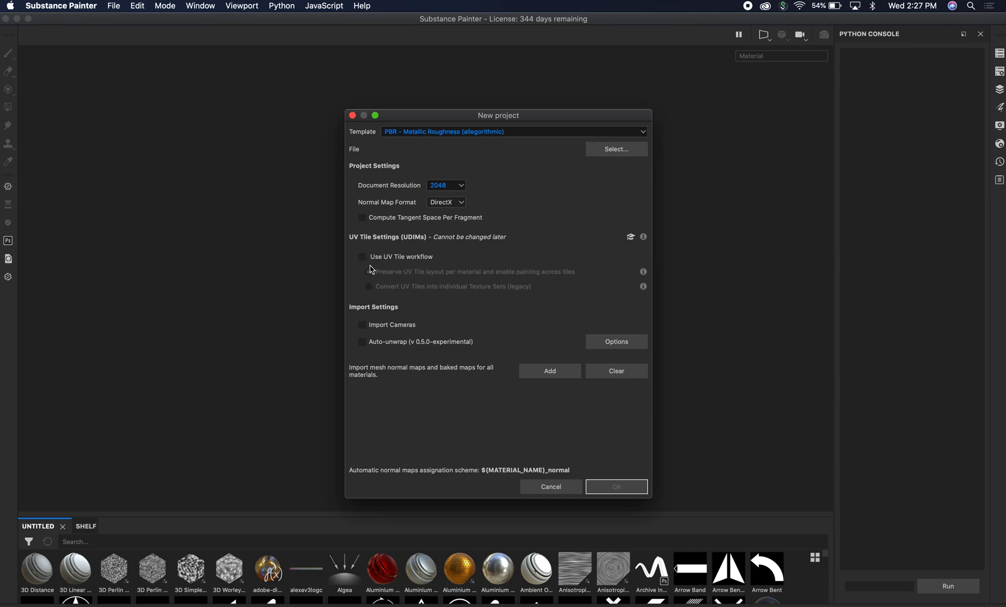
{"action": "mouse_move", "coordinate": [412, 265]}
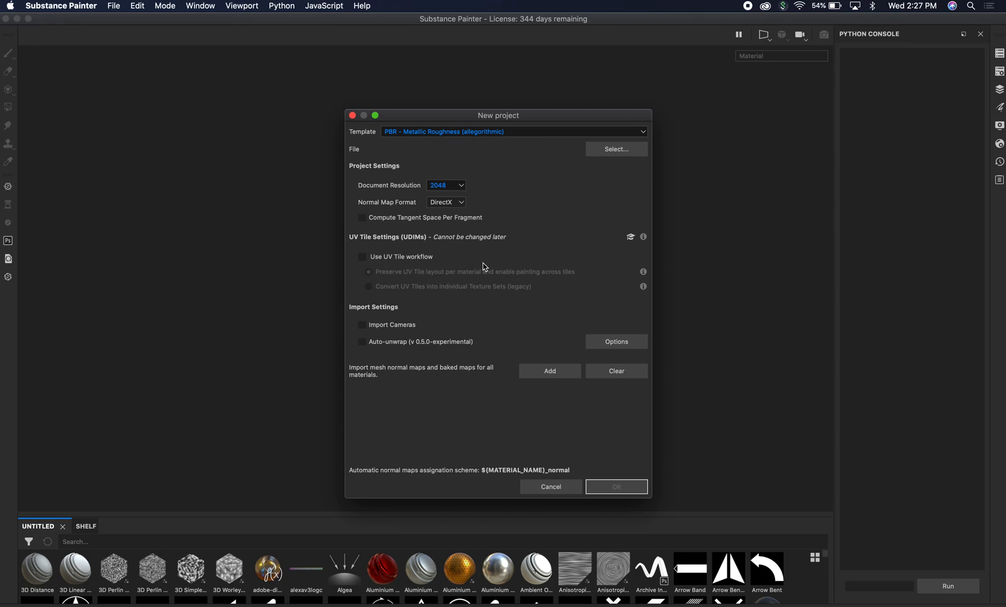
{"action": "mouse_move", "coordinate": [398, 363]}
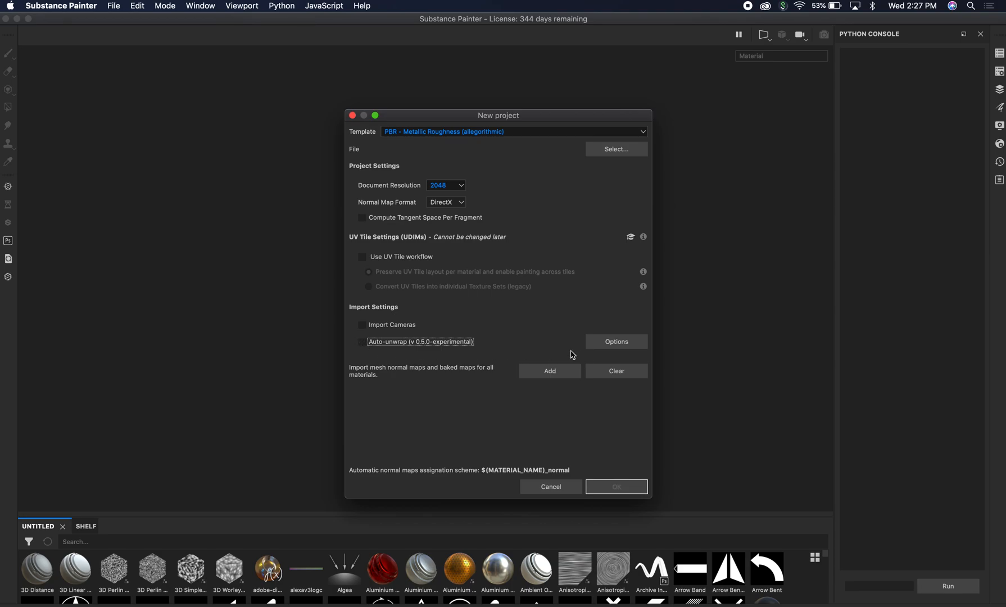
{"action": "mouse_move", "coordinate": [479, 348]}
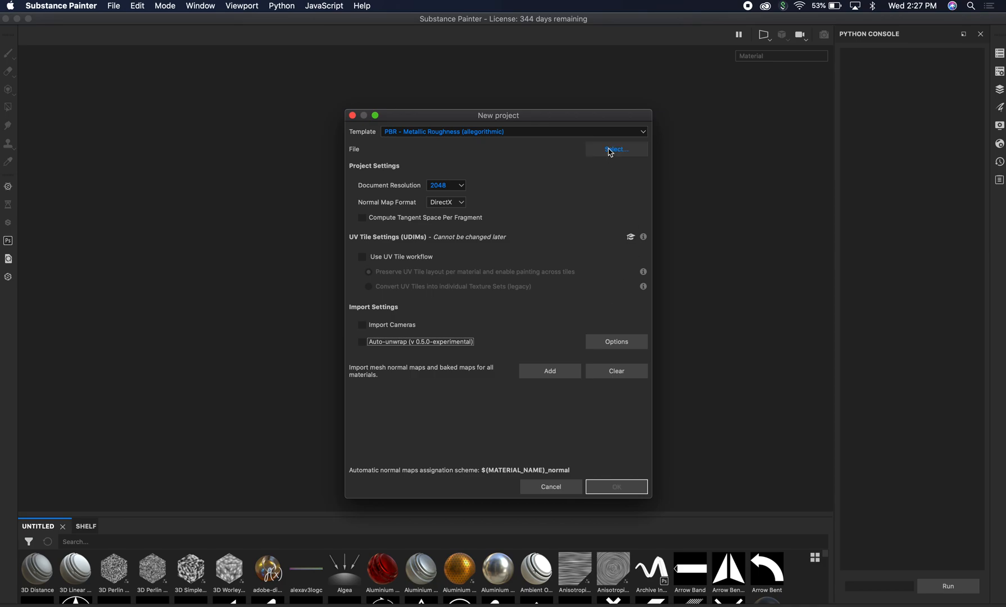
Choose Dumpster.fbx from the Desktop as the project mesh
{"action": "left_click", "coordinate": [615, 148]}
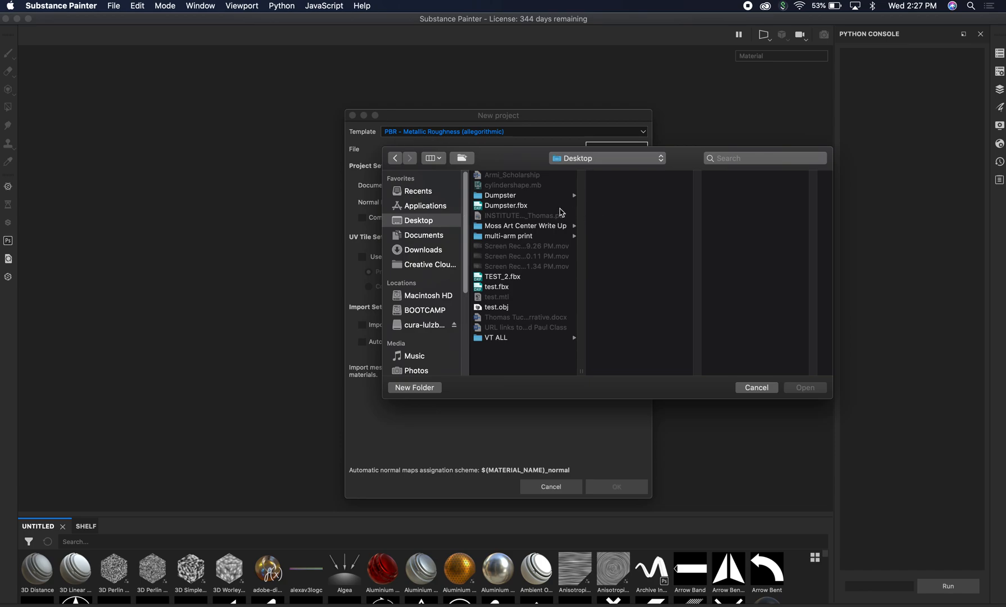
{"action": "mouse_move", "coordinate": [513, 205]}
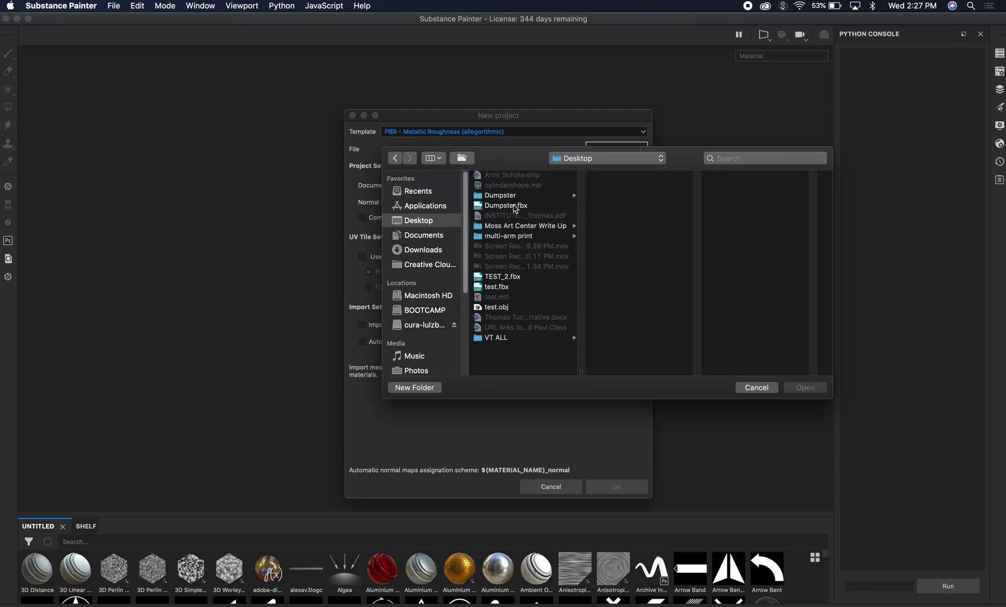
{"action": "left_click", "coordinate": [505, 205]}
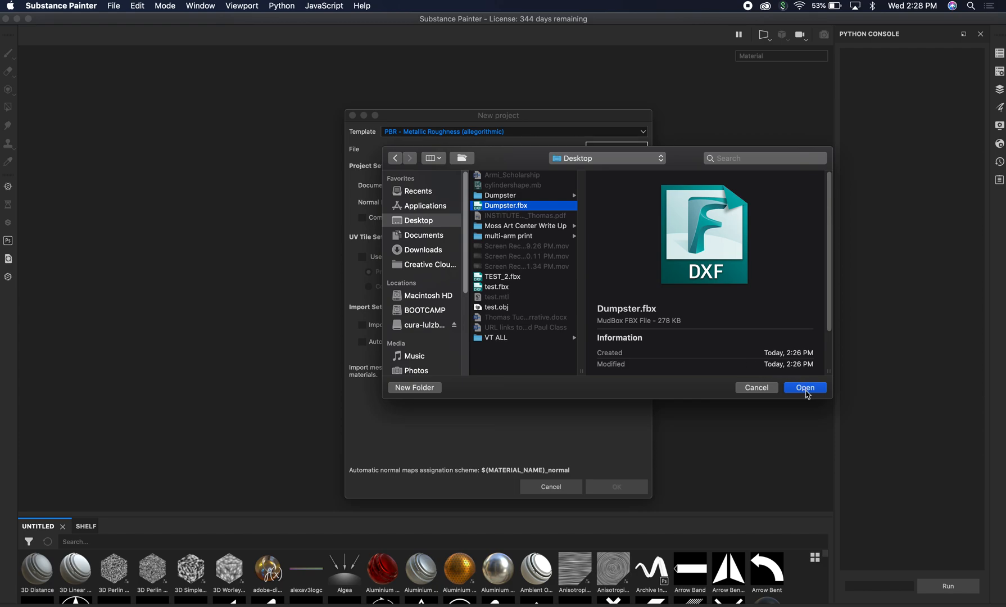
{"action": "left_click", "coordinate": [805, 388]}
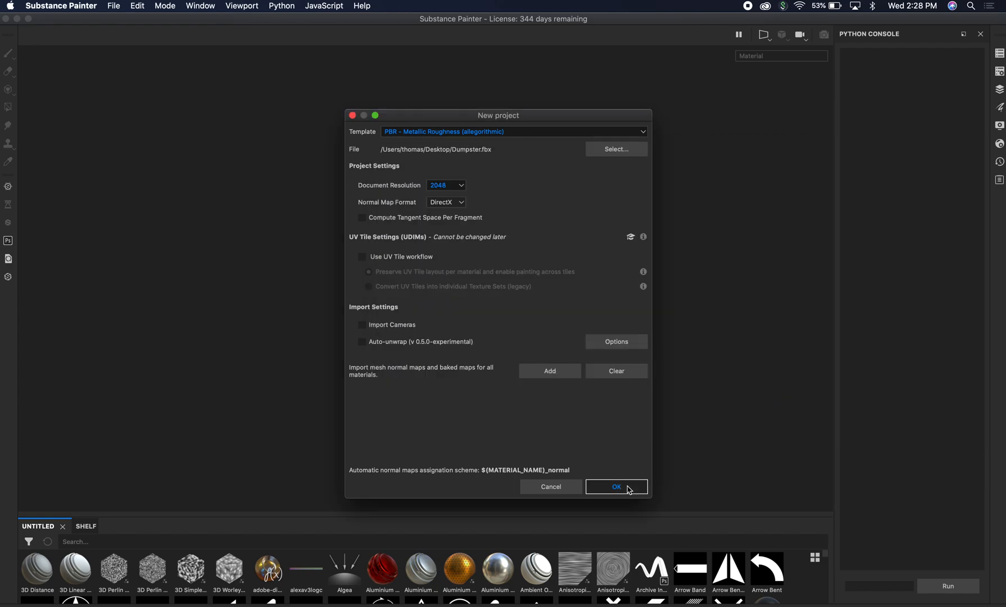
Create the project, orbit to the dumpster's front and rotate the lighting to brighten it
{"action": "left_click", "coordinate": [615, 487]}
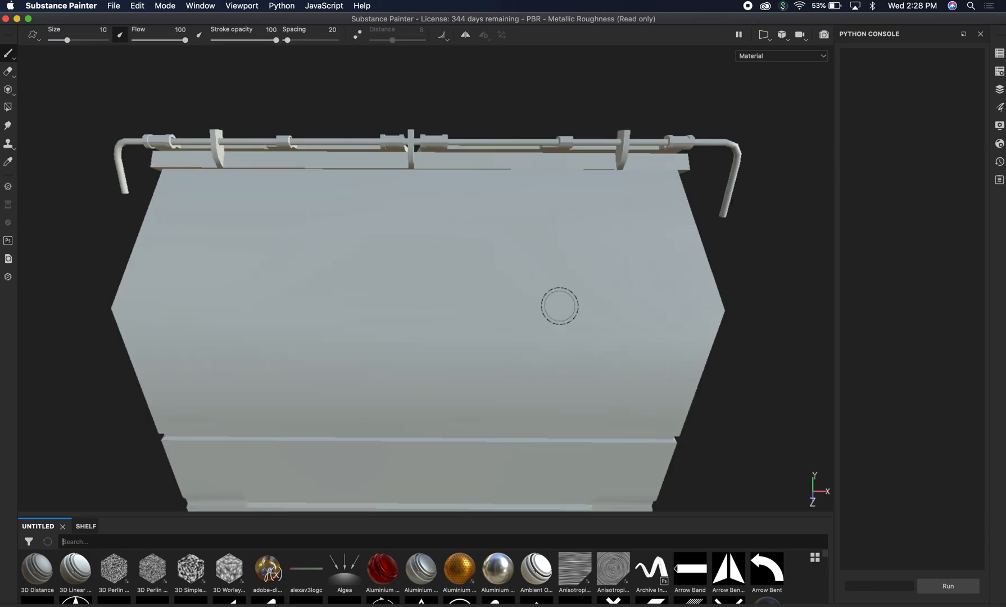
{"action": "mouse_move", "coordinate": [86, 220]}
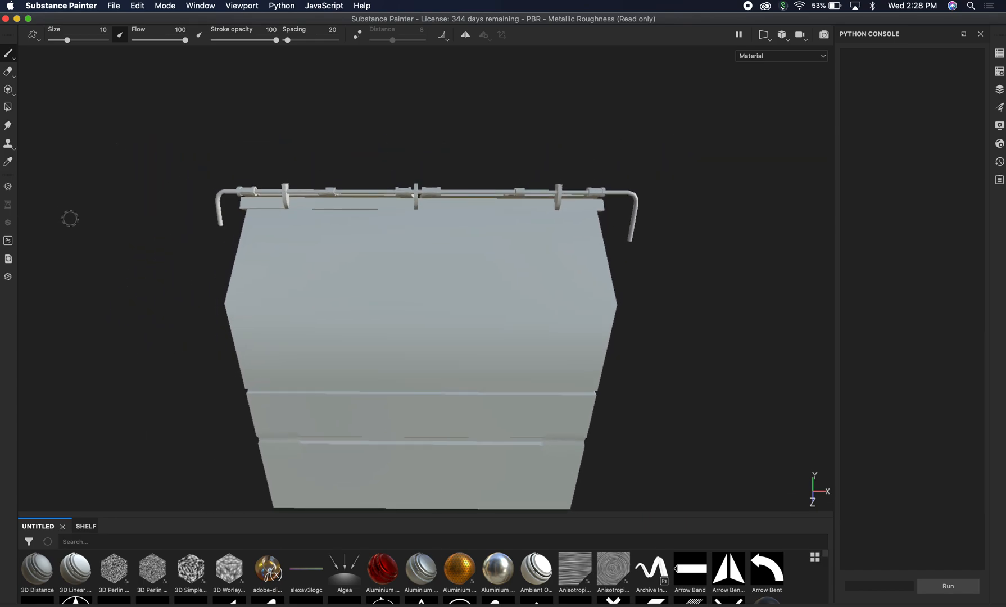
{"action": "mouse_move", "coordinate": [116, 261]}
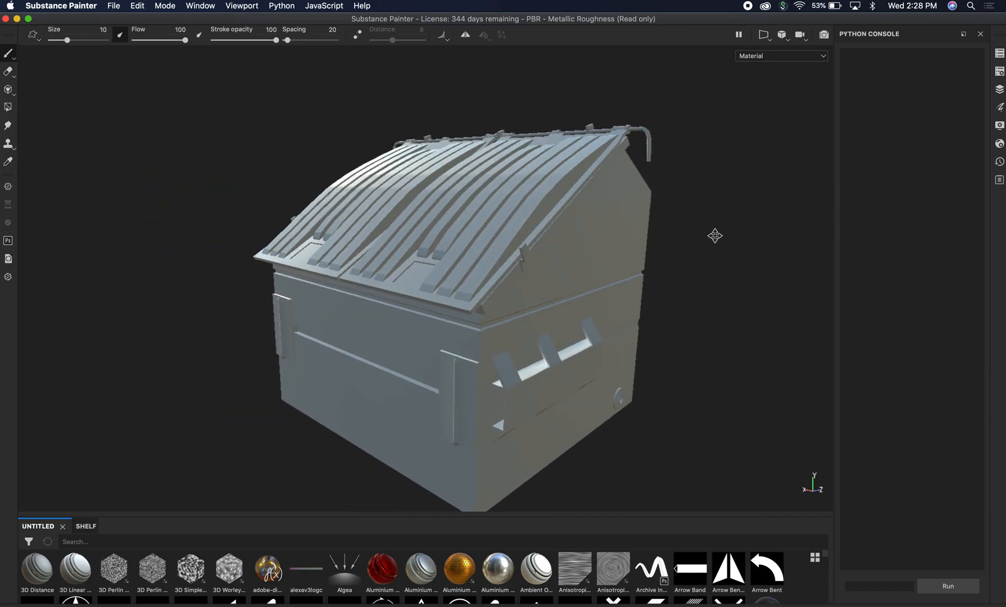
{"action": "left_click_drag", "start_coordinate": [714, 235], "coordinate": [417, 220]}
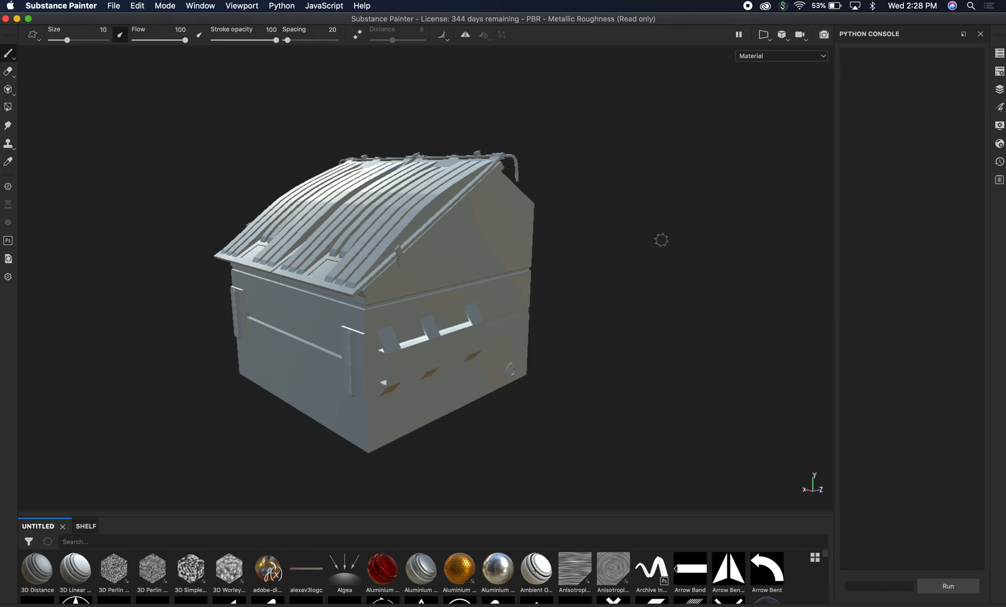
{"action": "left_click_drag", "start_coordinate": [661, 239], "coordinate": [674, 257]}
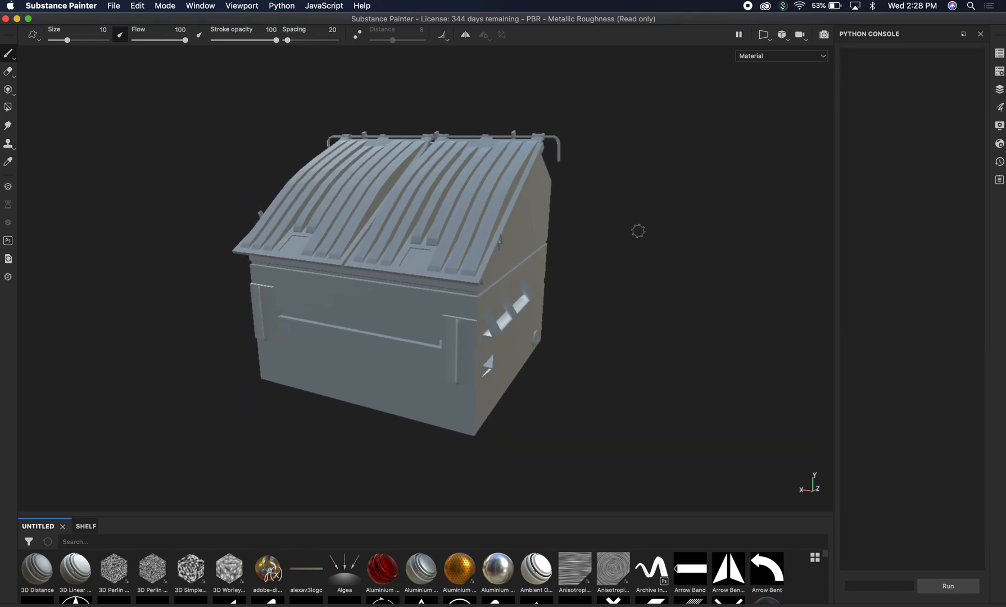
{"action": "left_click_drag", "start_coordinate": [638, 230], "coordinate": [617, 216]}
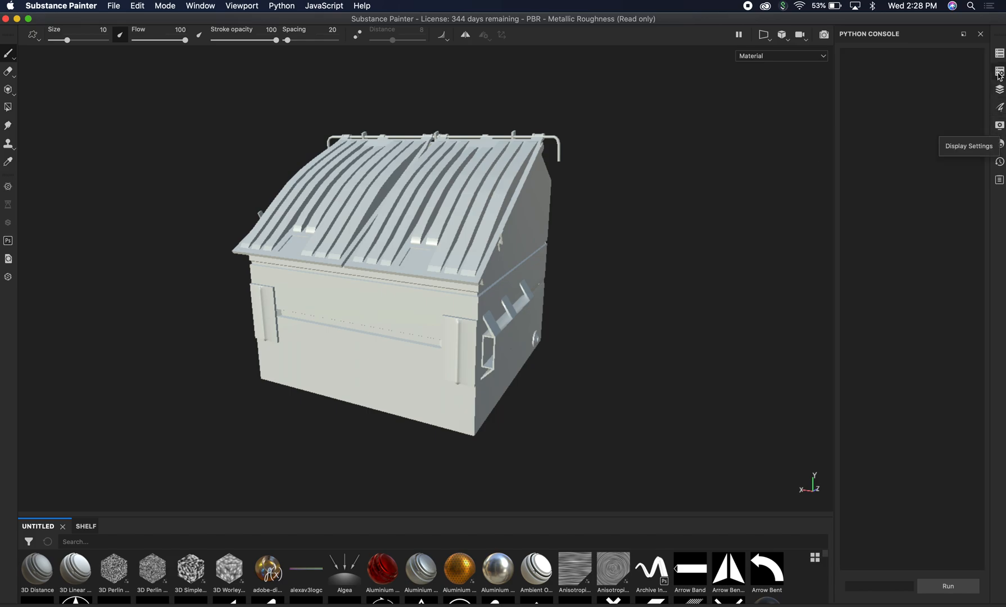
Toggle the Dumpster_base texture set hidden and visible again, then show the brush properties
{"action": "left_click", "coordinate": [998, 71]}
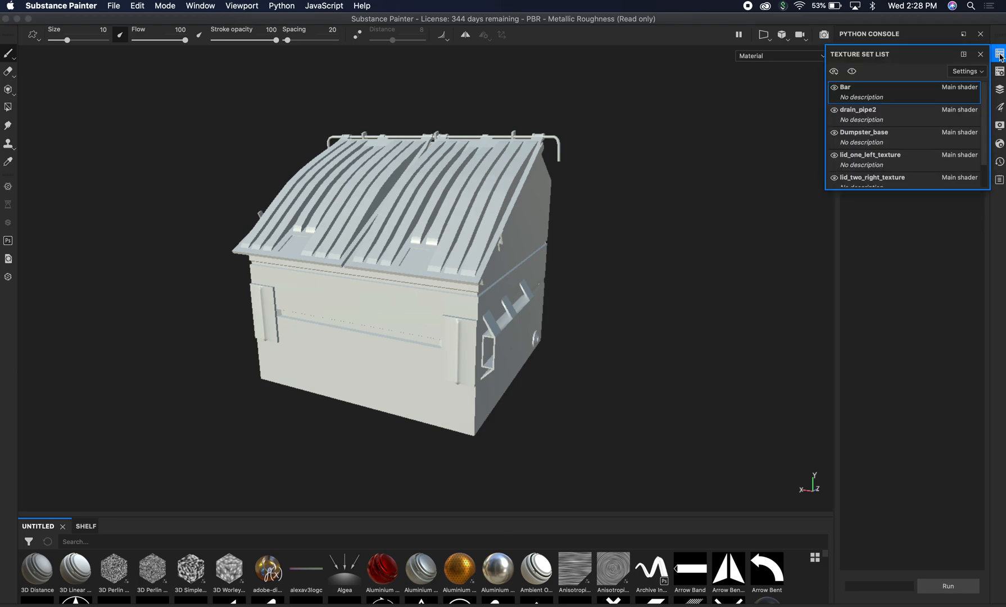
{"action": "mouse_move", "coordinate": [918, 52]}
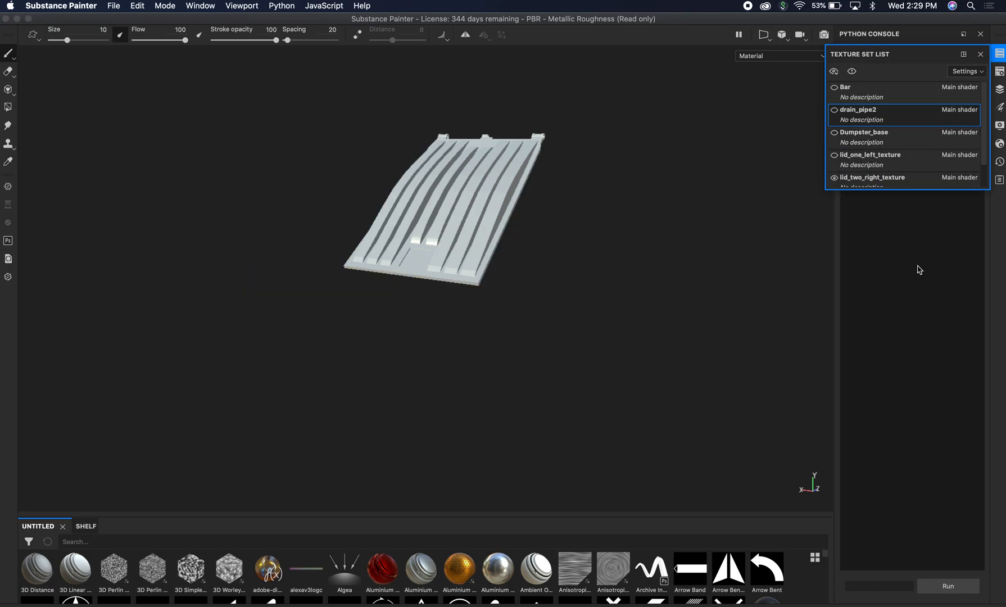
{"action": "left_click", "coordinate": [835, 135]}
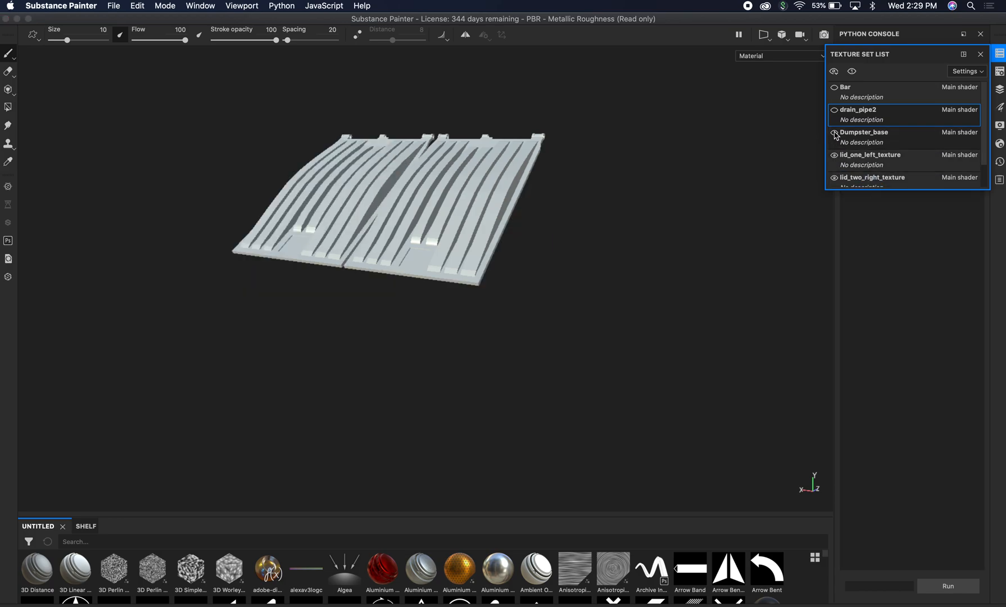
{"action": "left_click", "coordinate": [835, 134]}
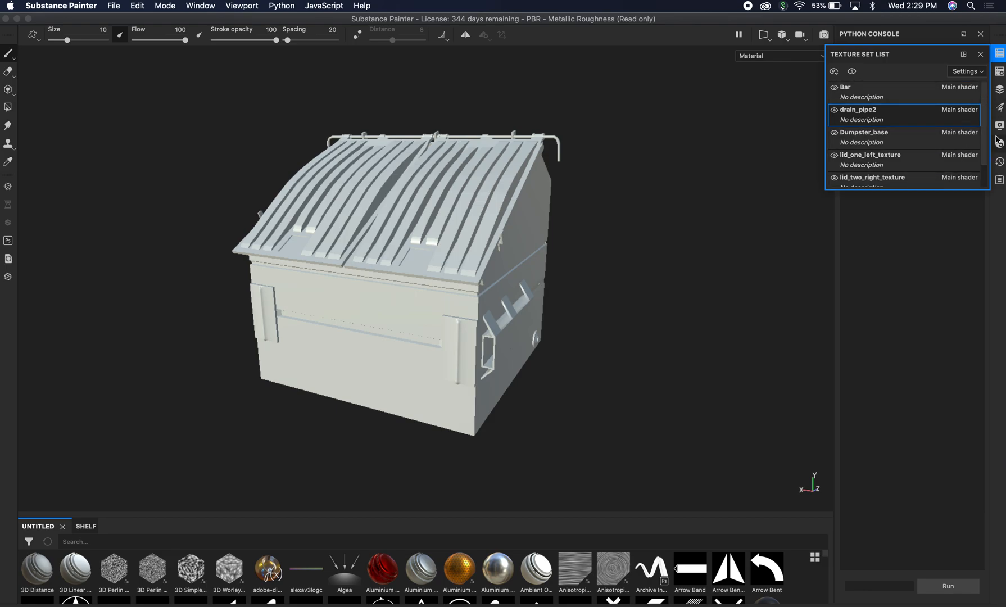
{"action": "left_click", "coordinate": [998, 90]}
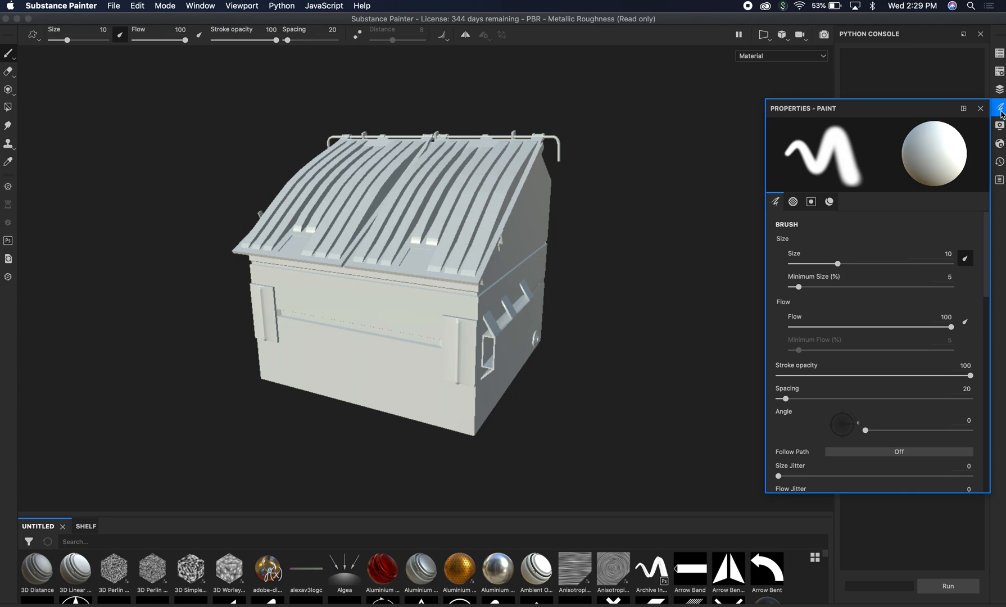
Switch the environment map to Bonifacio Street in Display Settings
{"action": "left_click", "coordinate": [1000, 126]}
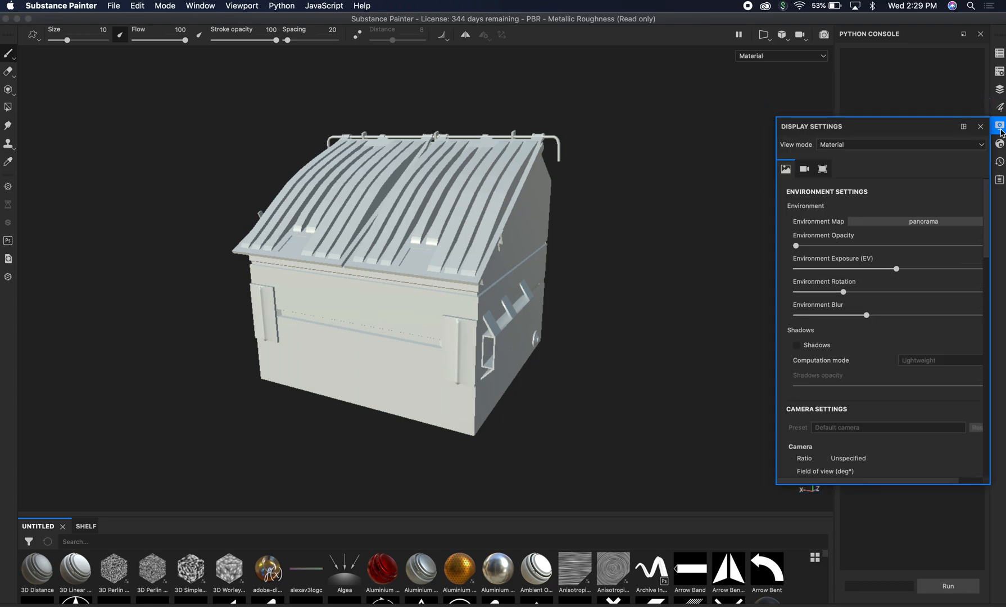
{"action": "mouse_move", "coordinate": [912, 217]}
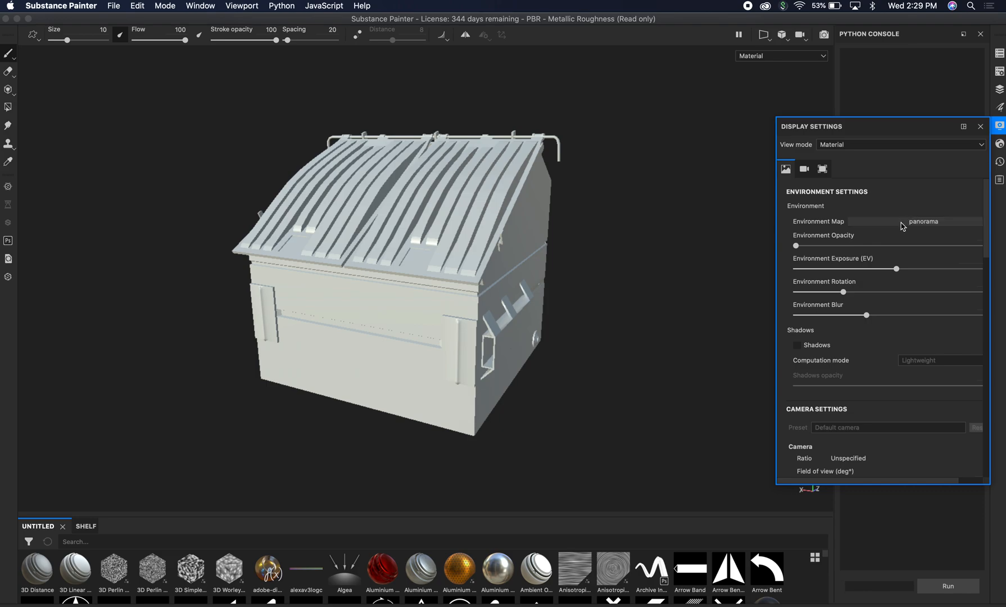
{"action": "mouse_move", "coordinate": [876, 226]}
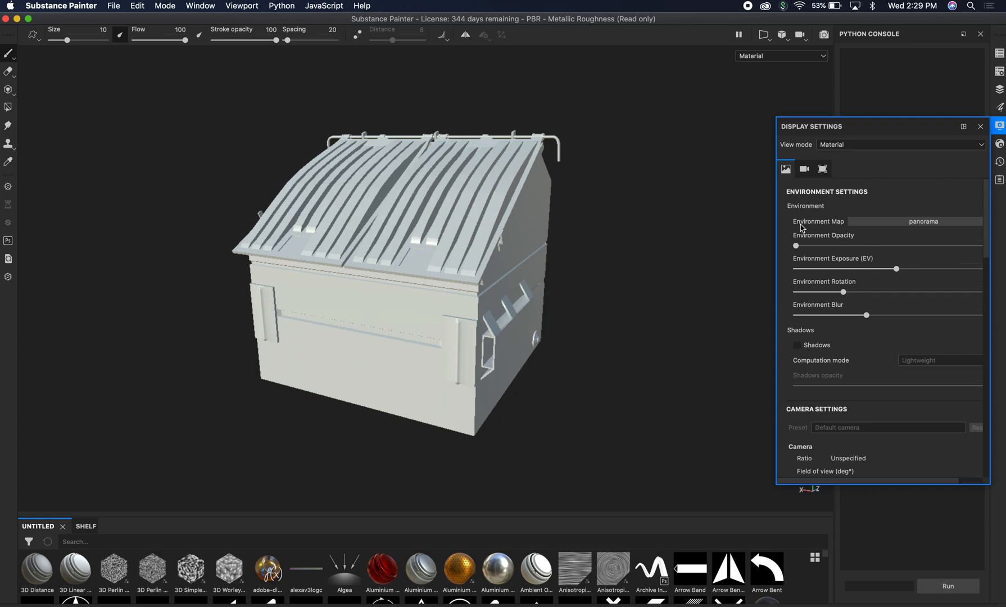
{"action": "left_click", "coordinate": [922, 222]}
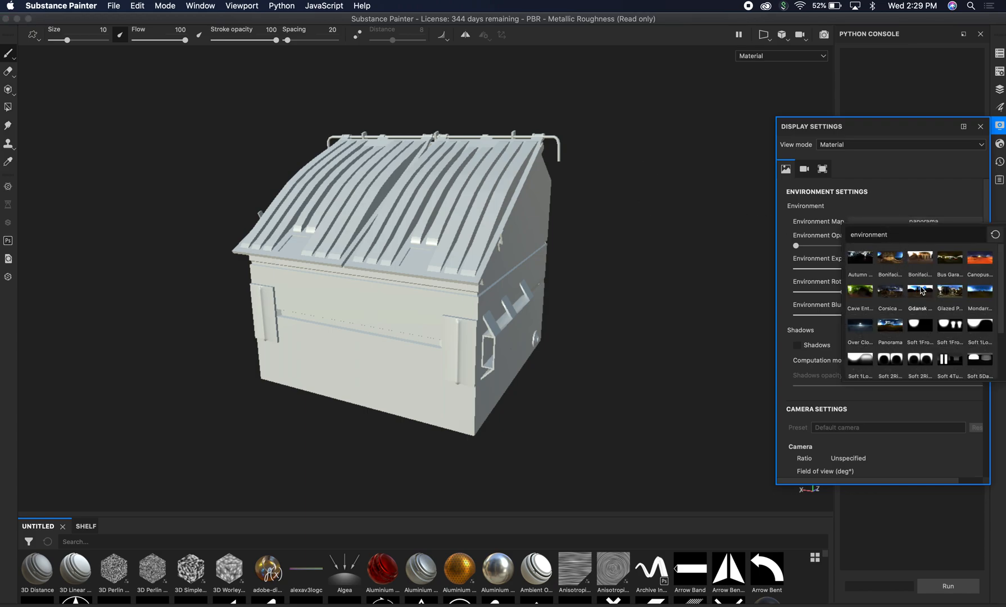
{"action": "mouse_move", "coordinate": [919, 258]}
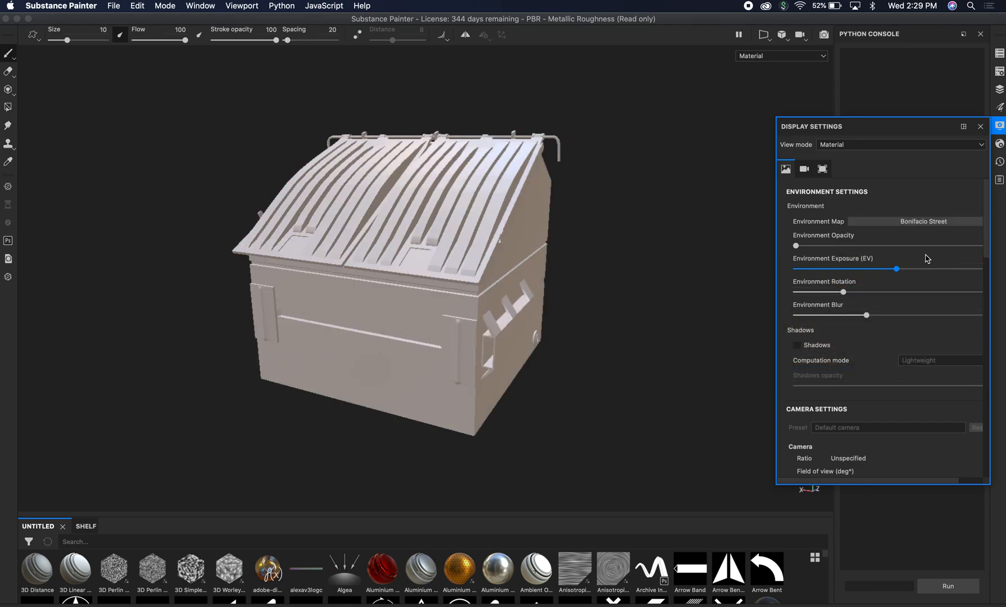
{"action": "left_click_drag", "start_coordinate": [899, 269], "coordinate": [898, 268]}
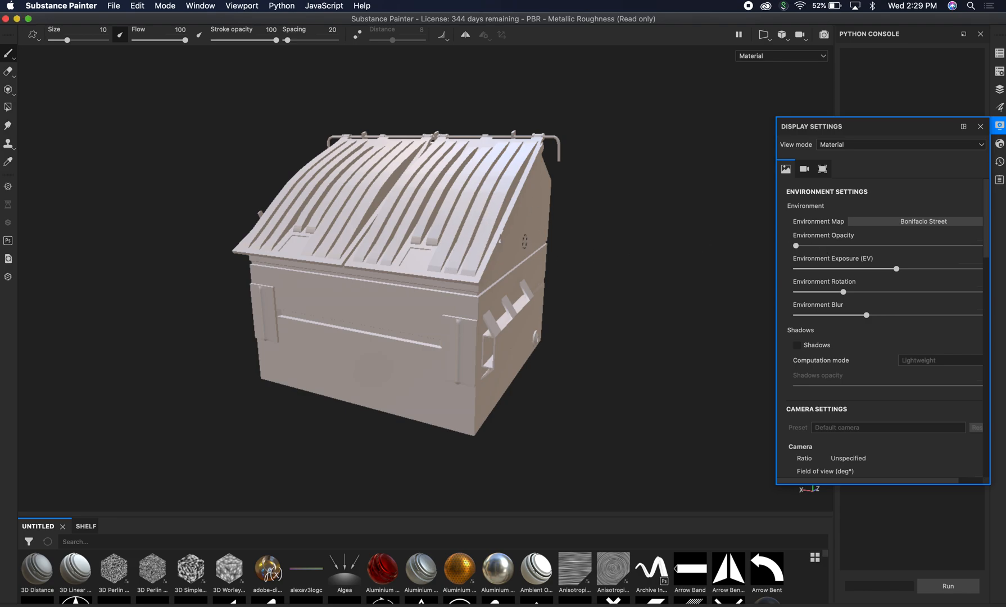
{"action": "mouse_move", "coordinate": [602, 209]}
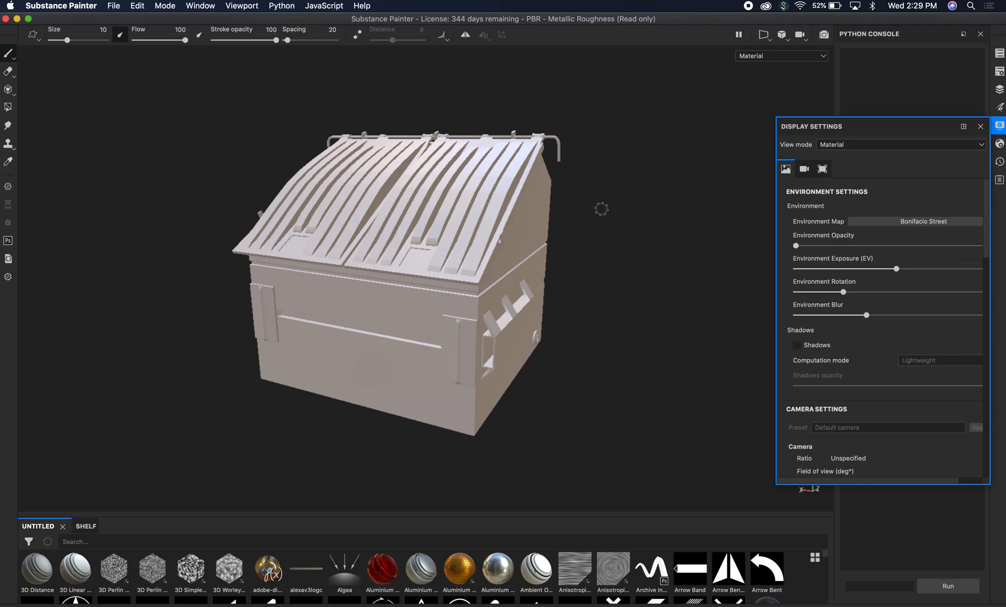
Reveal the Bonifacio Street environment, rotate it around the dumpster, then set Environment Opacity back to 0
{"action": "left_click_drag", "start_coordinate": [796, 245], "coordinate": [928, 245]}
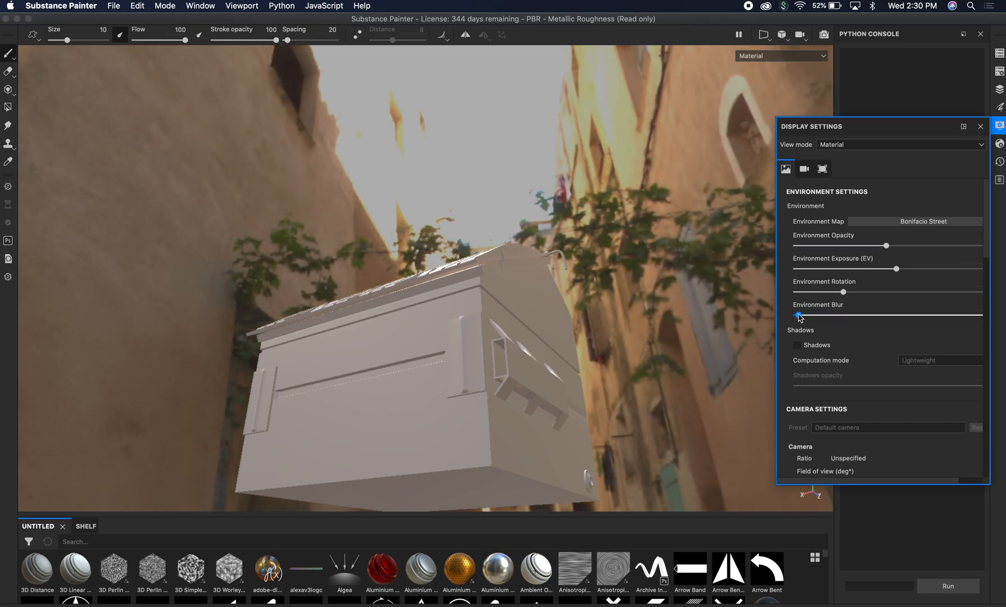
{"action": "left_click_drag", "start_coordinate": [799, 315], "coordinate": [583, 293]}
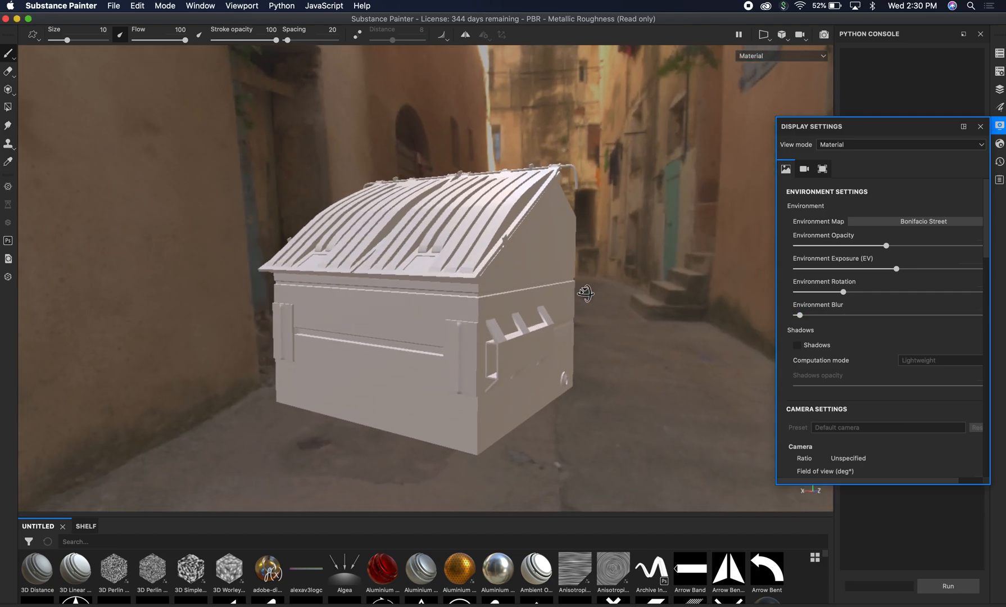
{"action": "left_click_drag", "start_coordinate": [583, 293], "coordinate": [685, 143]}
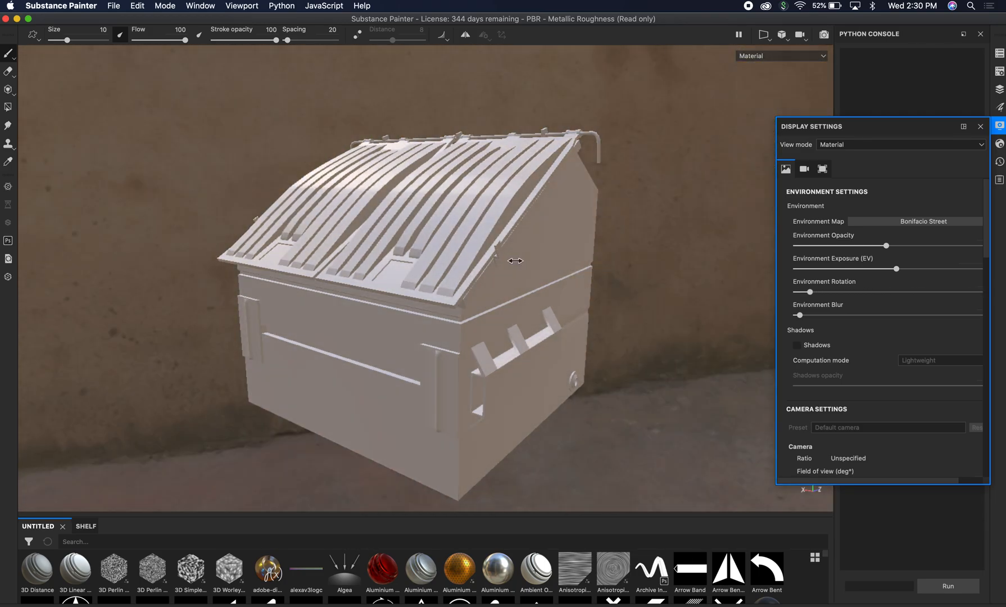
{"action": "left_click_drag", "start_coordinate": [800, 291], "coordinate": [898, 291]}
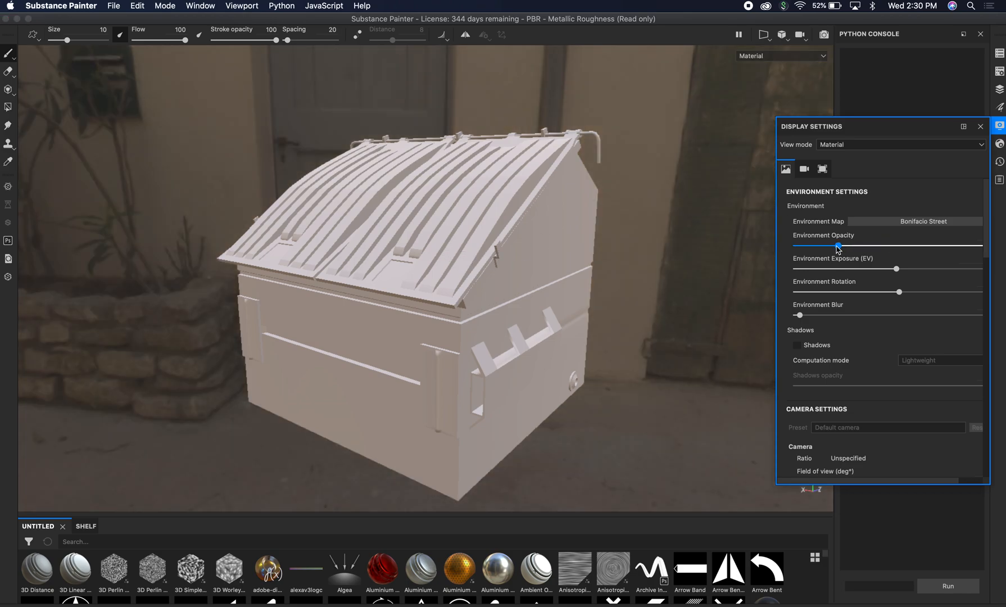
{"action": "left_click_drag", "start_coordinate": [835, 246], "coordinate": [796, 246]}
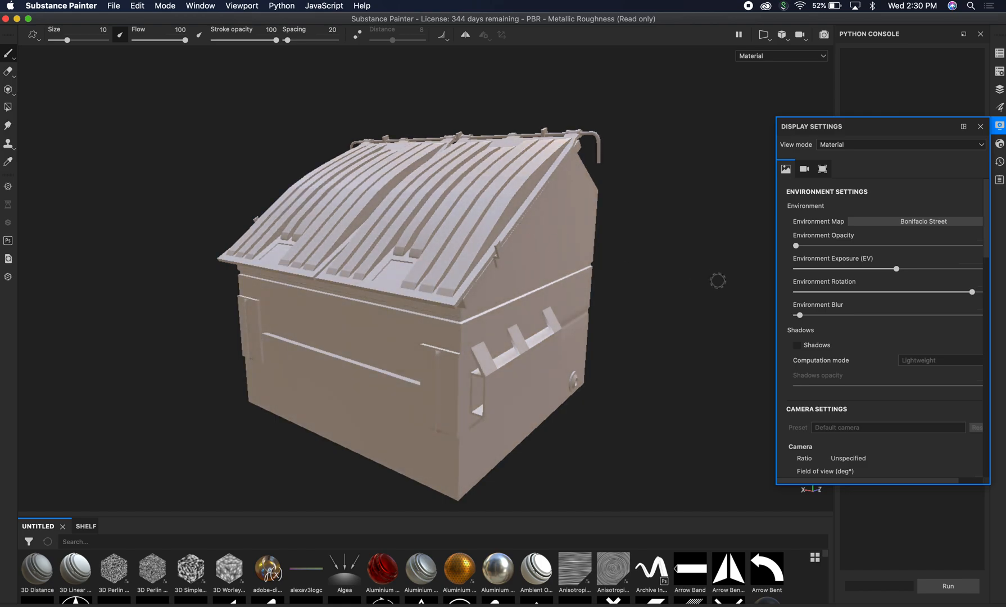
Enable Shadows with Intensive computation mode and raise the shadow opacity on the dumpster
{"action": "left_click", "coordinate": [797, 345]}
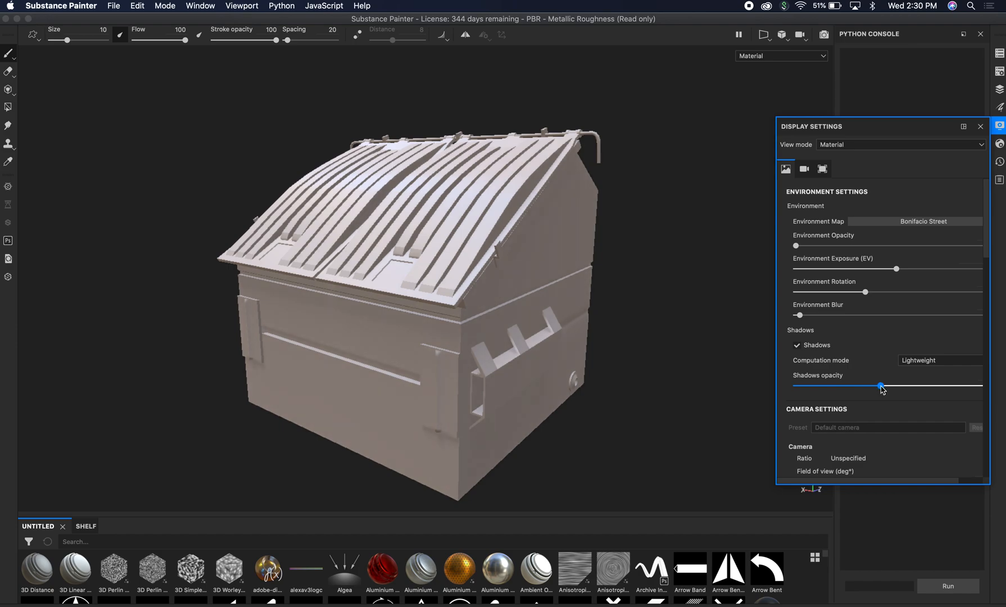
{"action": "left_click", "coordinate": [939, 360]}
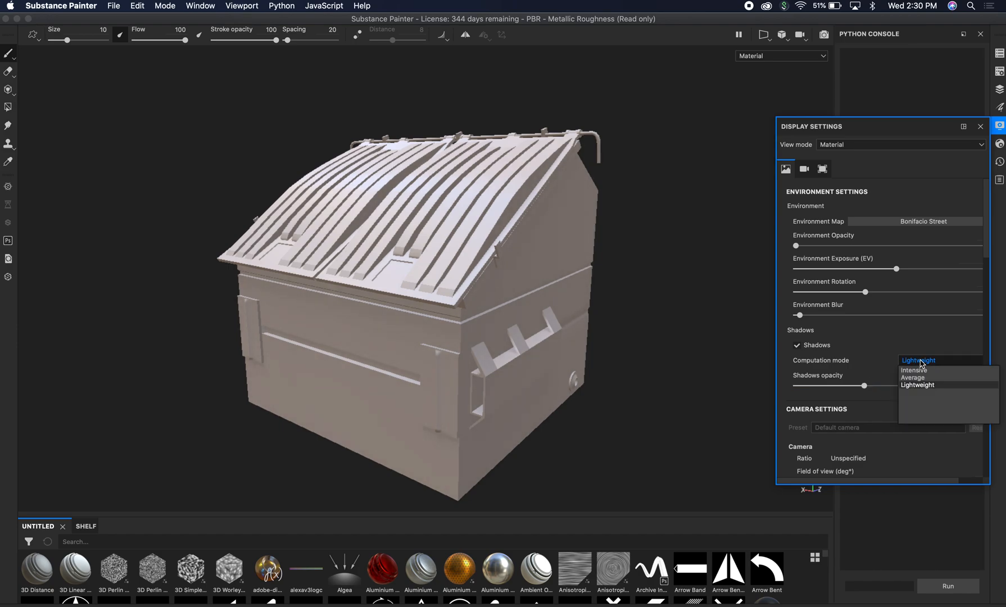
{"action": "left_click", "coordinate": [912, 370]}
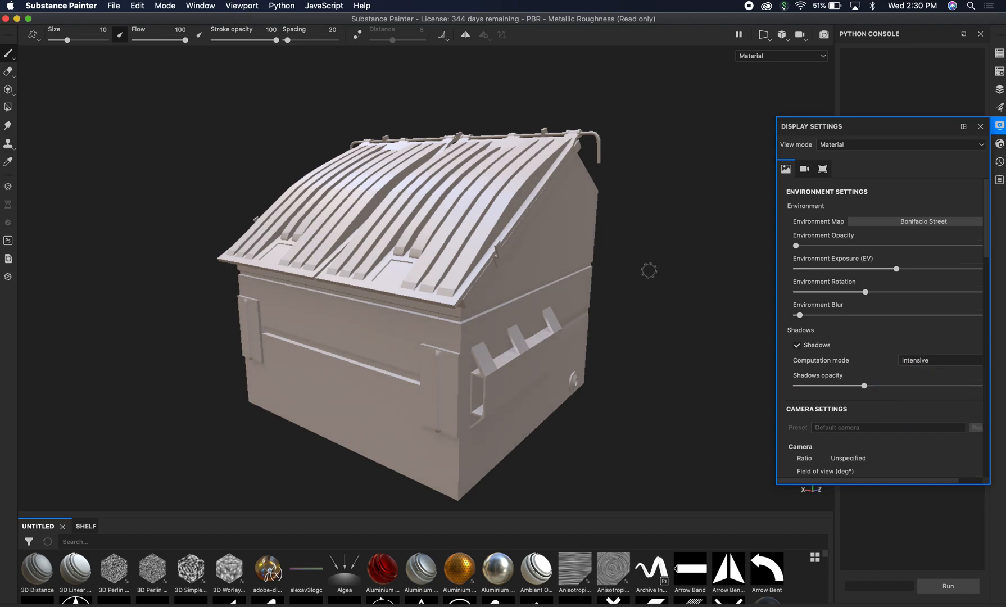
{"action": "left_click_drag", "start_coordinate": [649, 269], "coordinate": [550, 276]}
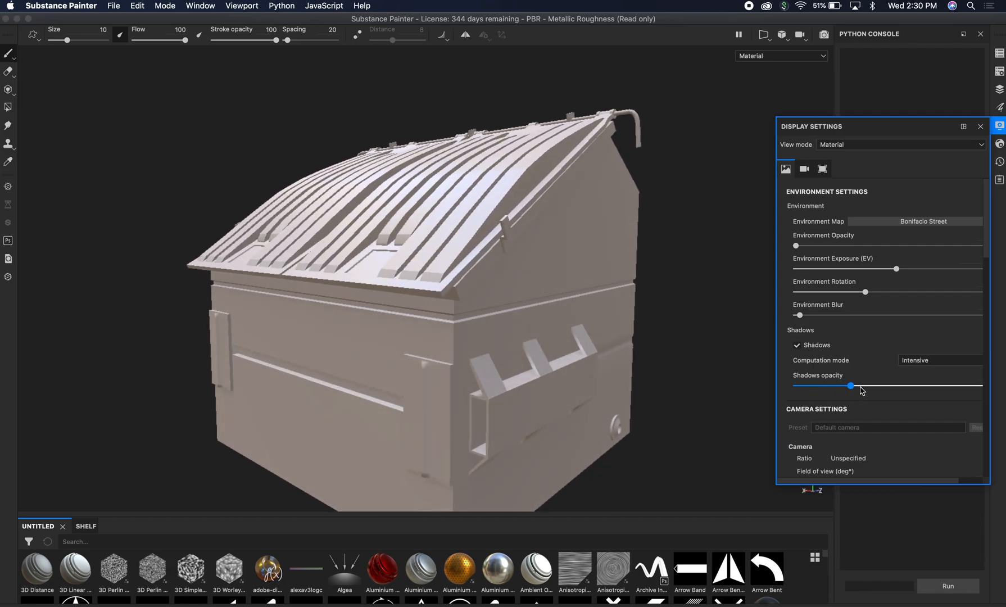
{"action": "left_click_drag", "start_coordinate": [850, 386], "coordinate": [886, 385]}
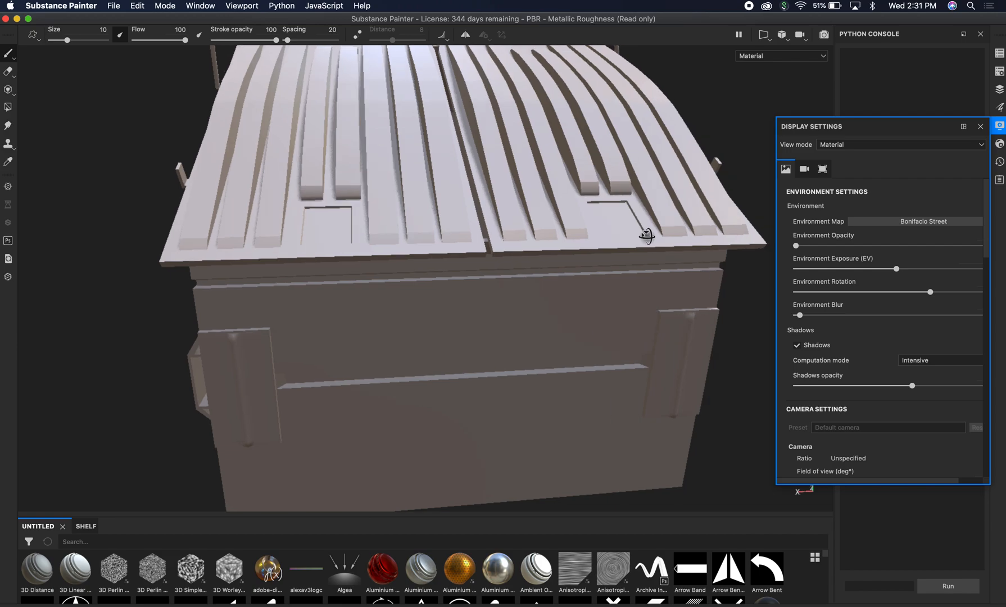
{"action": "left_click_drag", "start_coordinate": [646, 235], "coordinate": [462, 206]}
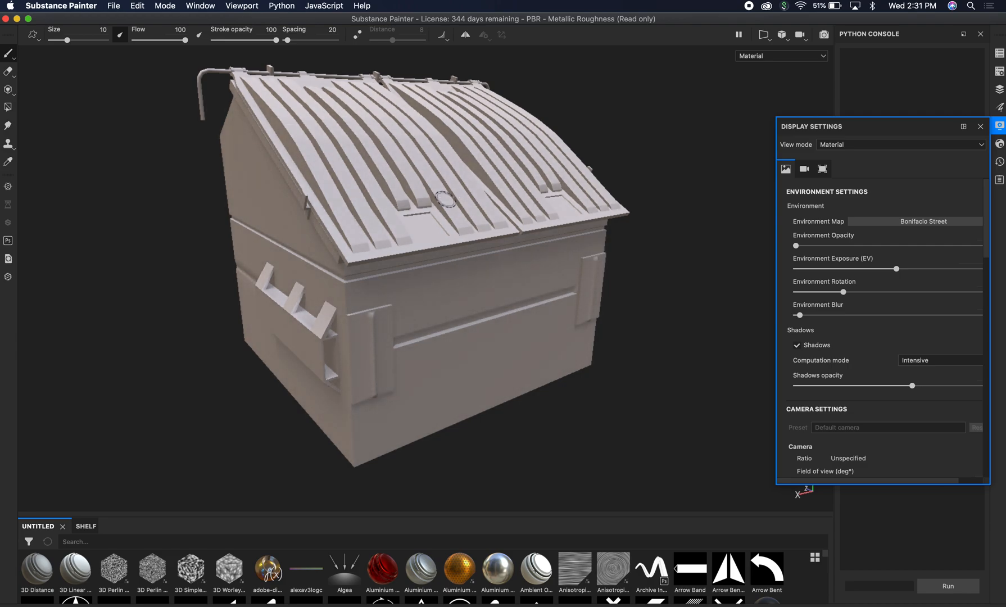
{"action": "left_click", "coordinate": [797, 345]}
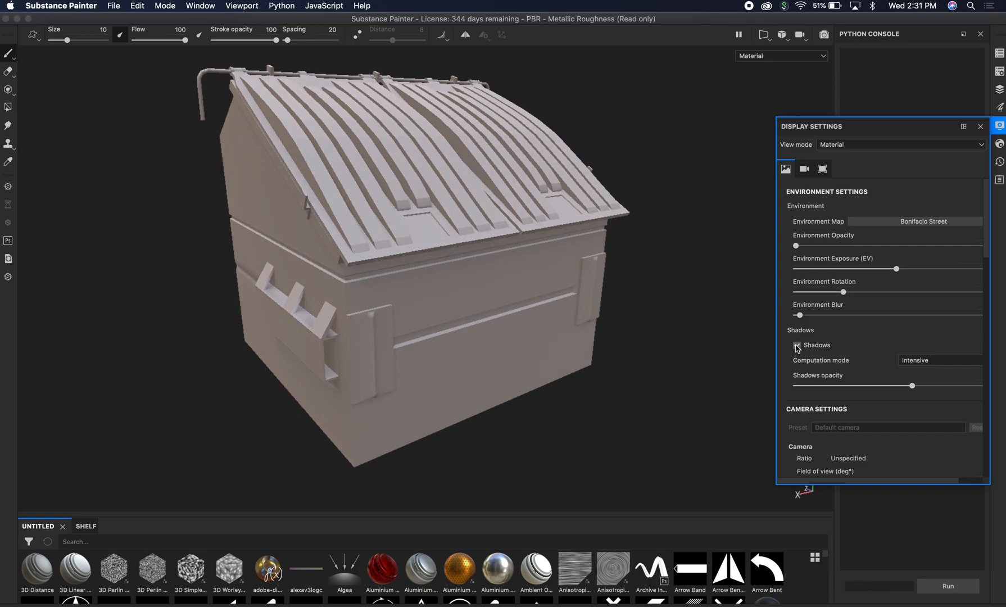
{"action": "left_click", "coordinate": [797, 345]}
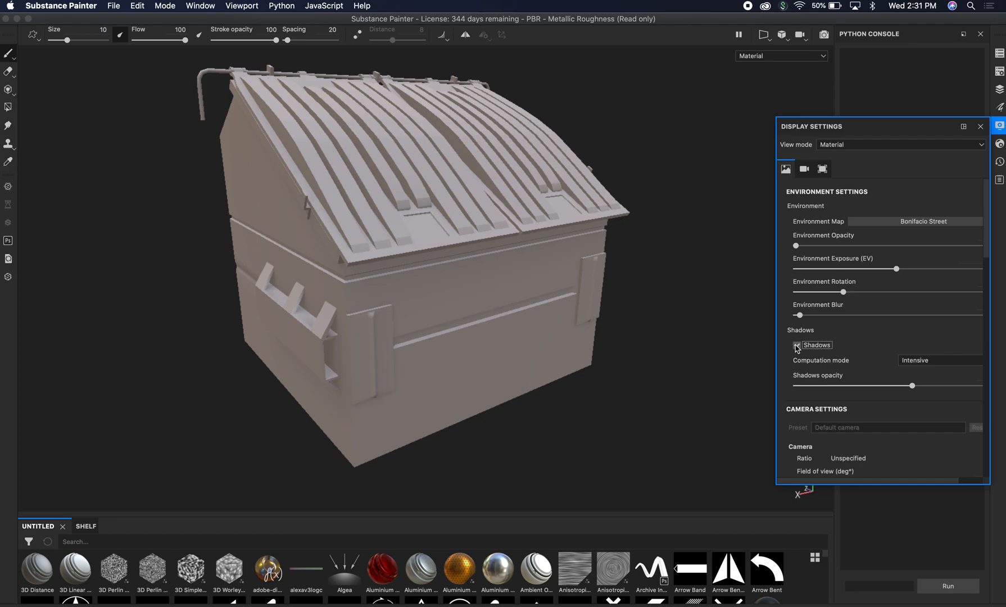
{"action": "left_click", "coordinate": [796, 346]}
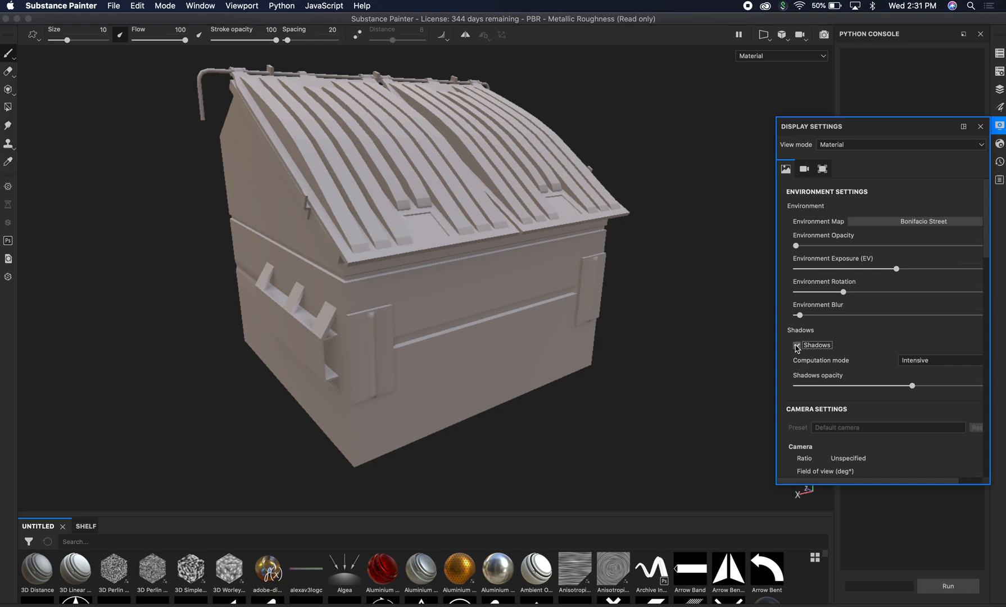